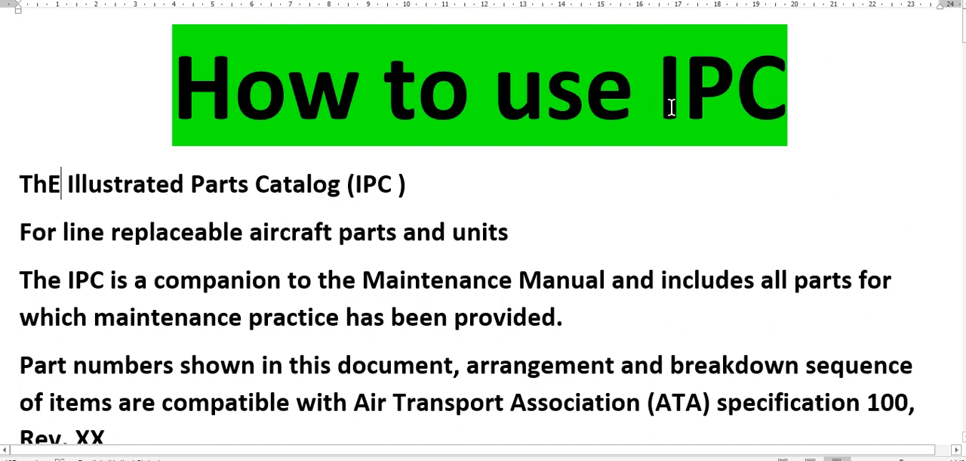
# Step: Scroll down through the IPC overview paragraphs to the Caution heading and red warning text
pyautogui.scroll(-3)
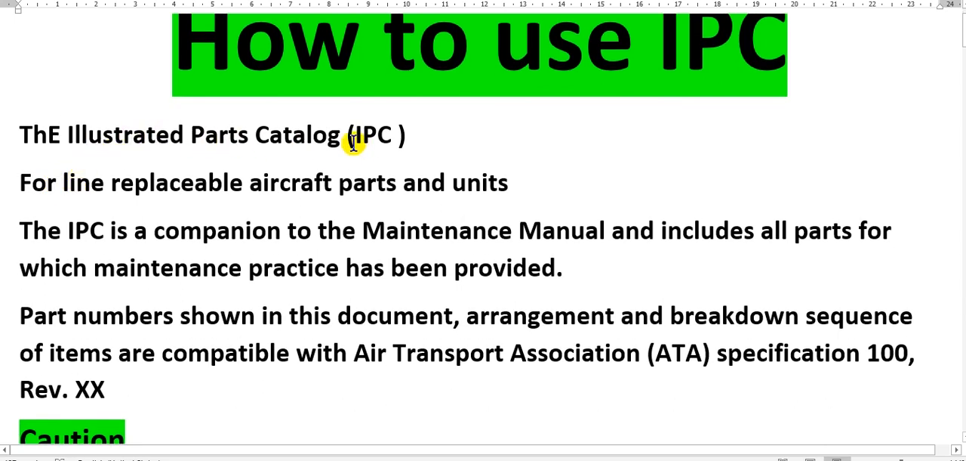
pyautogui.click(63, 133)
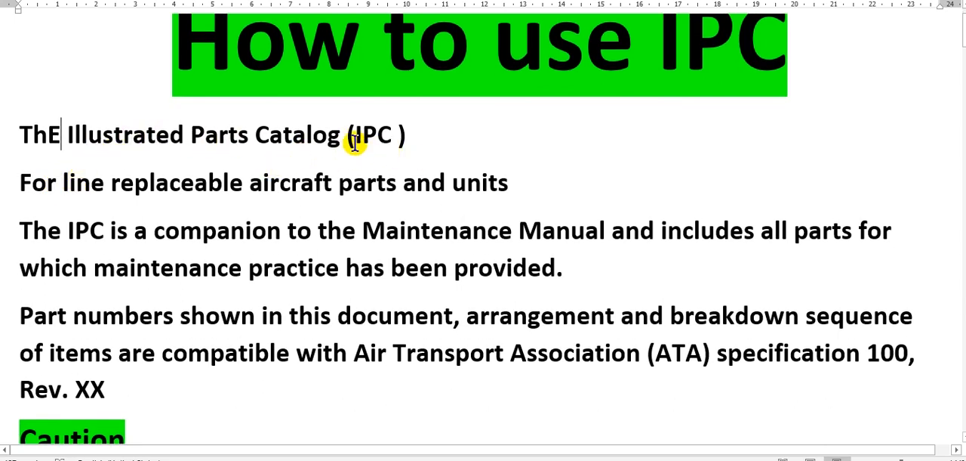
pyautogui.moveTo(111, 194)
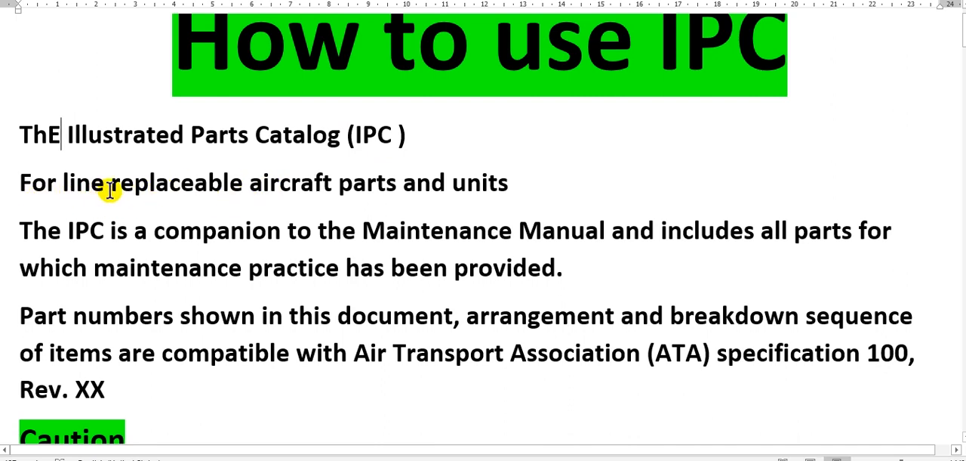
pyautogui.moveTo(347, 189)
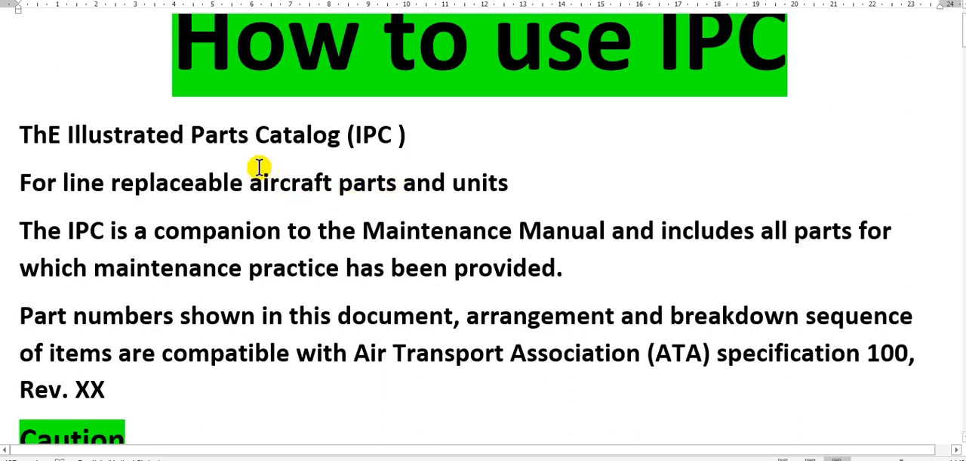
pyautogui.moveTo(242, 205)
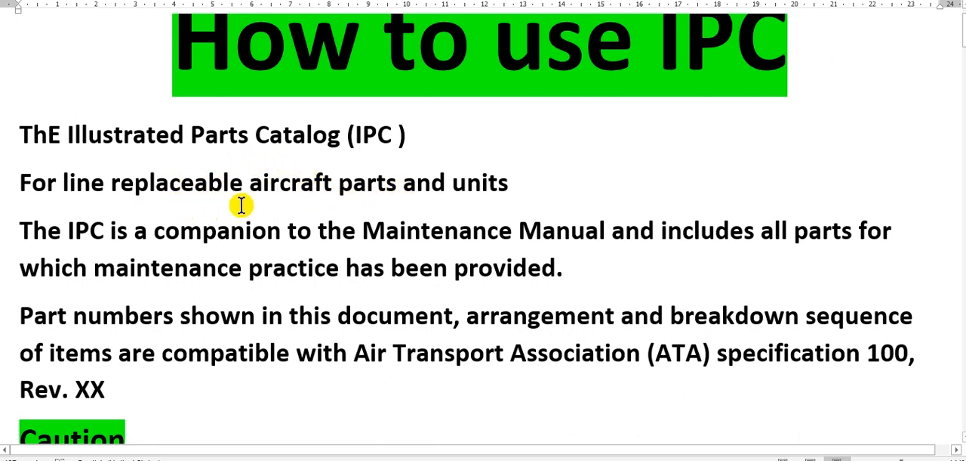
pyautogui.moveTo(187, 195)
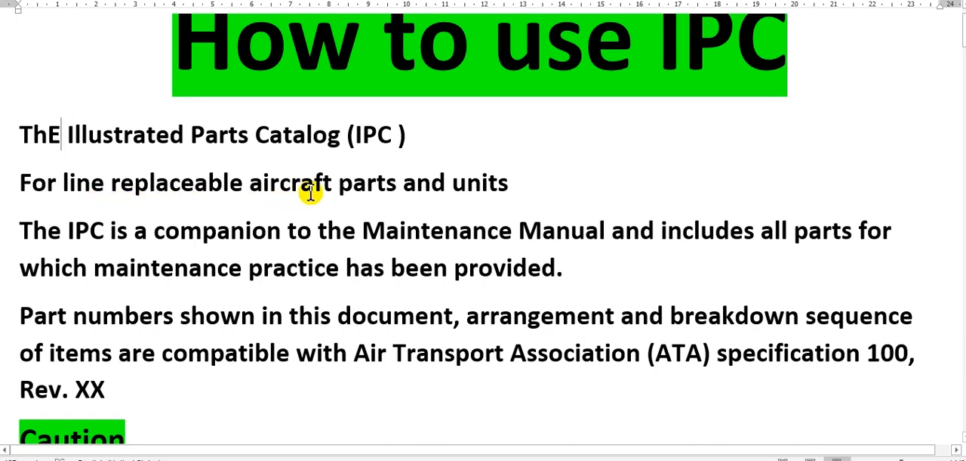
pyautogui.moveTo(329, 199)
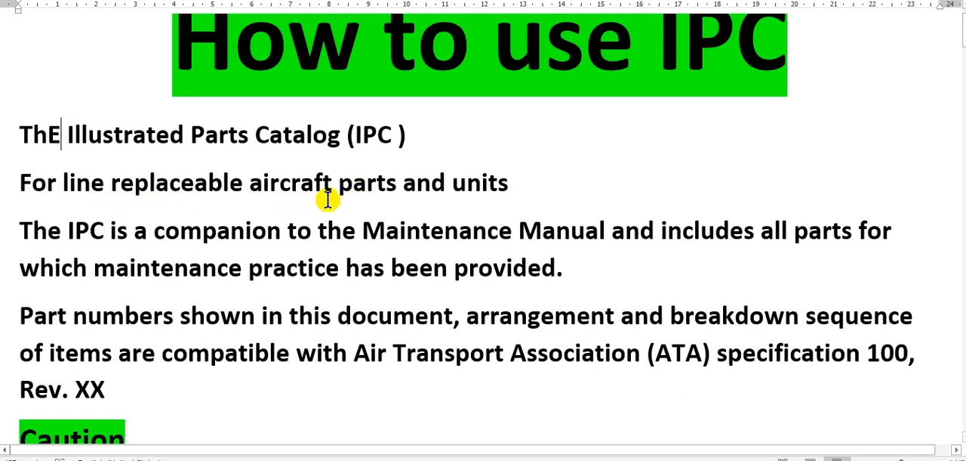
pyautogui.scroll(-3)
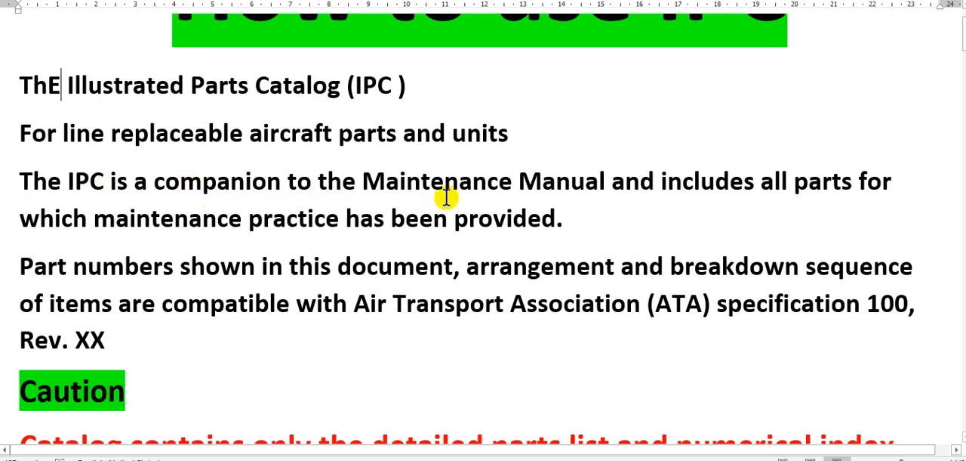
pyautogui.moveTo(616, 187)
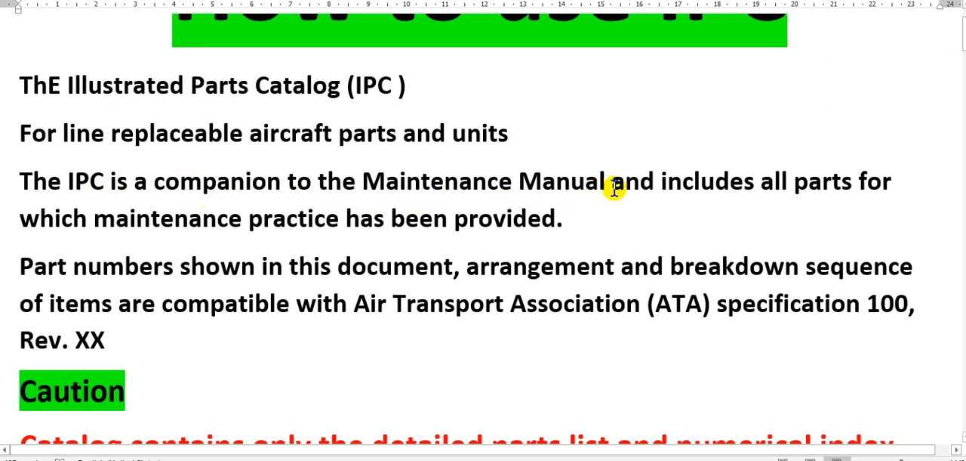
pyautogui.moveTo(737, 185)
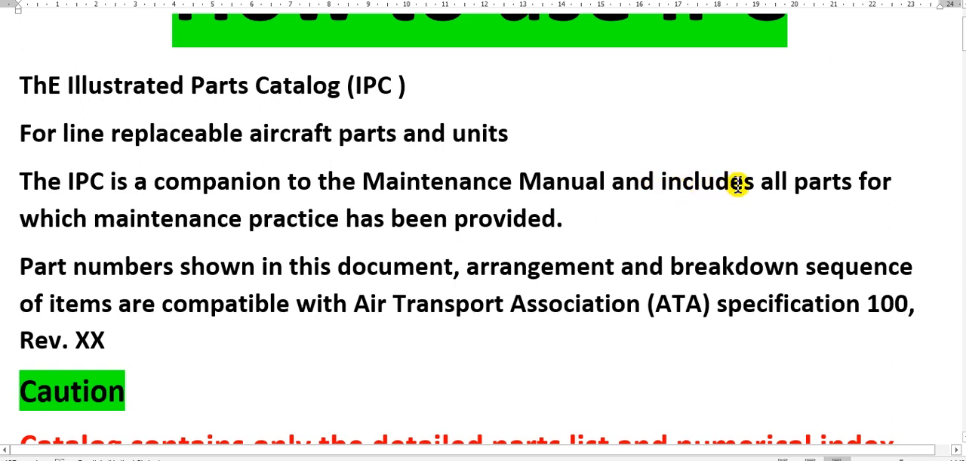
pyautogui.moveTo(734, 196)
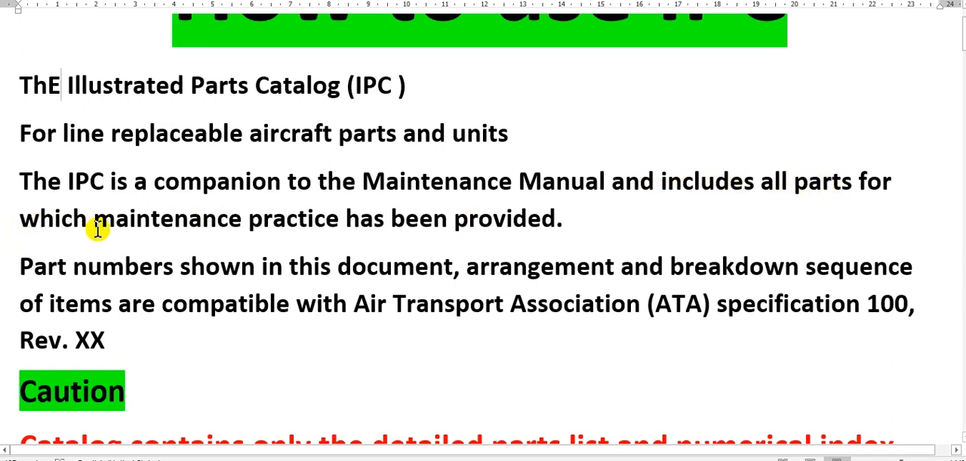
pyautogui.moveTo(335, 227)
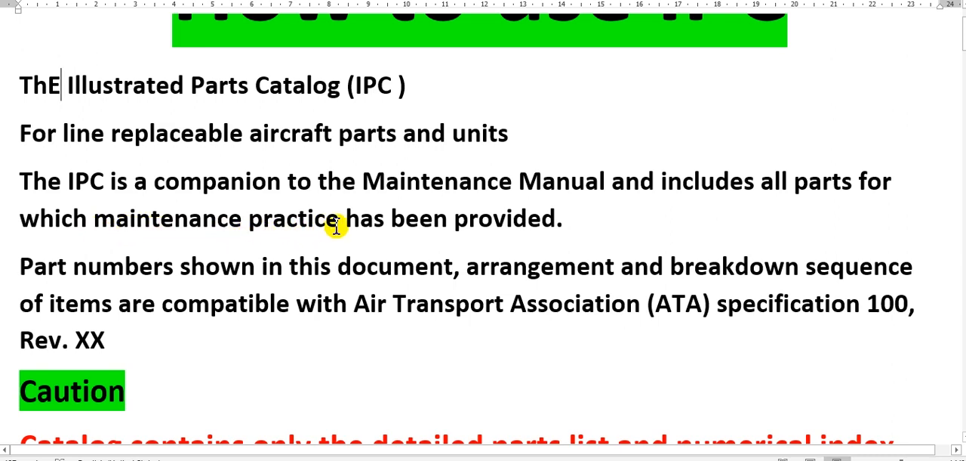
pyautogui.moveTo(489, 219)
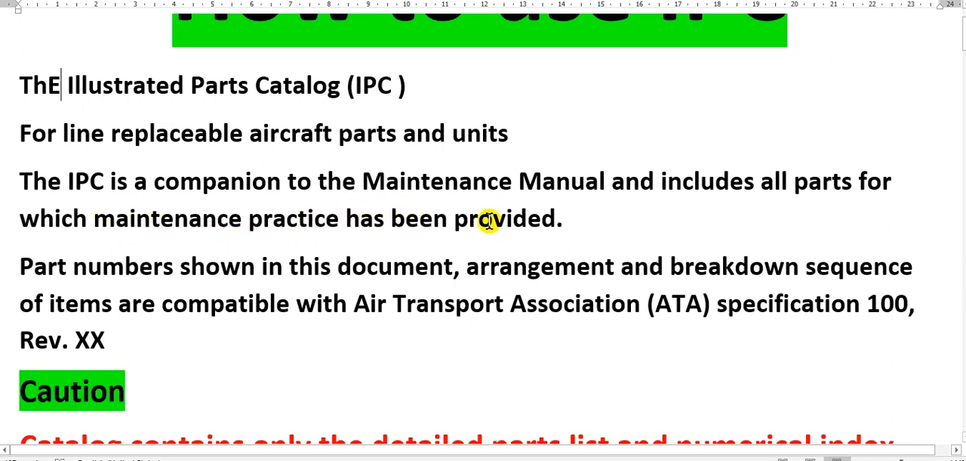
pyautogui.moveTo(465, 181)
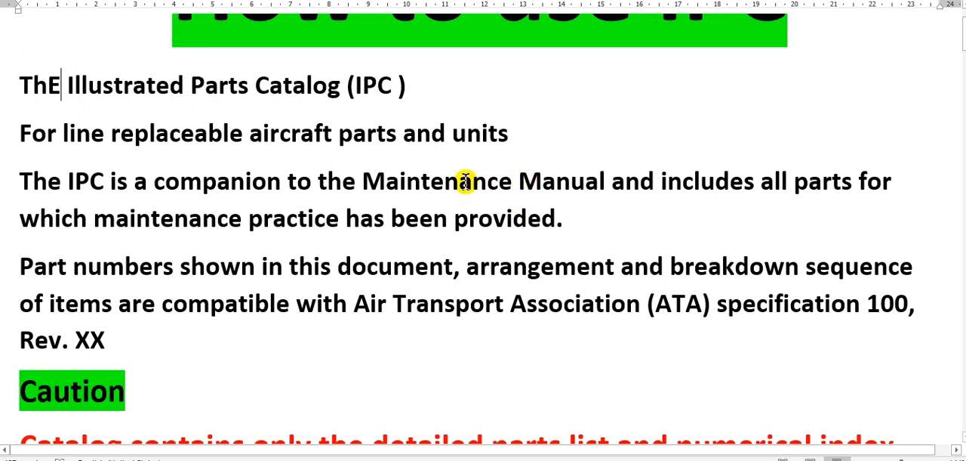
pyautogui.moveTo(480, 187)
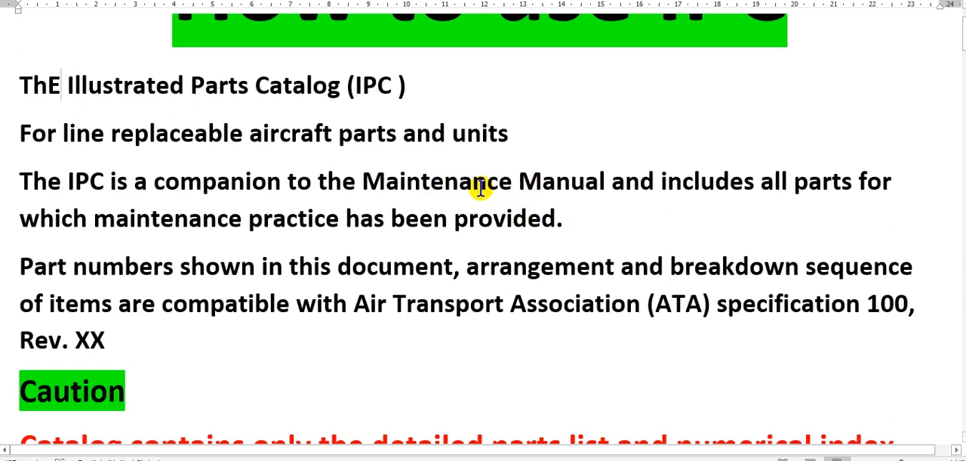
pyautogui.moveTo(483, 173)
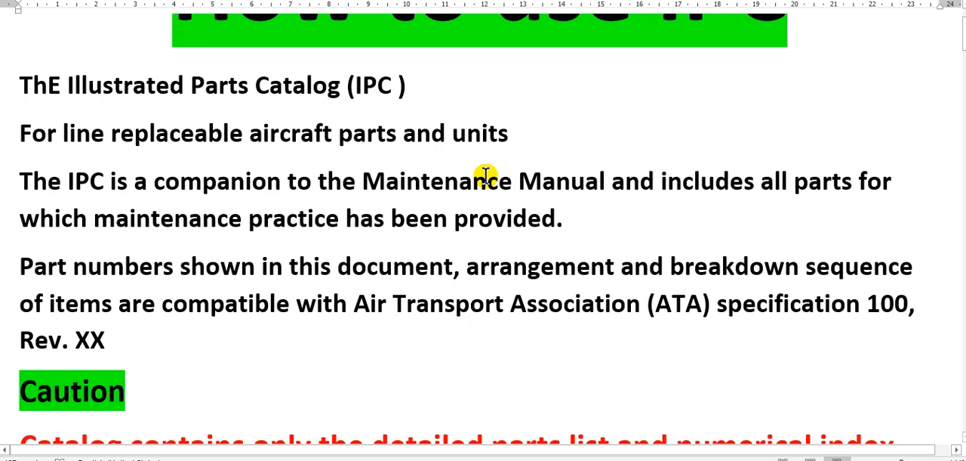
pyautogui.moveTo(469, 184)
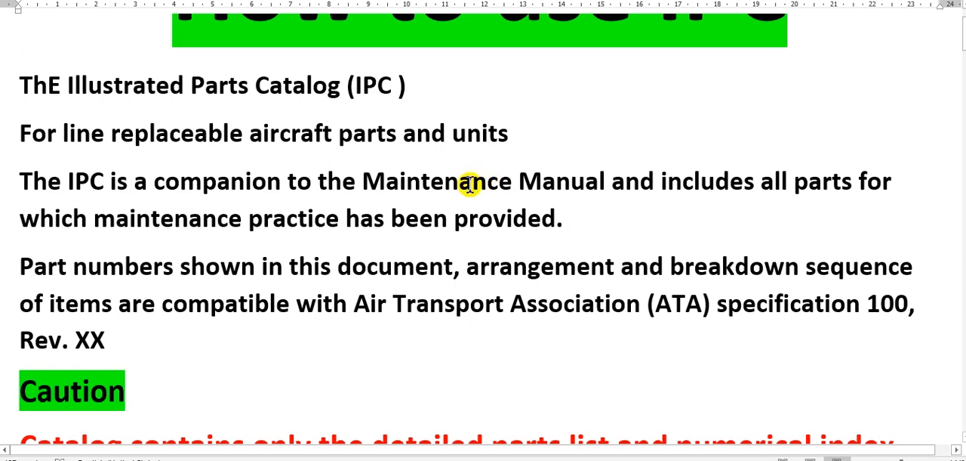
pyautogui.click(60, 85)
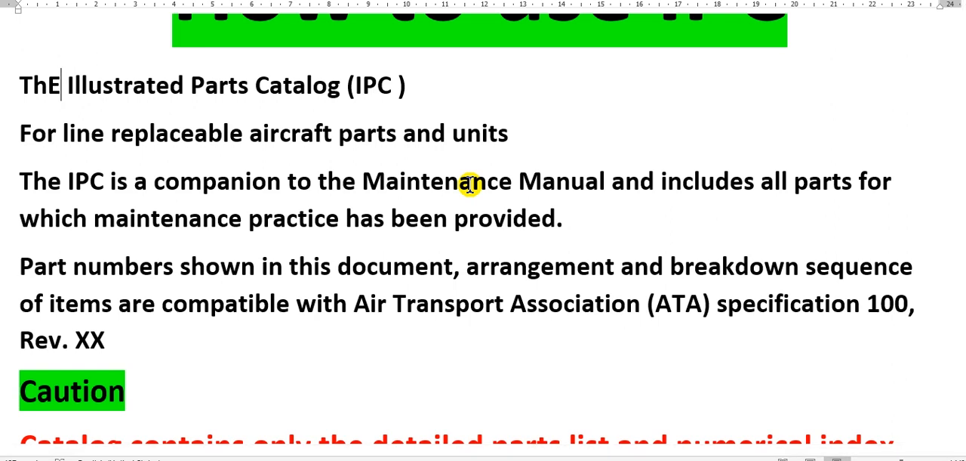
pyautogui.scroll(-3)
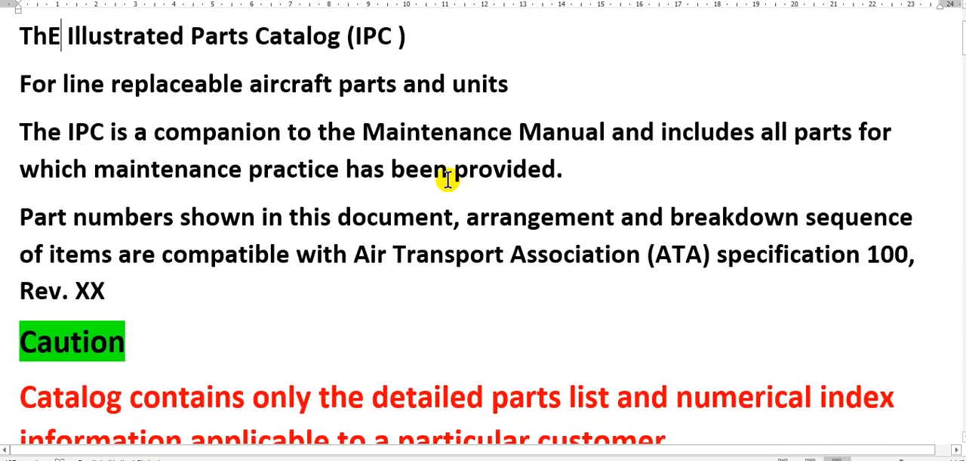
pyautogui.scroll(-3)
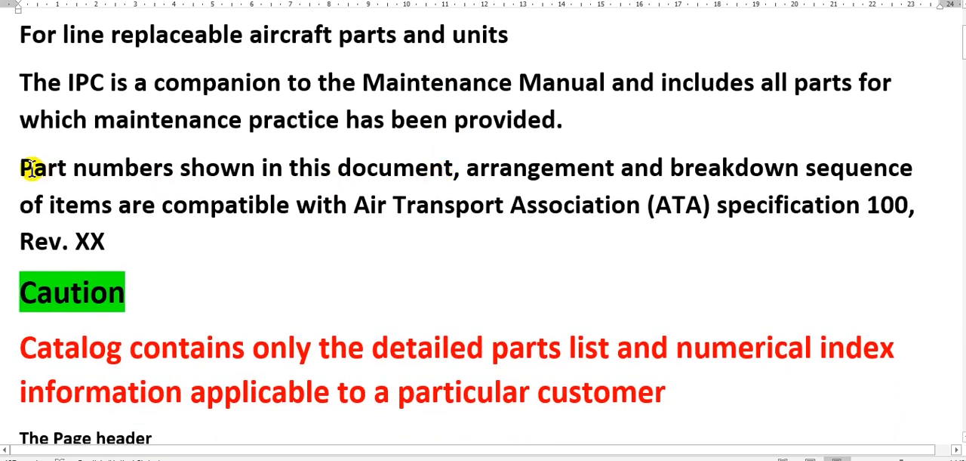
pyautogui.moveTo(79, 184)
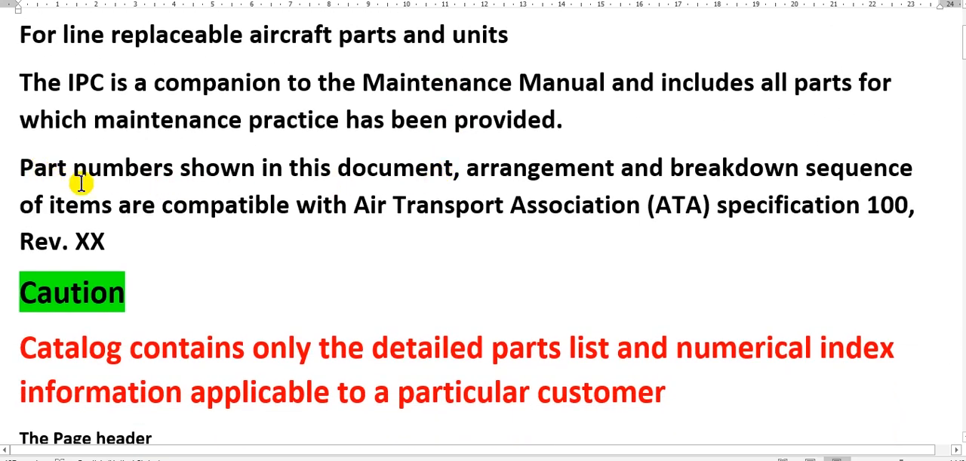
pyautogui.moveTo(381, 187)
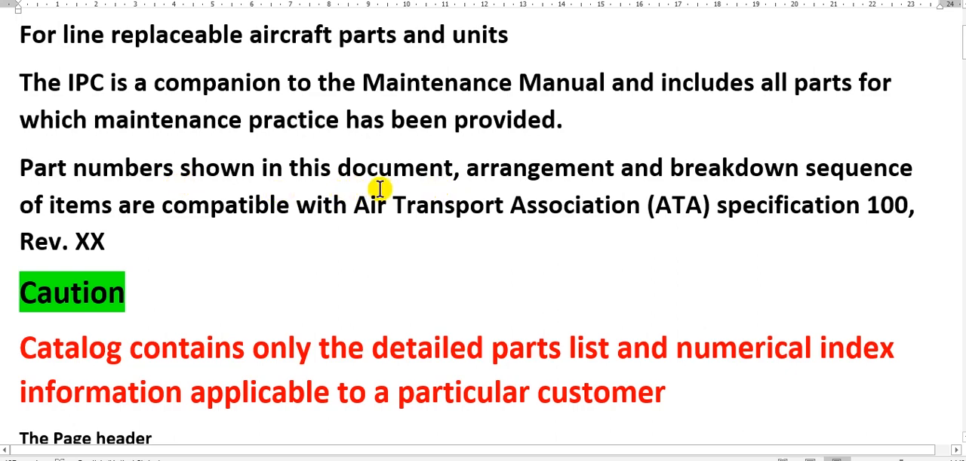
pyautogui.moveTo(561, 185)
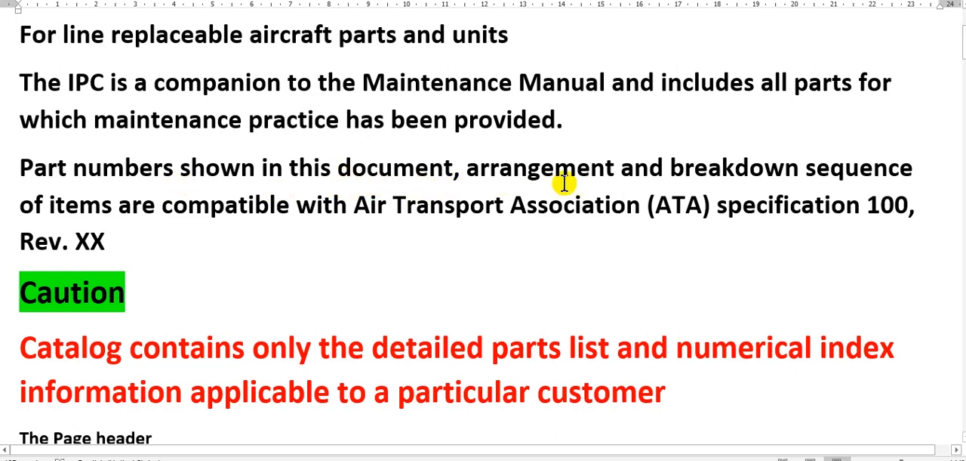
pyautogui.moveTo(670, 183)
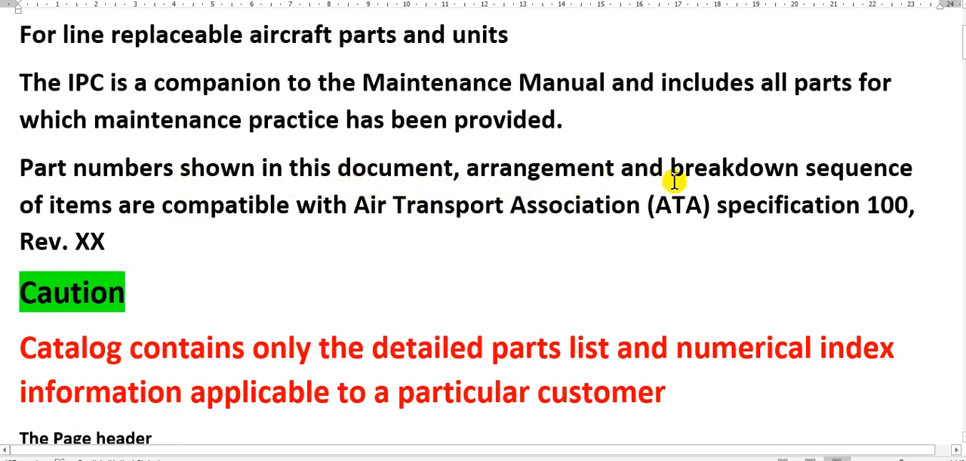
pyautogui.moveTo(293, 205)
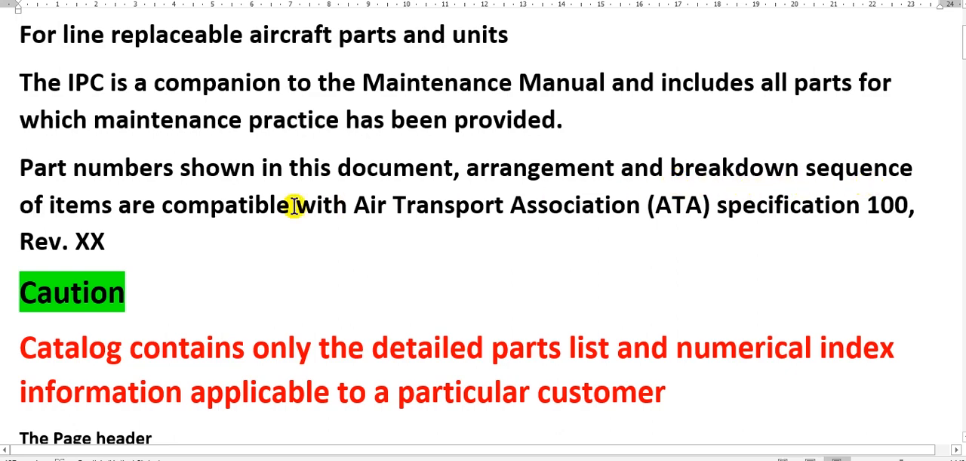
pyautogui.moveTo(229, 210)
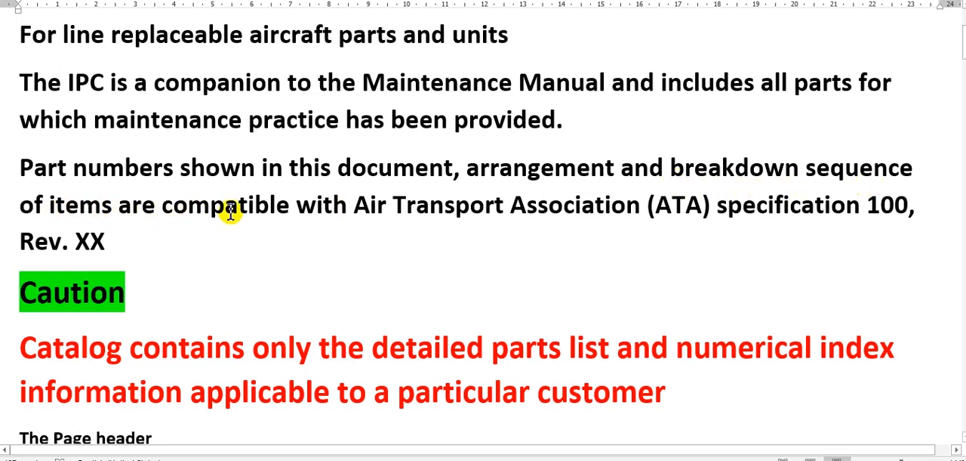
pyautogui.moveTo(468, 210)
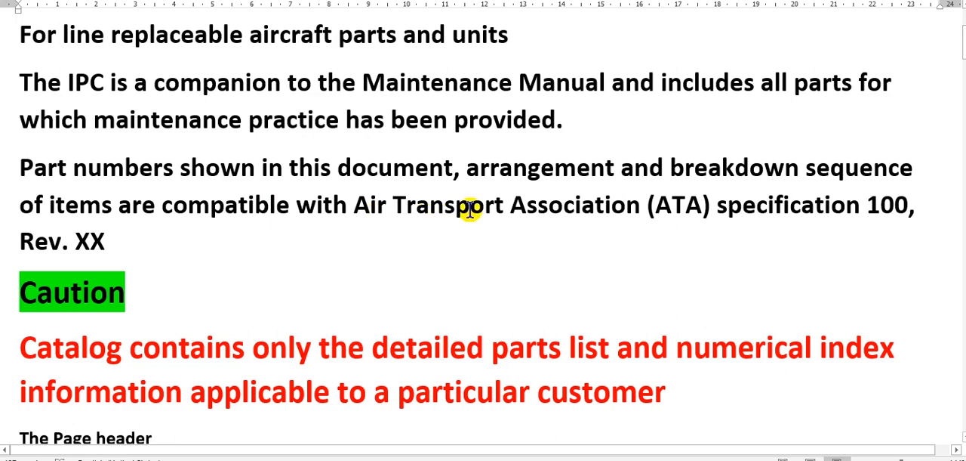
pyautogui.moveTo(682, 194)
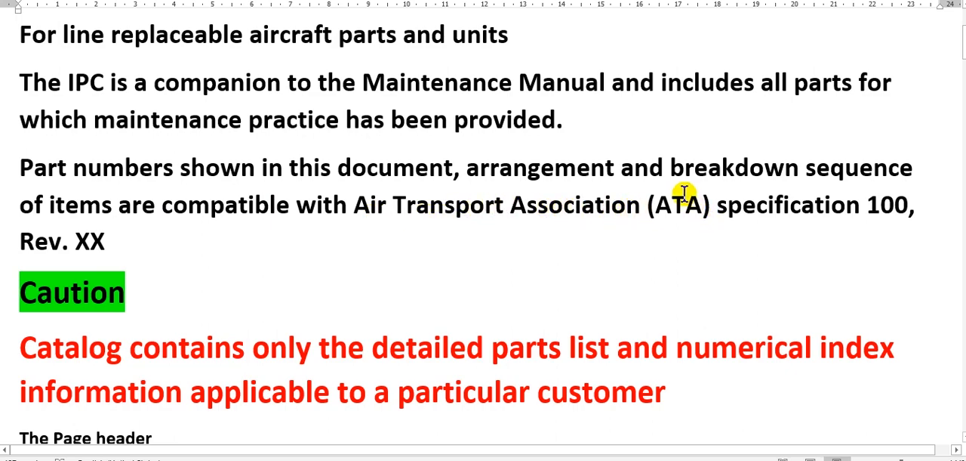
pyautogui.moveTo(663, 204)
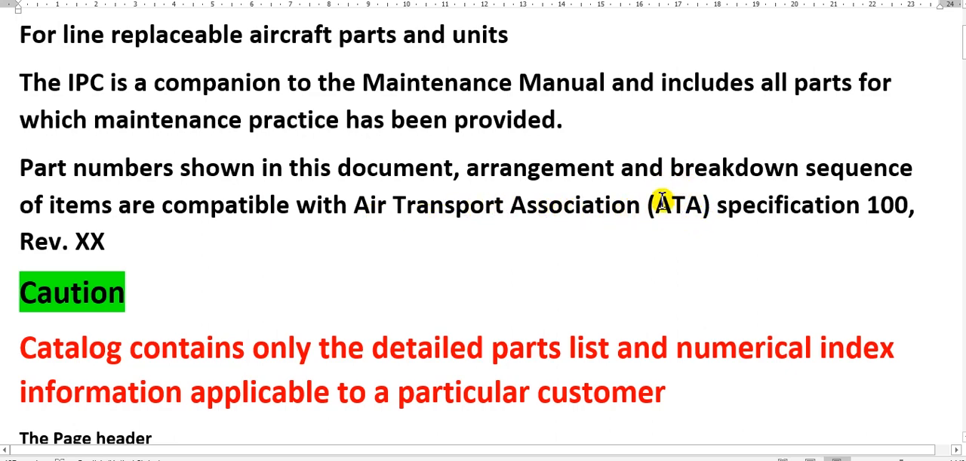
pyautogui.moveTo(866, 217)
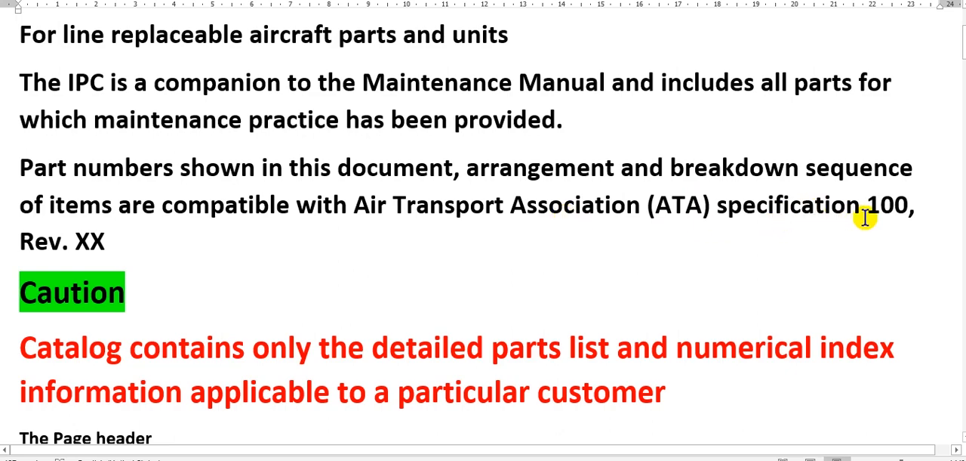
pyautogui.scroll(-3)
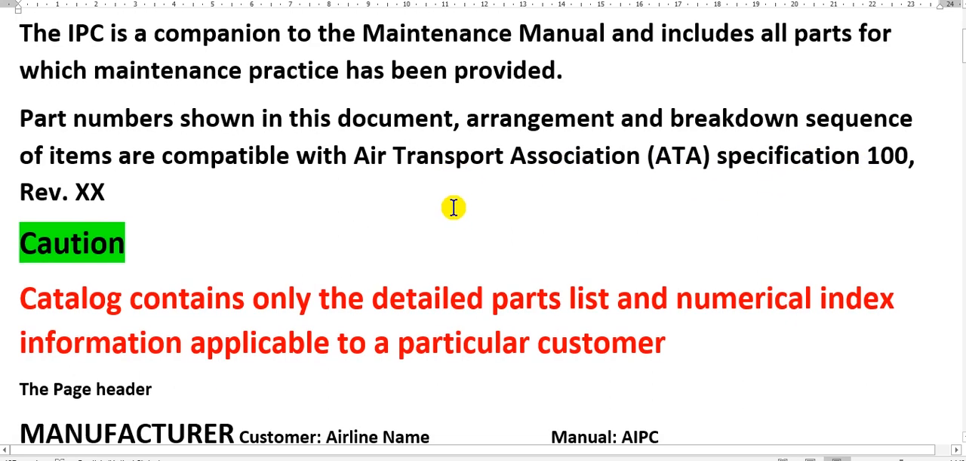
# Step: Scroll slightly so the MANUFACTURER, Customer and Manual header fields show below the Caution text
pyautogui.scroll(-3)
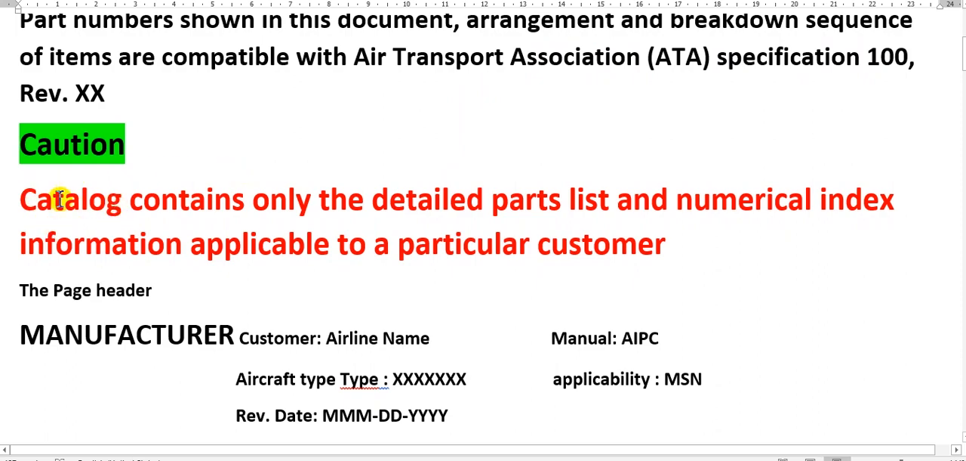
pyautogui.moveTo(248, 219)
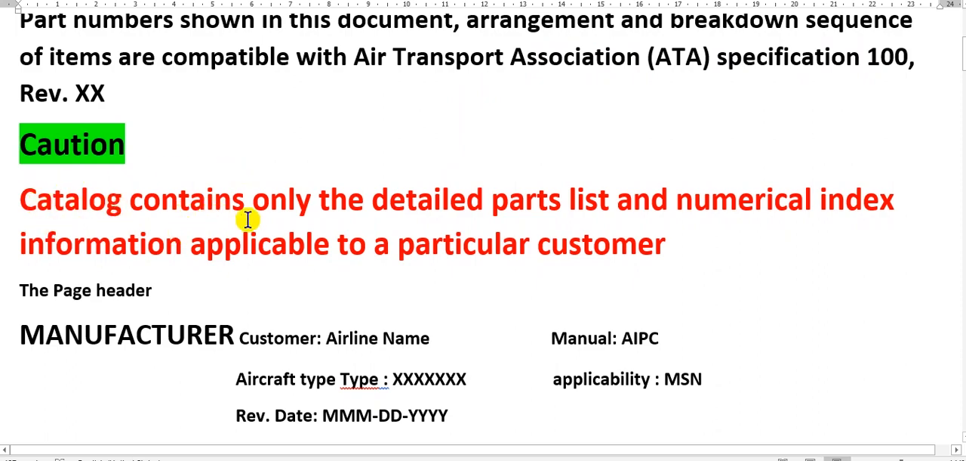
pyautogui.moveTo(565, 209)
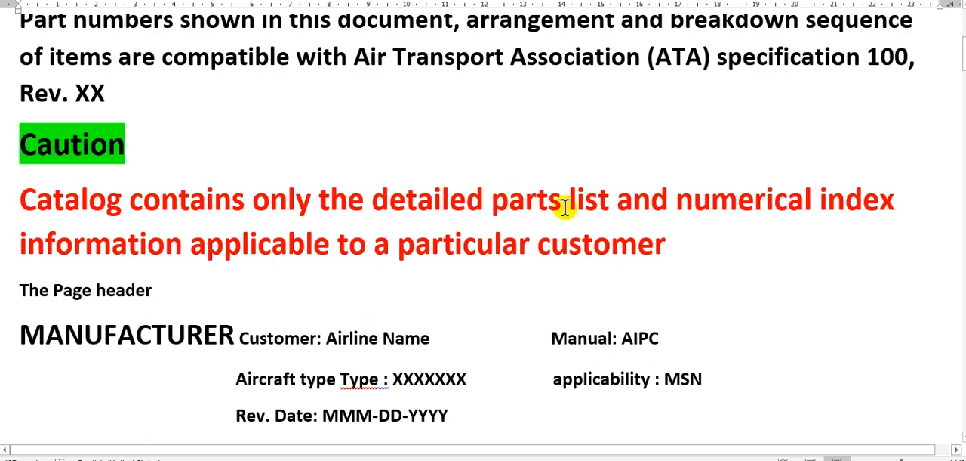
pyautogui.moveTo(421, 248)
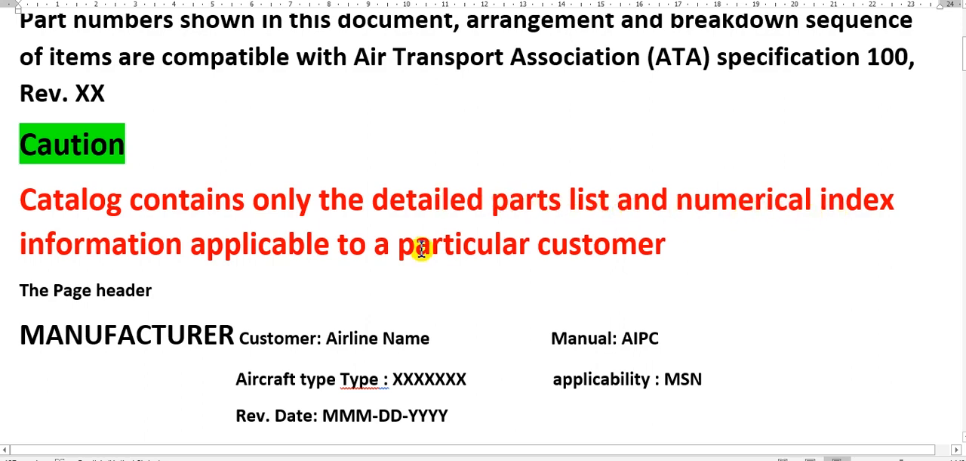
pyautogui.moveTo(299, 263)
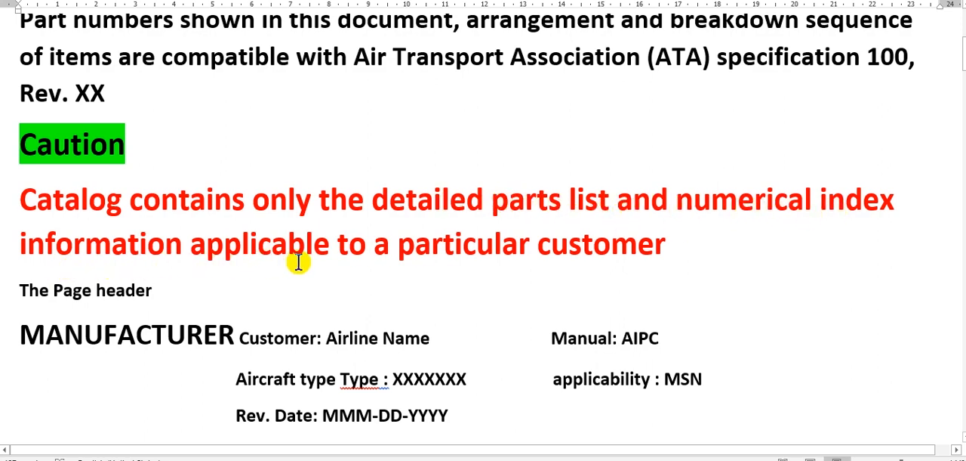
pyautogui.moveTo(369, 240)
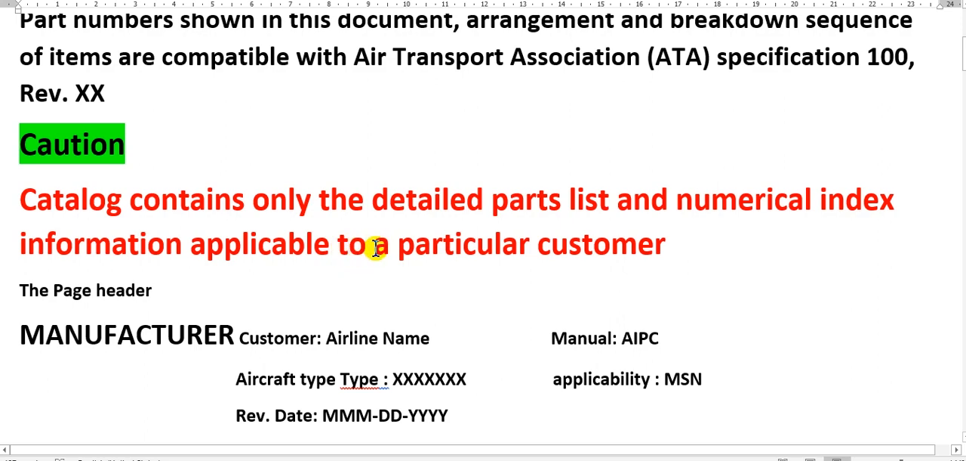
pyautogui.moveTo(362, 255)
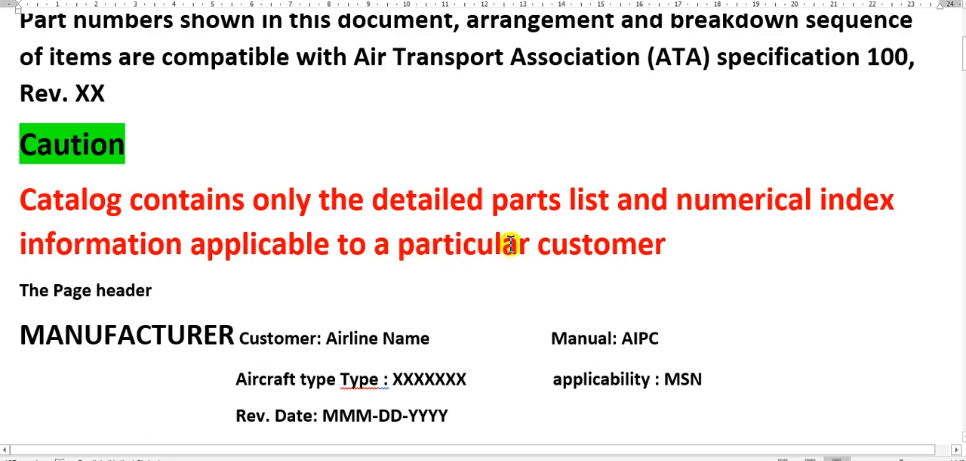
pyautogui.moveTo(446, 251)
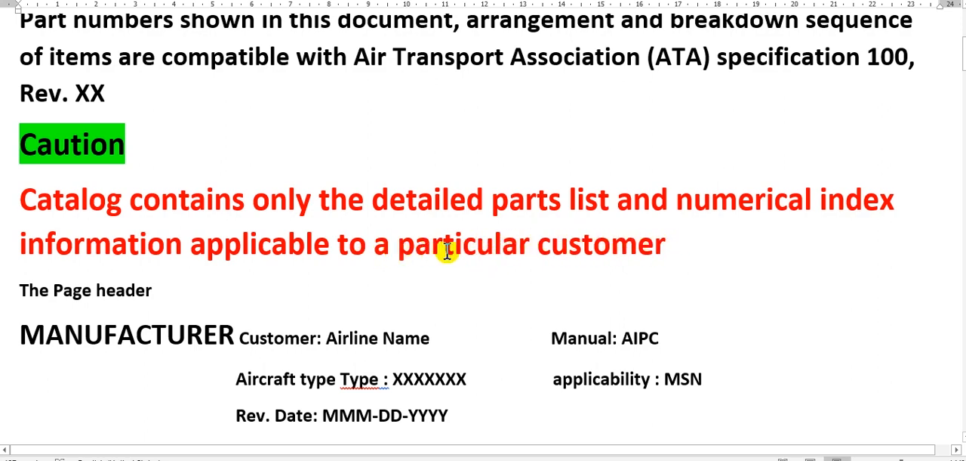
pyautogui.moveTo(539, 254)
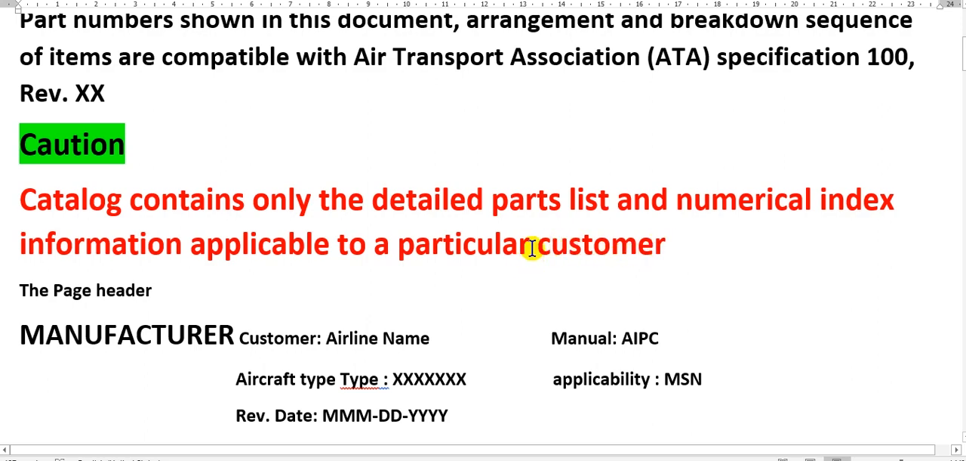
pyautogui.moveTo(522, 251)
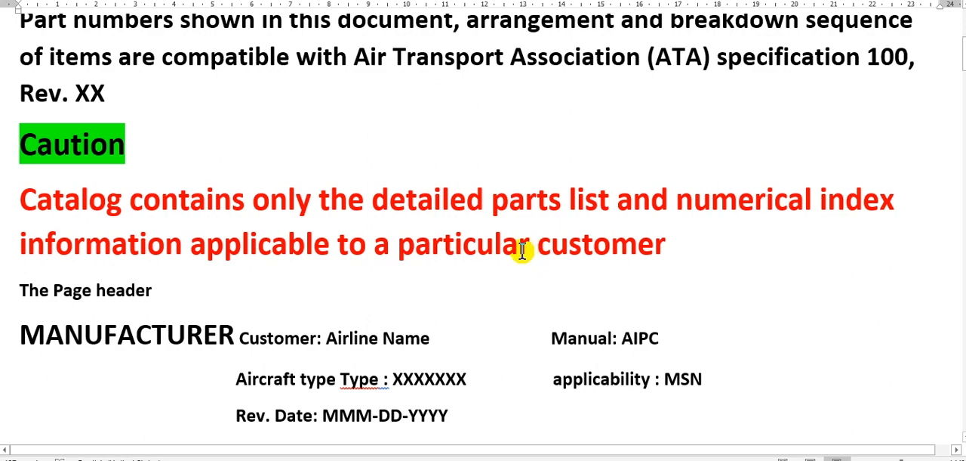
pyautogui.moveTo(529, 275)
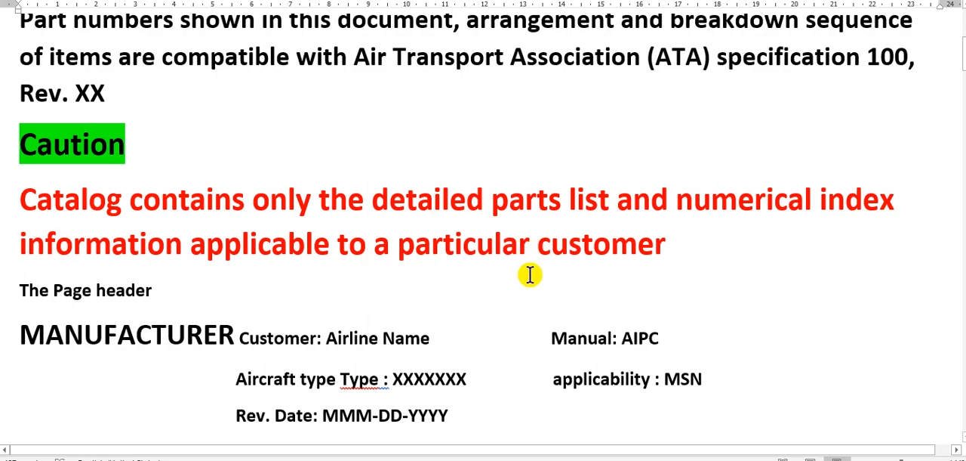
# Step: Scroll down to the Subject heading and 'The subject data' placeholder lines
pyautogui.scroll(-3)
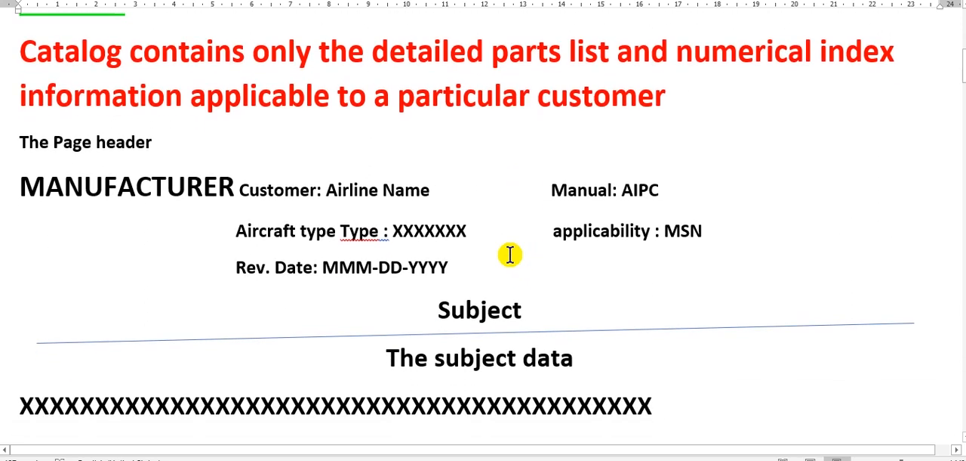
pyautogui.moveTo(229, 166)
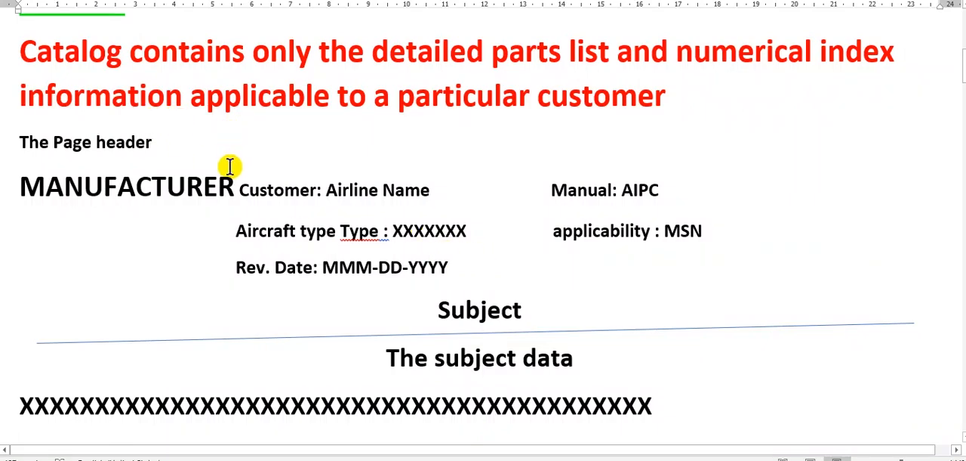
pyautogui.moveTo(27, 142)
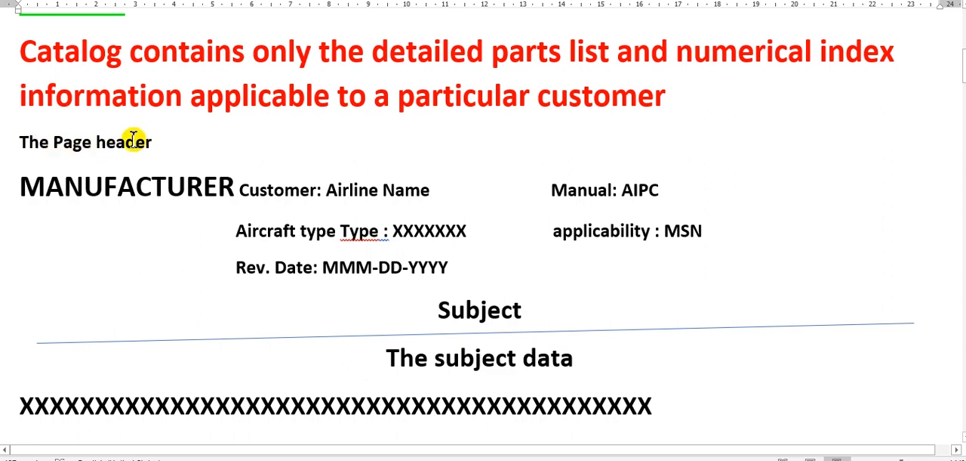
pyautogui.moveTo(101, 223)
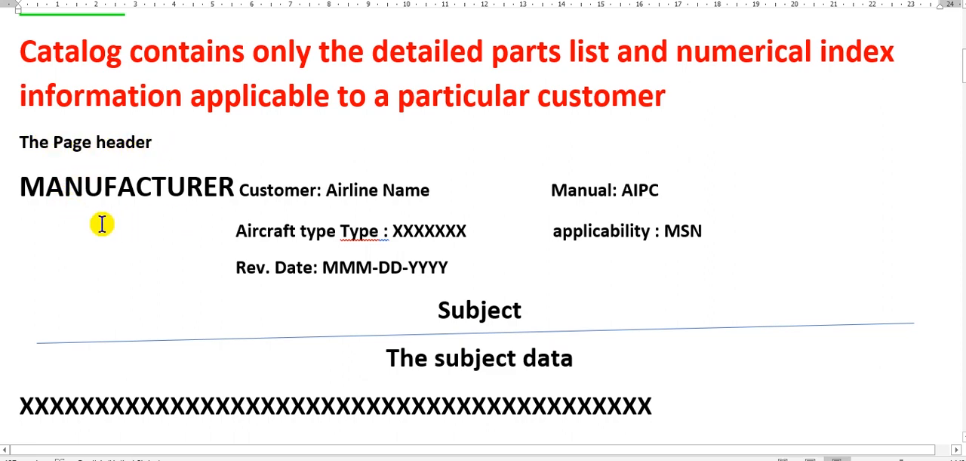
pyautogui.moveTo(100, 187)
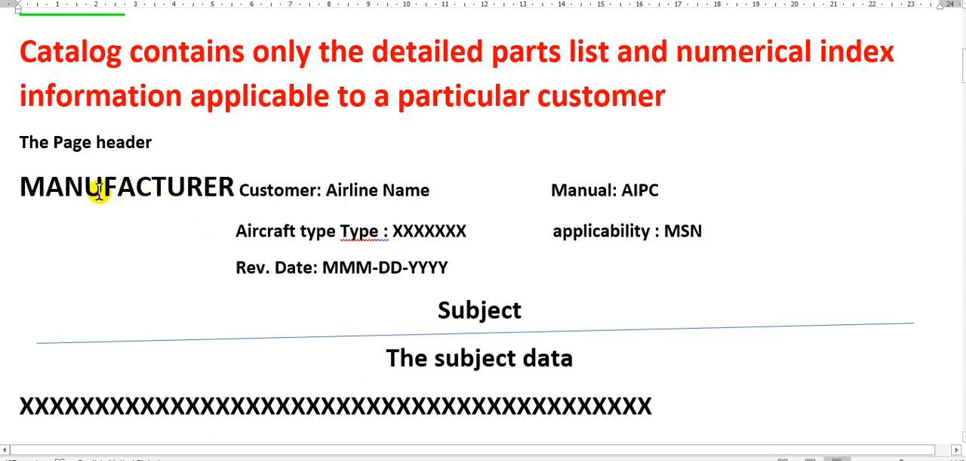
pyautogui.moveTo(106, 214)
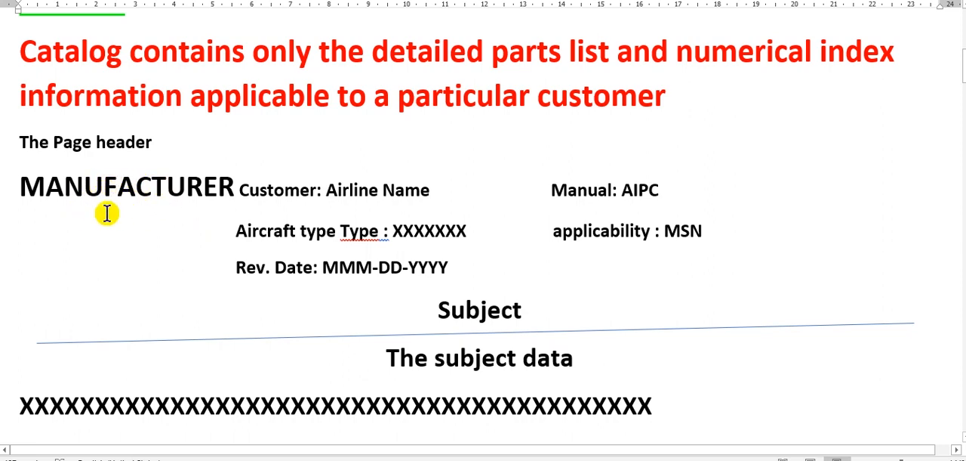
pyautogui.moveTo(121, 200)
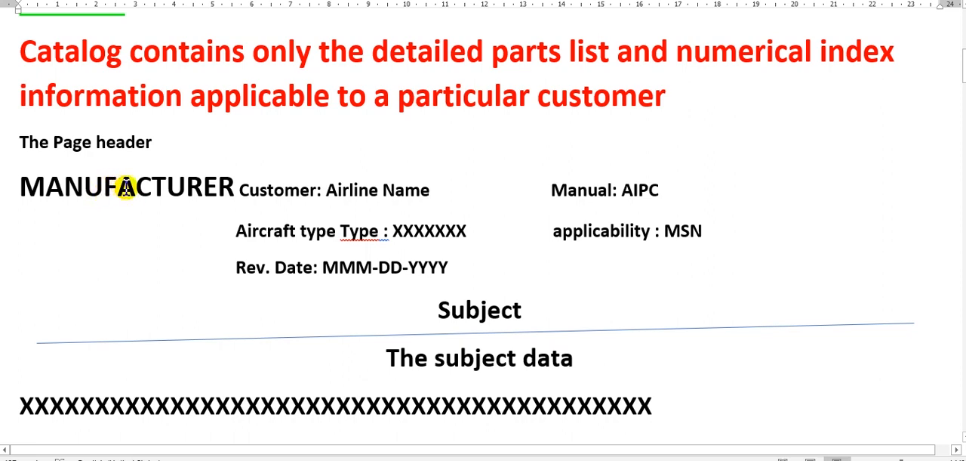
pyautogui.moveTo(264, 204)
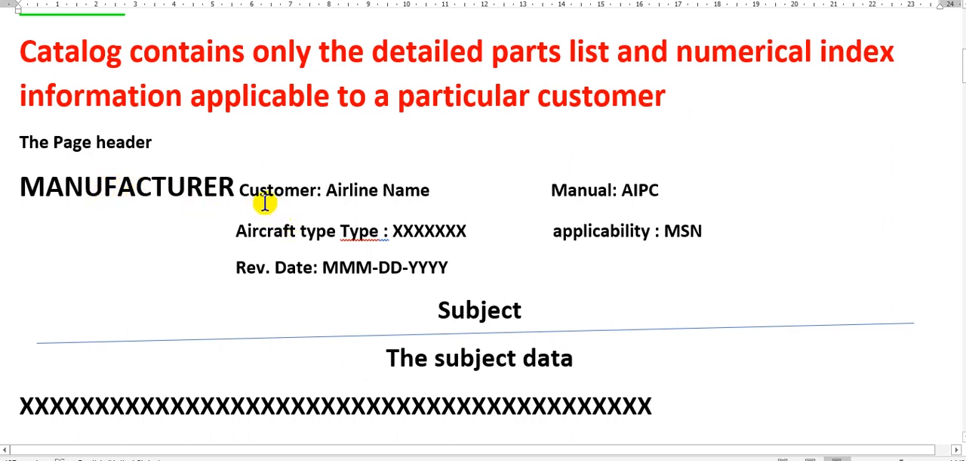
pyautogui.moveTo(380, 191)
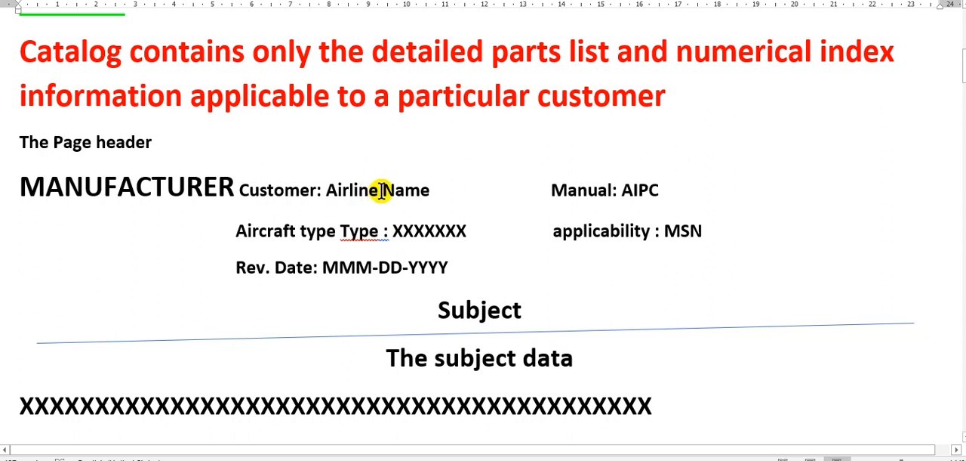
pyautogui.moveTo(347, 157)
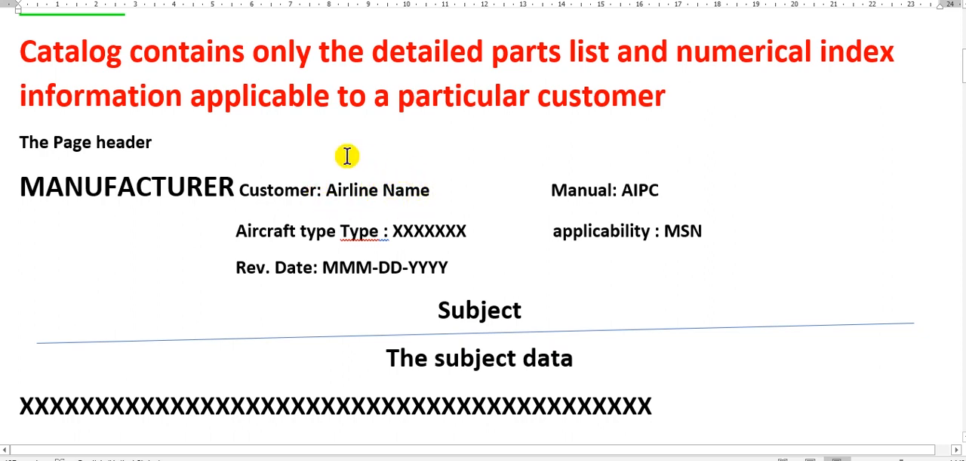
pyautogui.moveTo(444, 200)
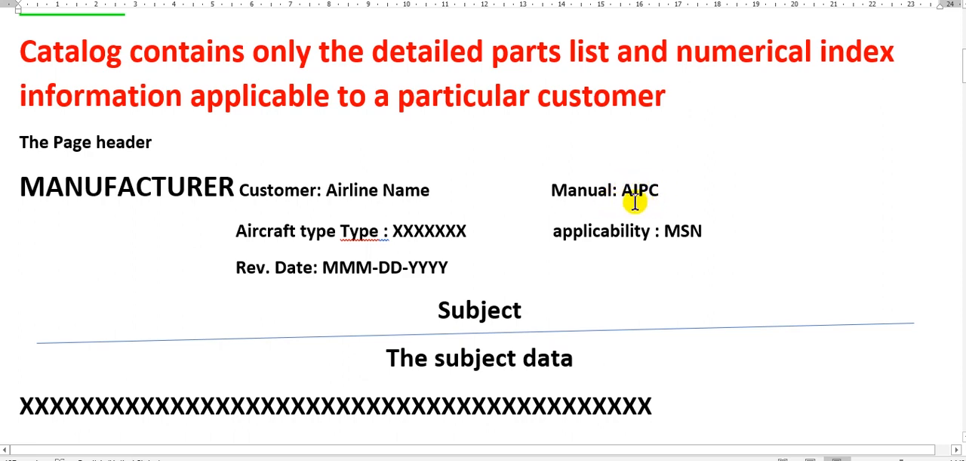
pyautogui.moveTo(652, 190)
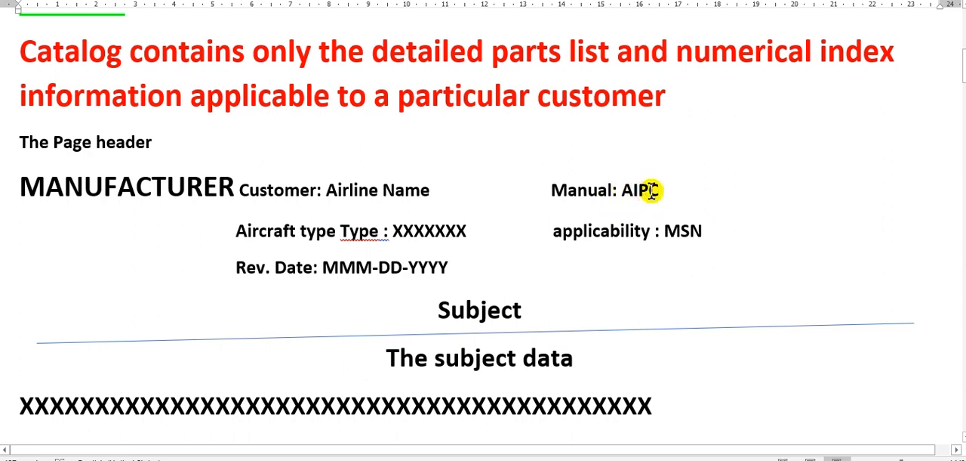
pyautogui.moveTo(246, 250)
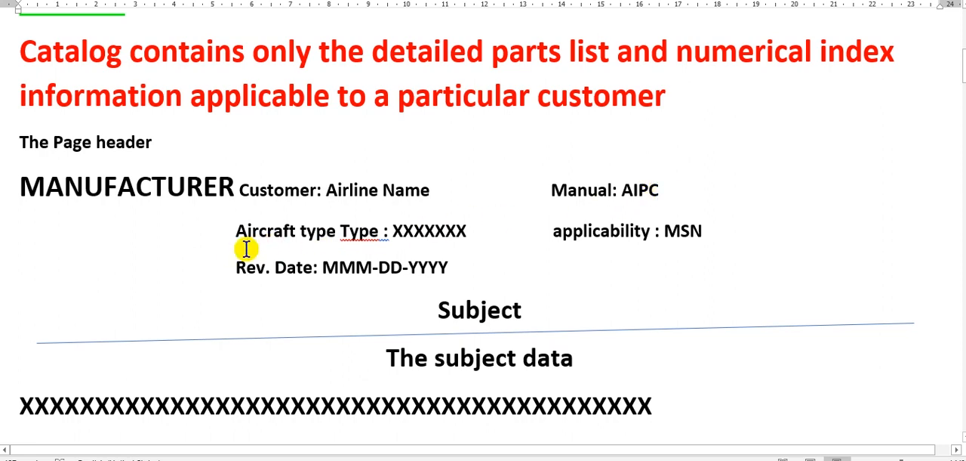
pyautogui.moveTo(353, 230)
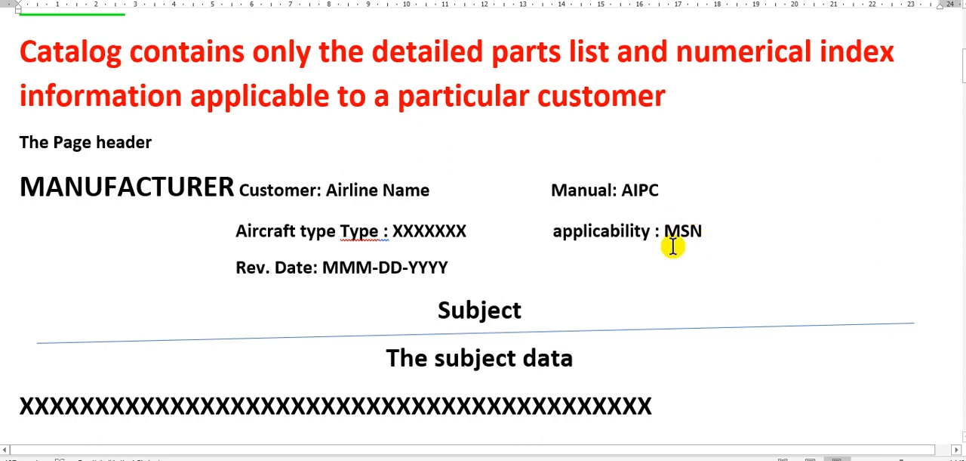
pyautogui.moveTo(696, 230)
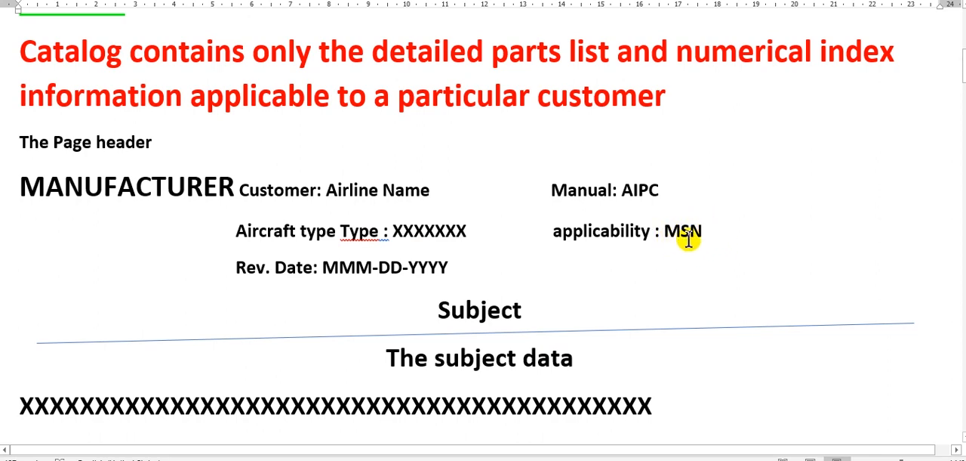
pyautogui.moveTo(706, 228)
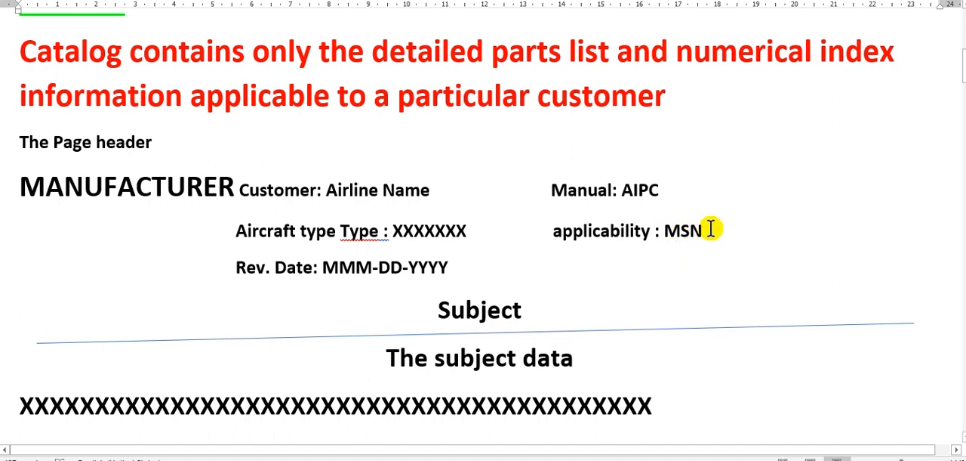
pyautogui.moveTo(708, 224)
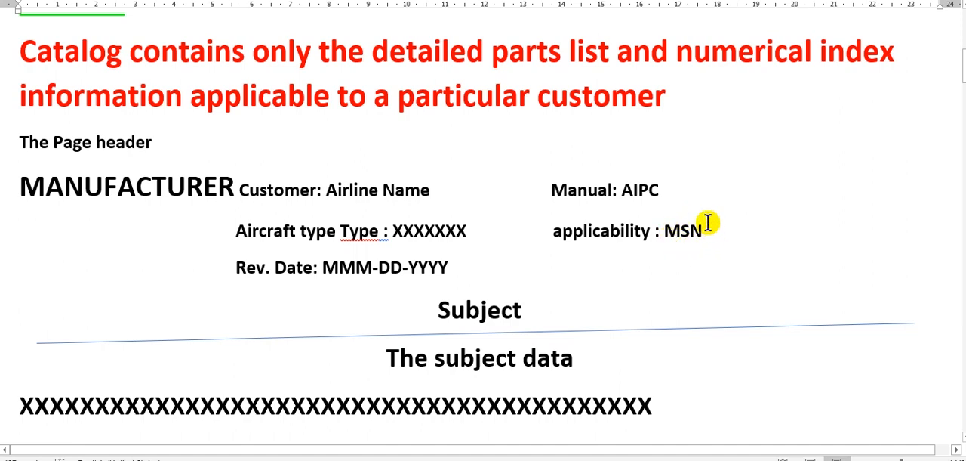
pyautogui.moveTo(673, 218)
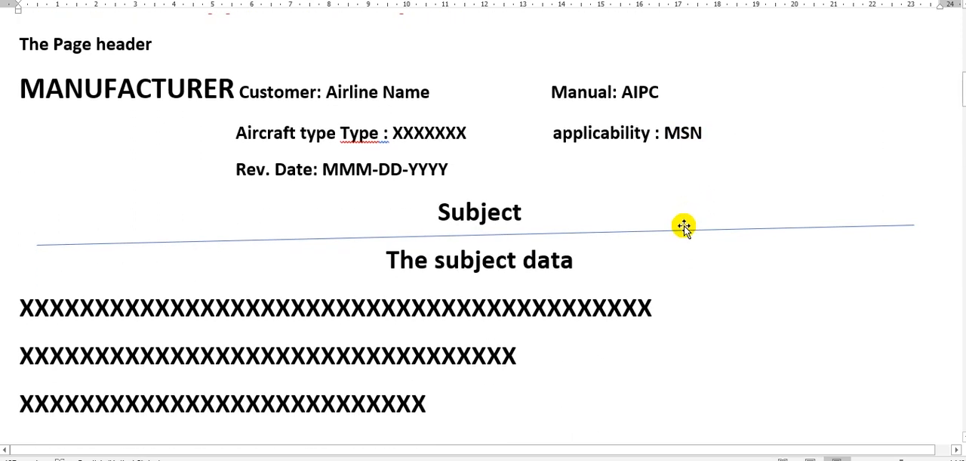
pyautogui.moveTo(263, 180)
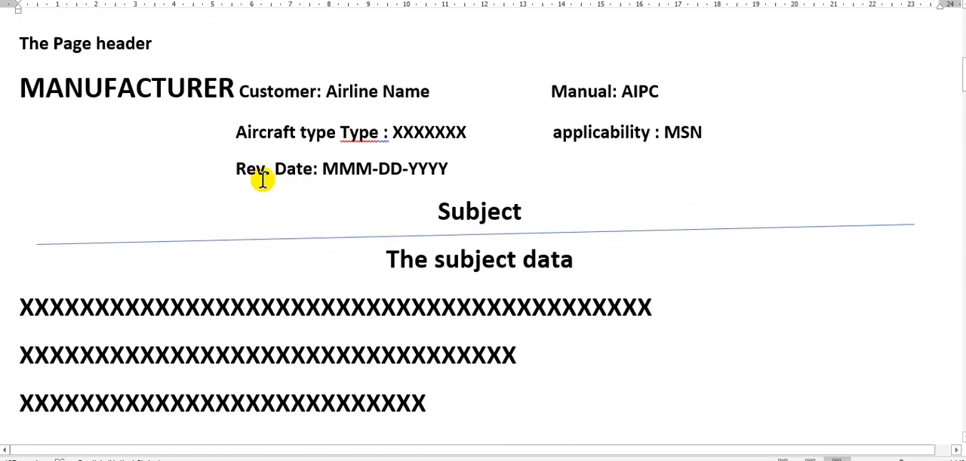
pyautogui.moveTo(423, 170)
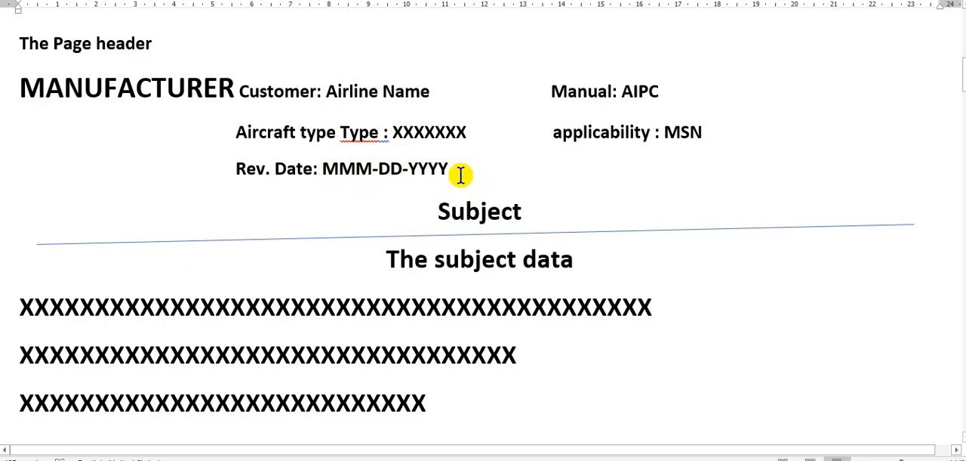
# Step: Scroll down to the page footer section with Print date, Page X of XXXXX and Manufacturer rights
pyautogui.scroll(-3)
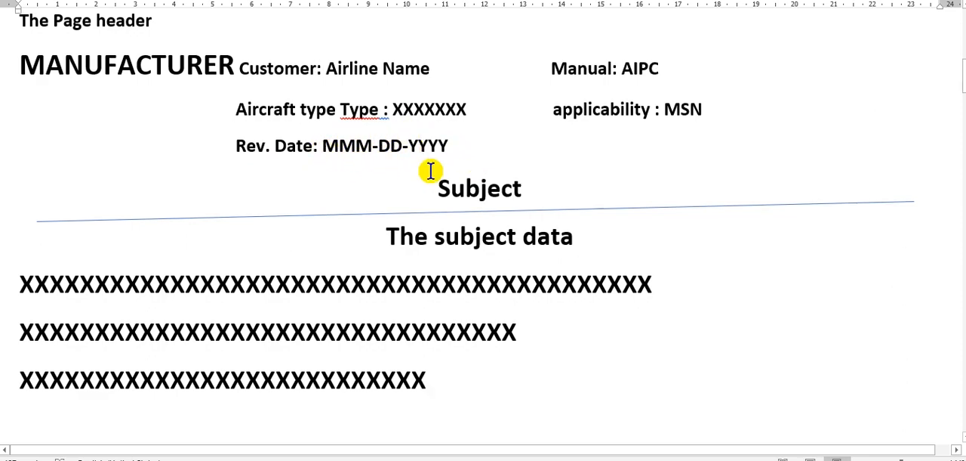
pyautogui.scroll(-3)
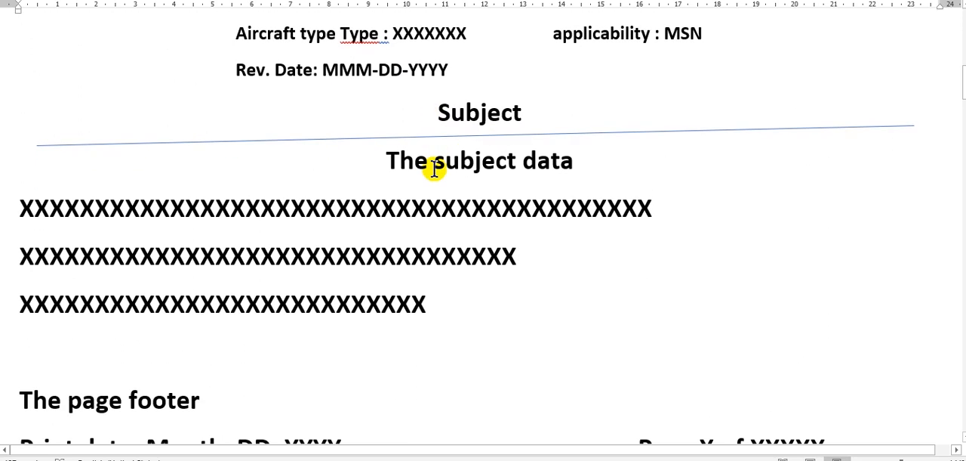
pyautogui.scroll(-3)
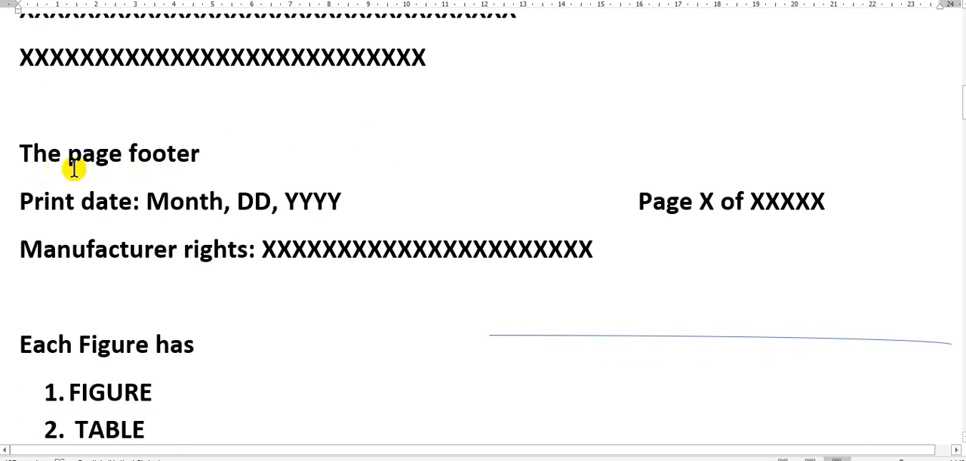
pyautogui.moveTo(57, 172)
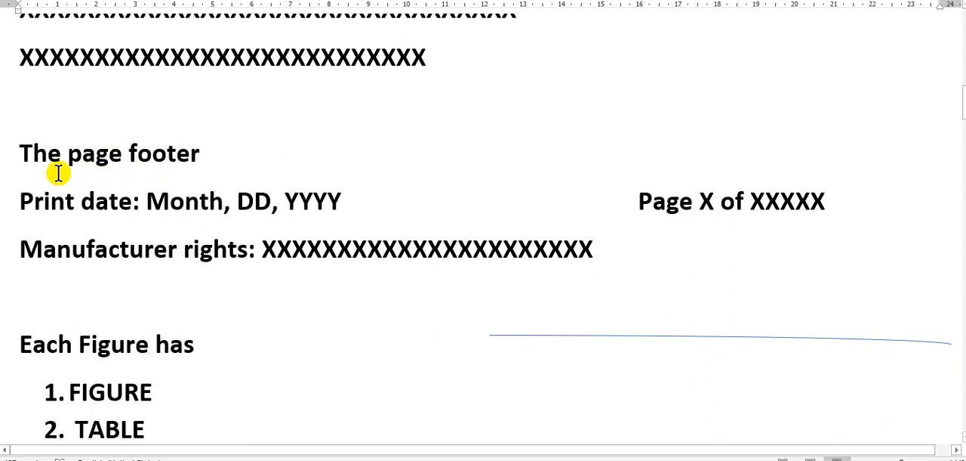
pyautogui.moveTo(232, 225)
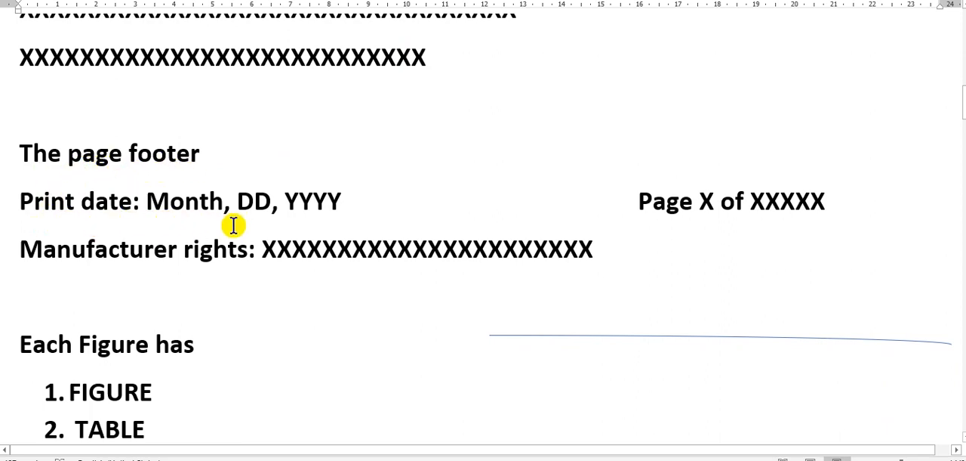
pyautogui.moveTo(265, 209)
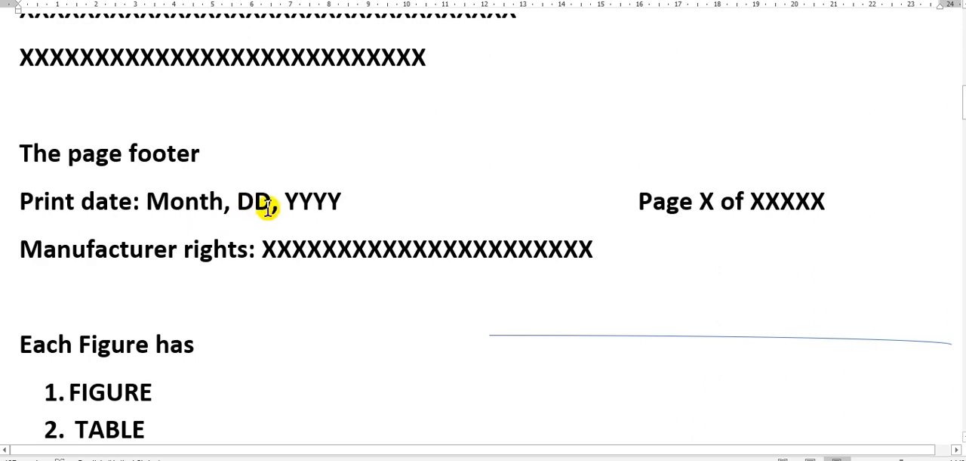
pyautogui.moveTo(355, 205)
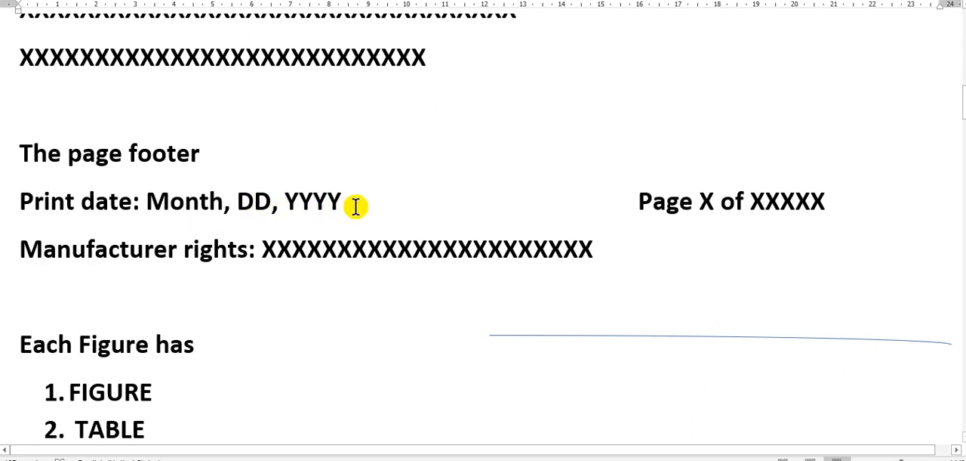
pyautogui.moveTo(713, 184)
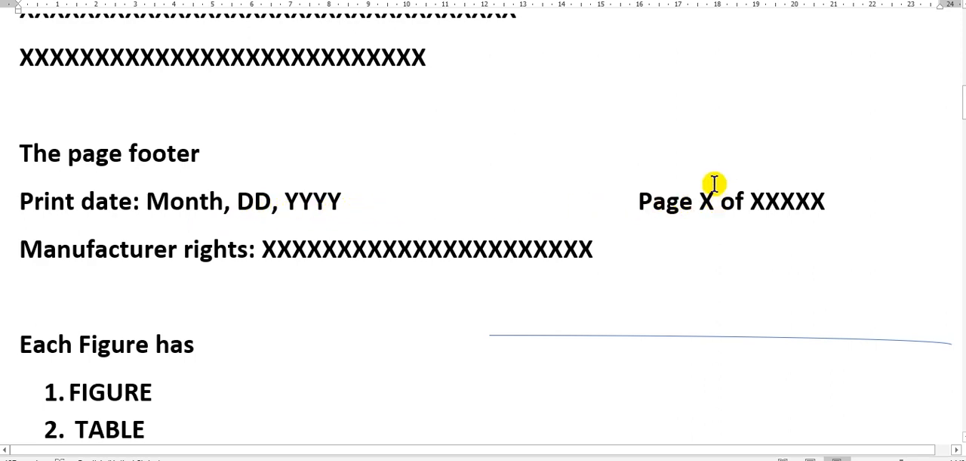
pyautogui.moveTo(707, 175)
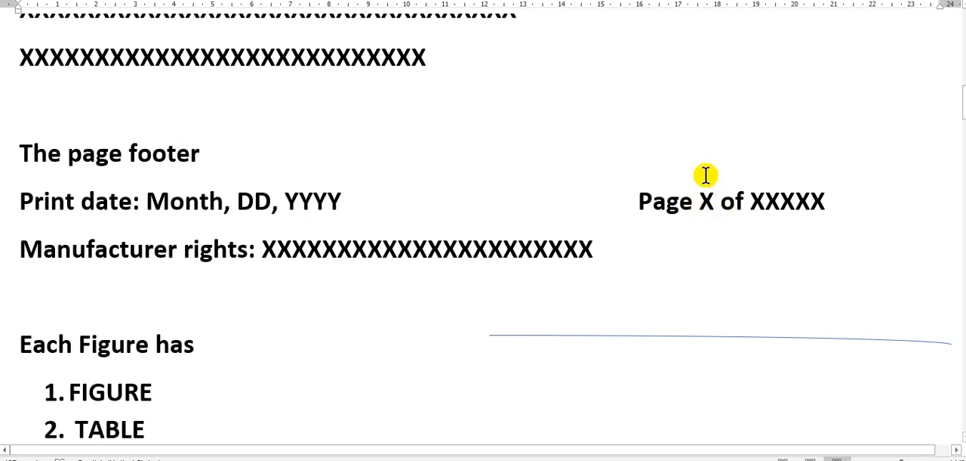
pyautogui.moveTo(707, 211)
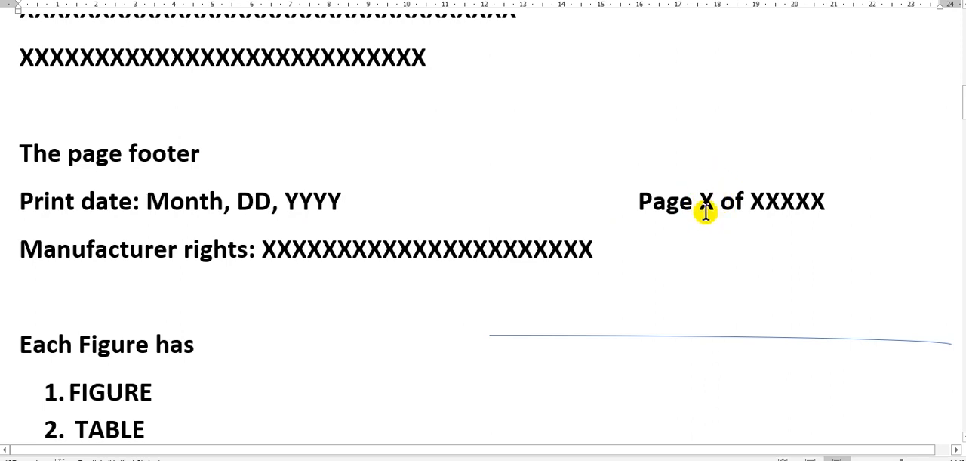
pyautogui.moveTo(807, 212)
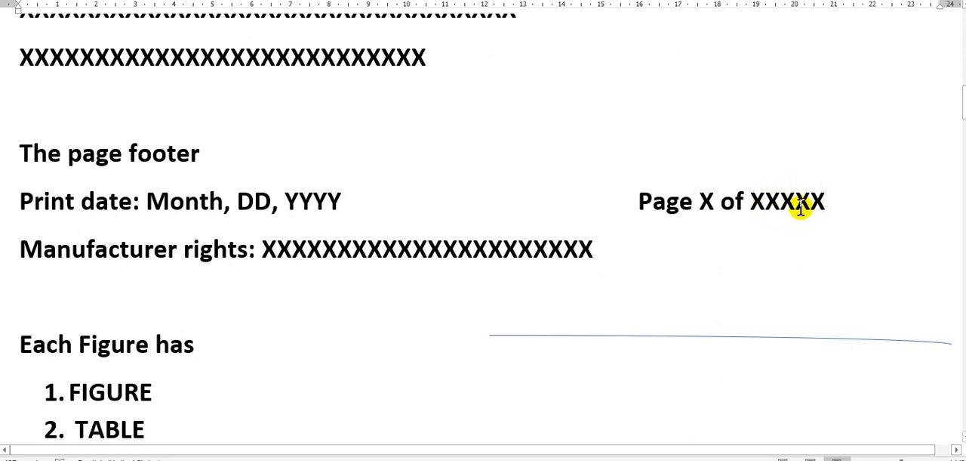
pyautogui.moveTo(814, 210)
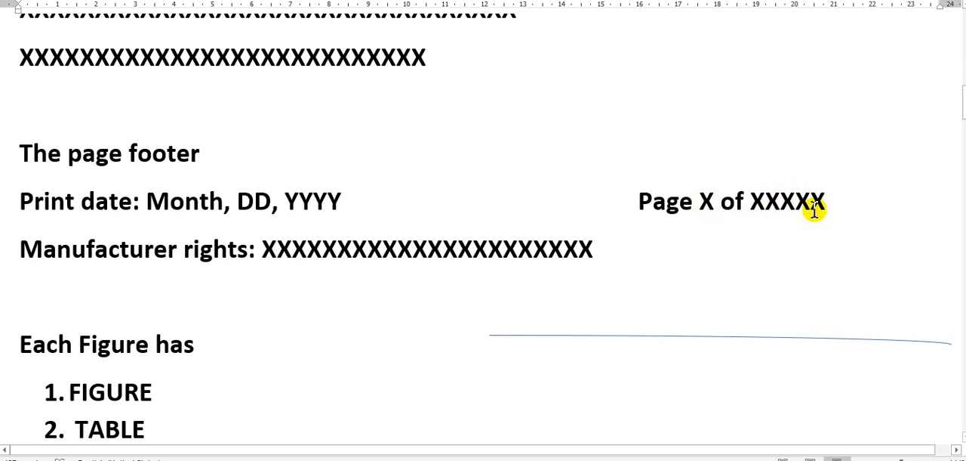
pyautogui.moveTo(743, 214)
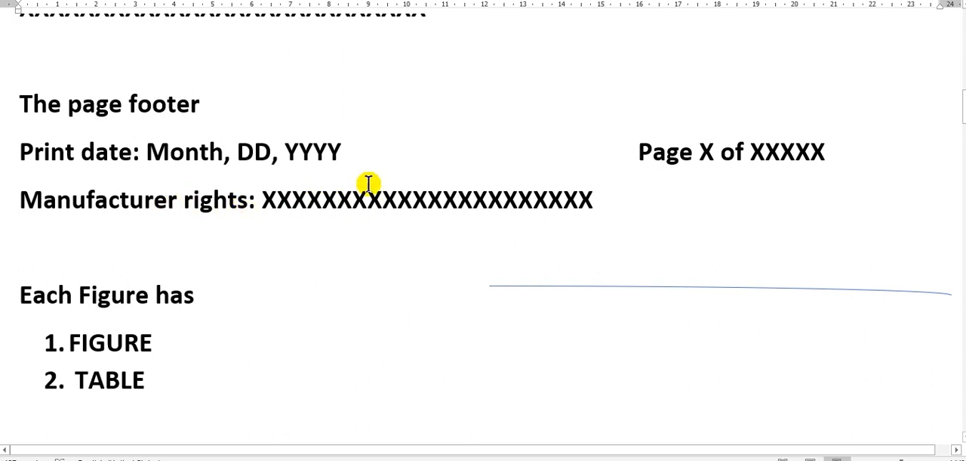
# Step: Scroll past the FIGURE/TABLE list to the 'For small aircrafts' parts-list table headers
pyautogui.scroll(-3)
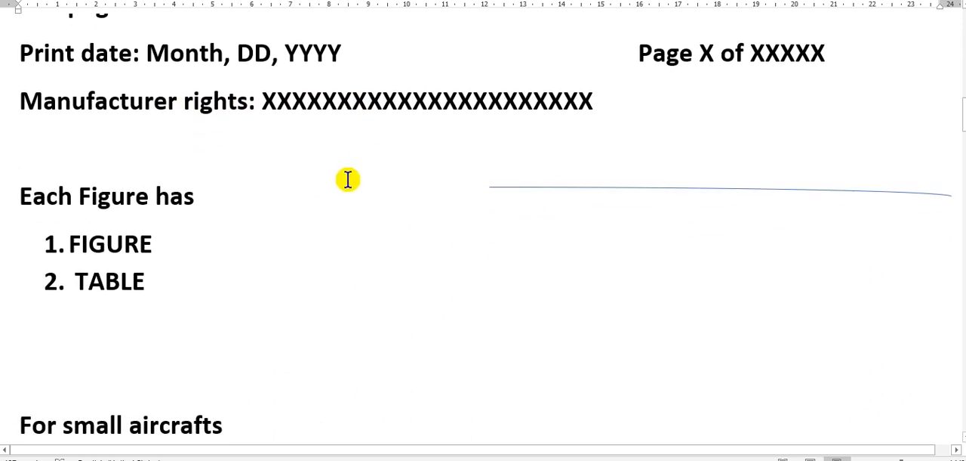
pyautogui.moveTo(290, 173)
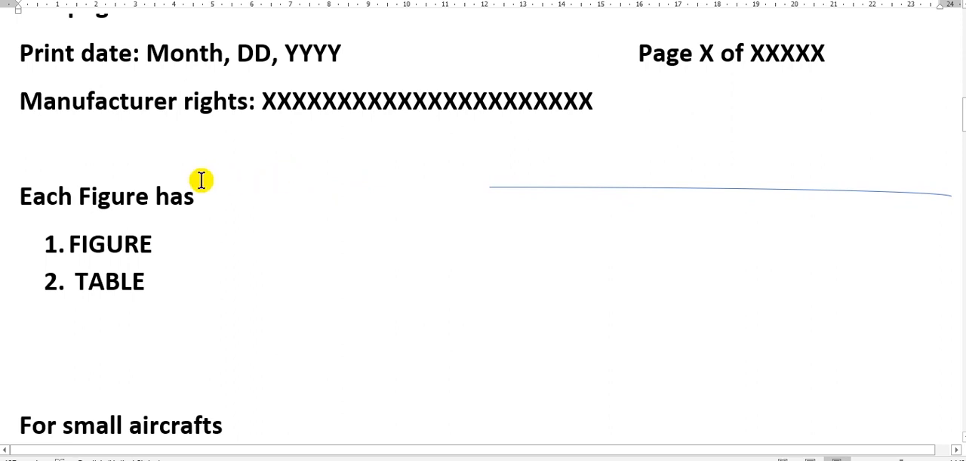
pyautogui.moveTo(39, 245)
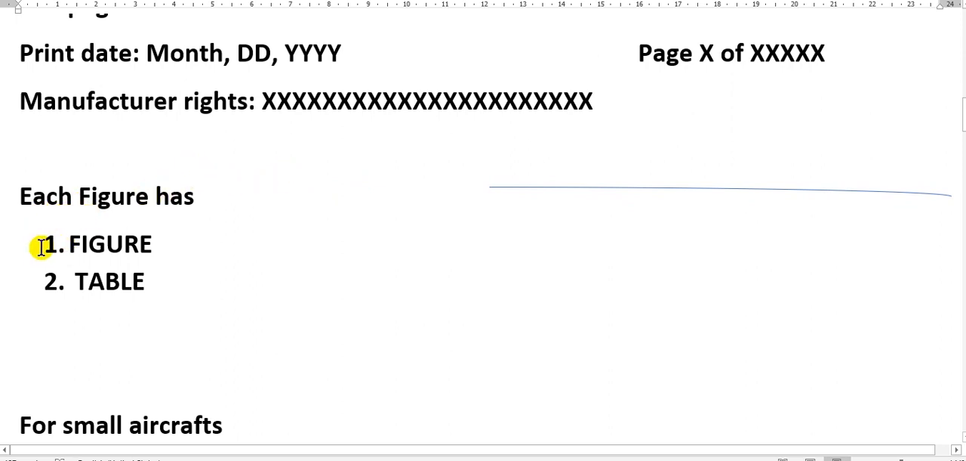
pyautogui.moveTo(154, 293)
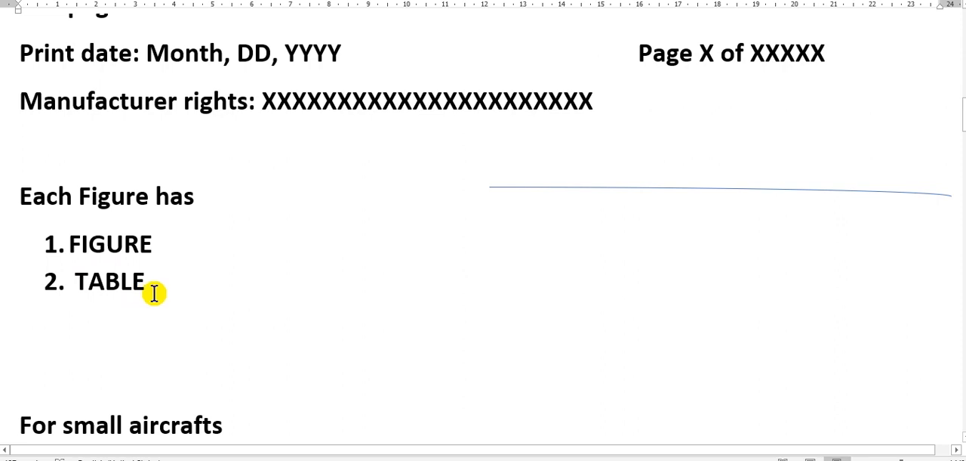
pyautogui.scroll(-3)
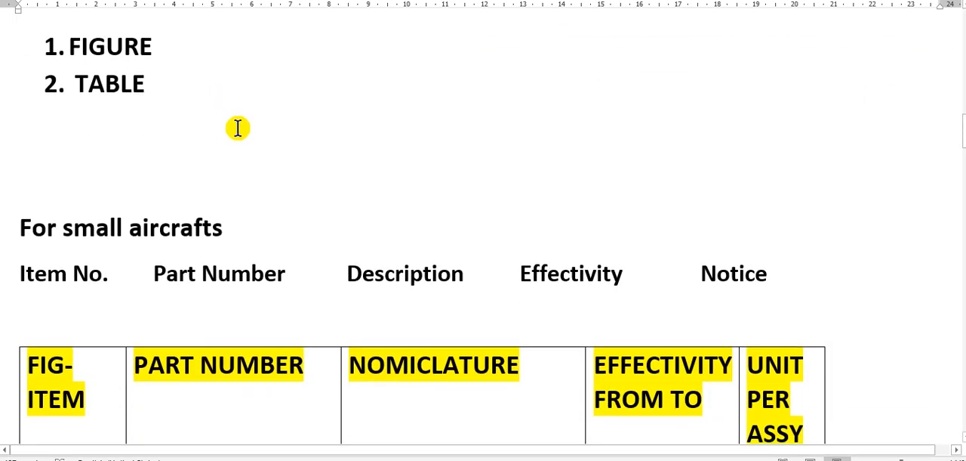
pyautogui.moveTo(232, 131)
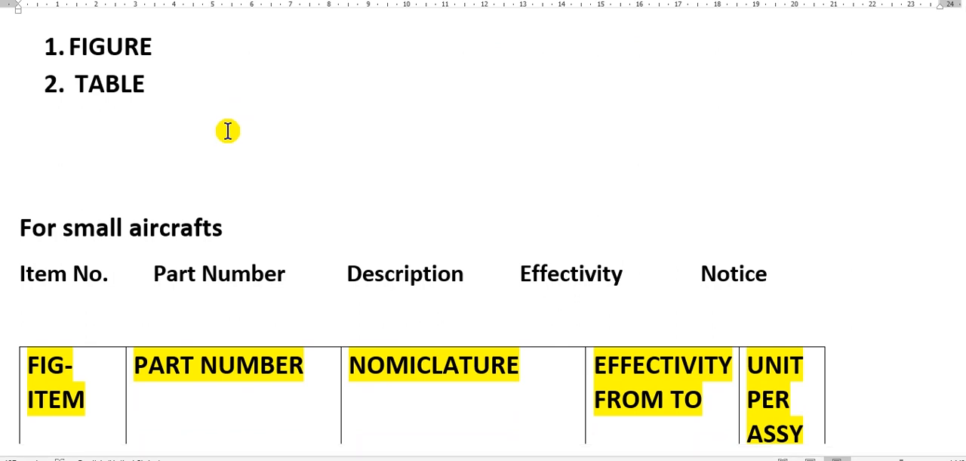
pyautogui.scroll(-3)
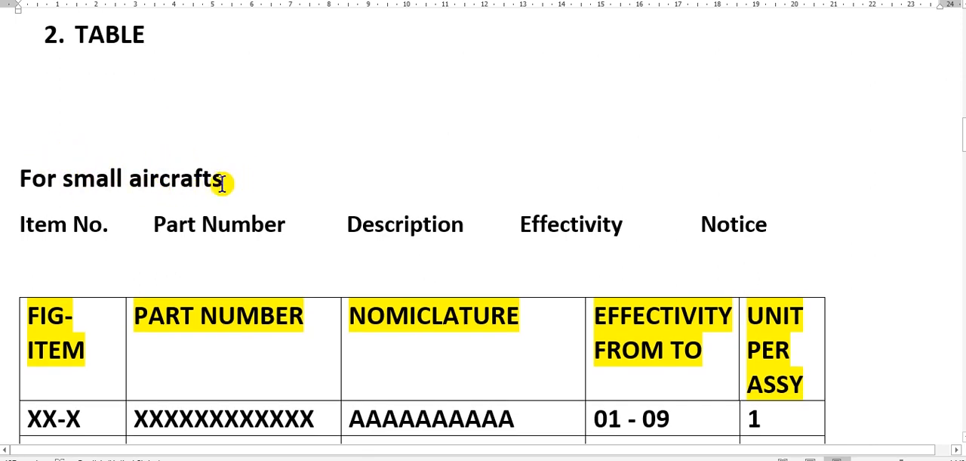
pyautogui.moveTo(121, 214)
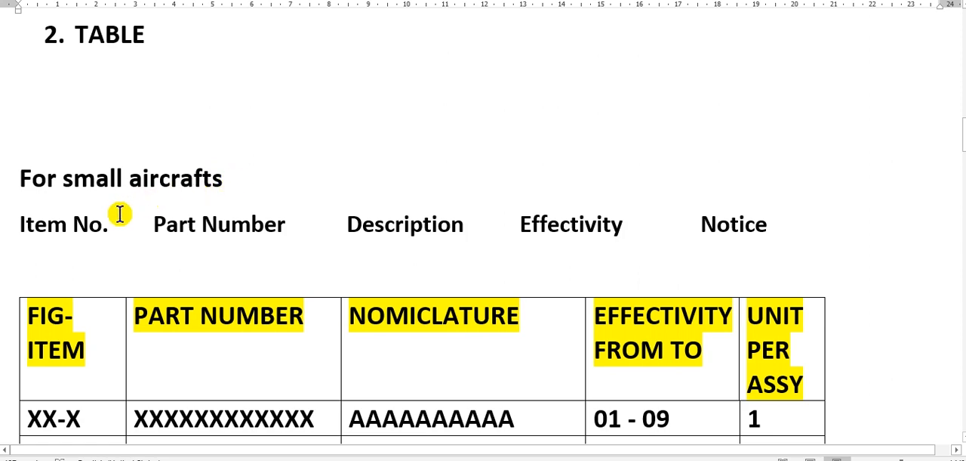
pyautogui.moveTo(84, 253)
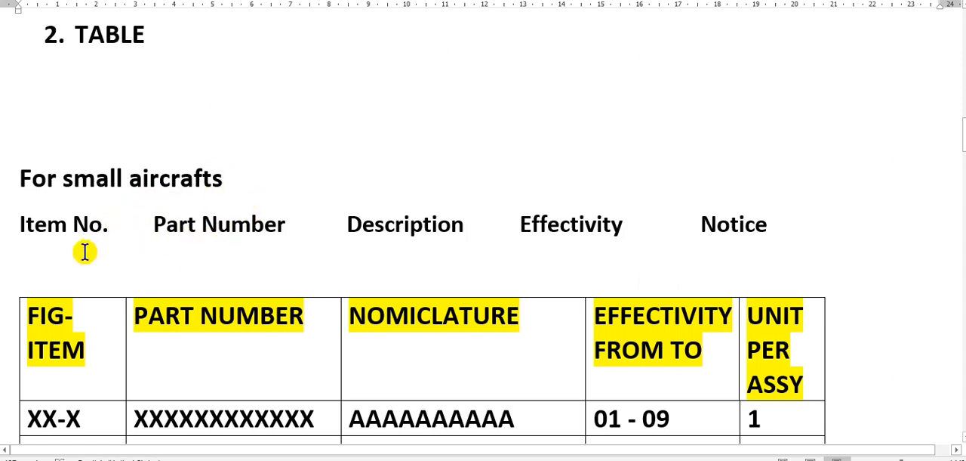
pyautogui.moveTo(88, 248)
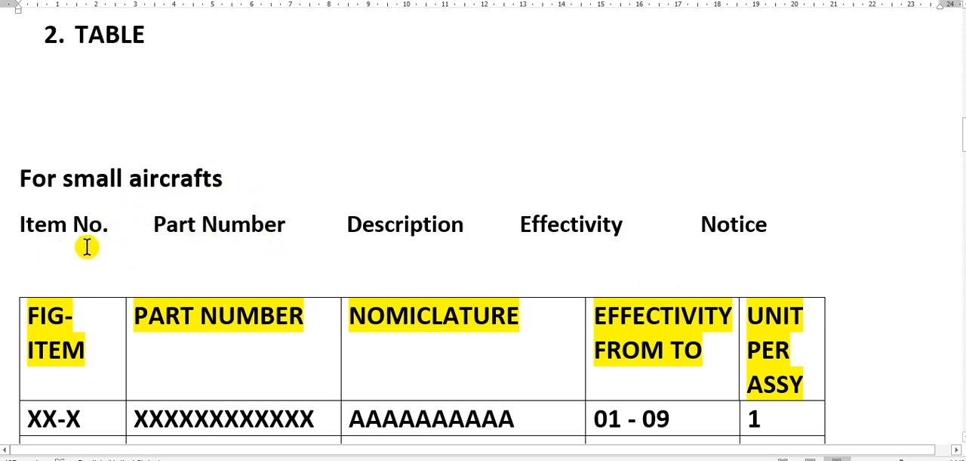
pyautogui.moveTo(133, 238)
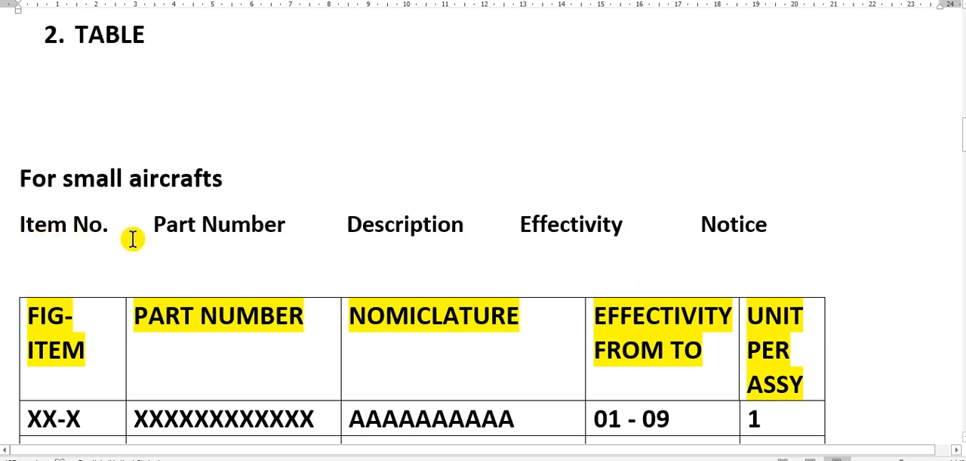
pyautogui.moveTo(444, 233)
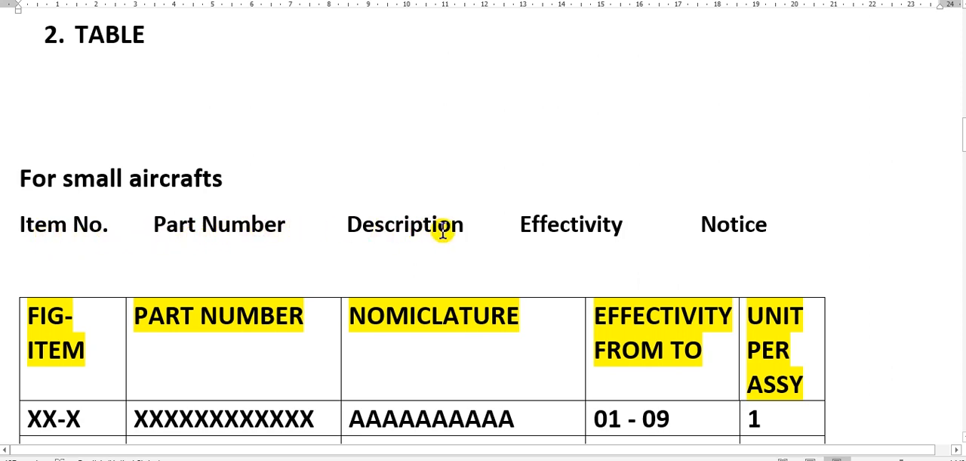
pyautogui.moveTo(747, 235)
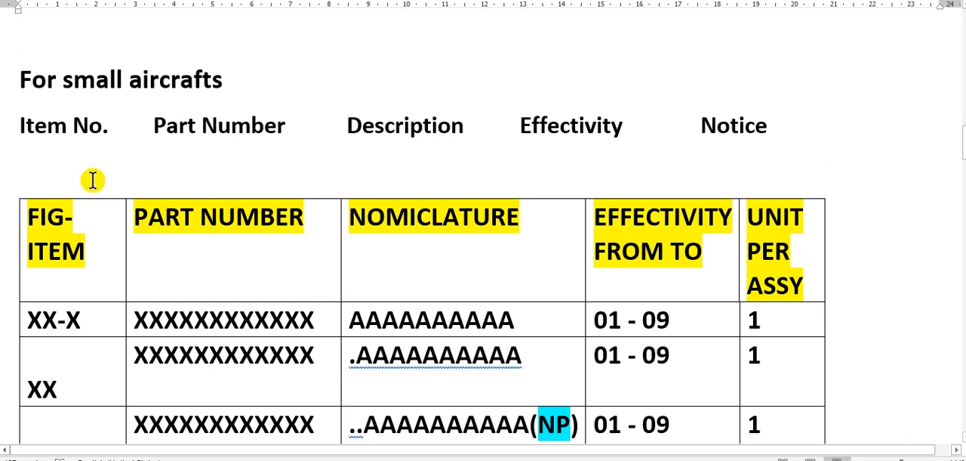
pyautogui.moveTo(130, 190)
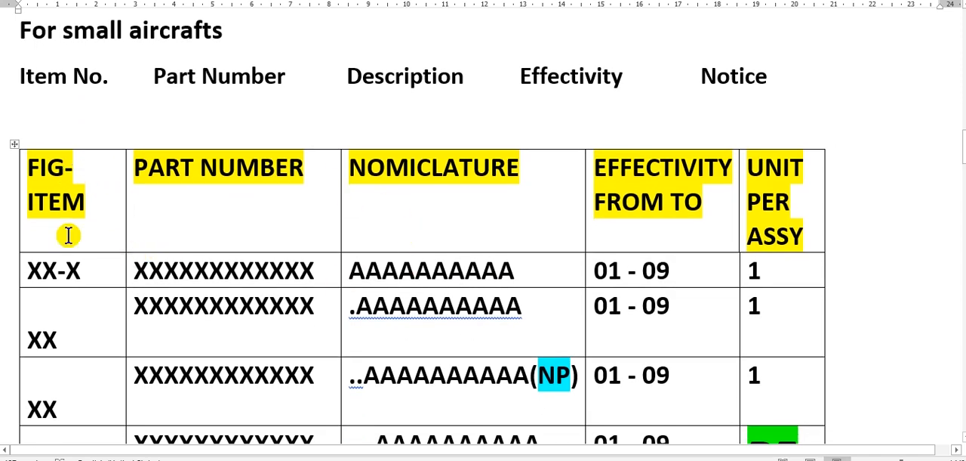
pyautogui.moveTo(139, 281)
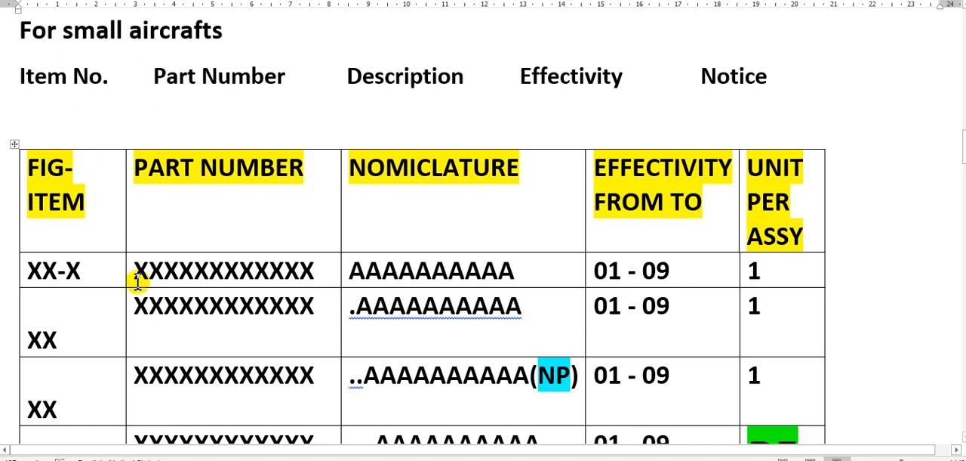
pyautogui.moveTo(68, 287)
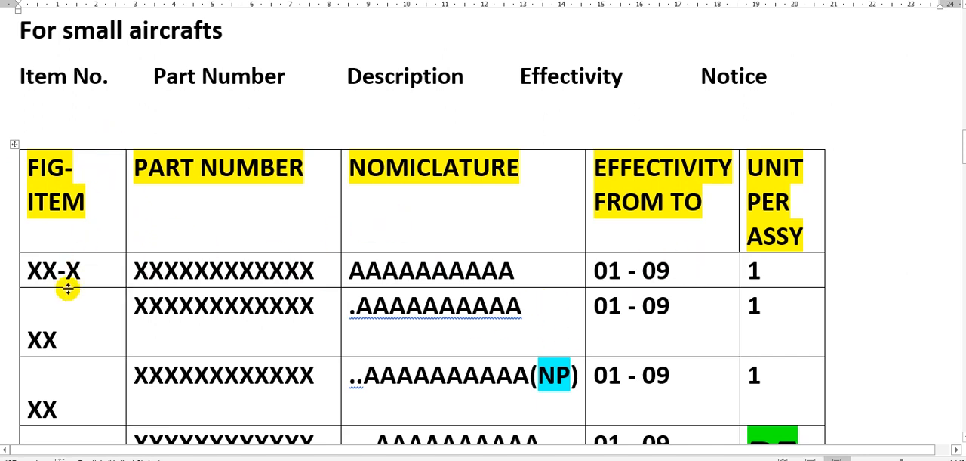
pyautogui.moveTo(68, 174)
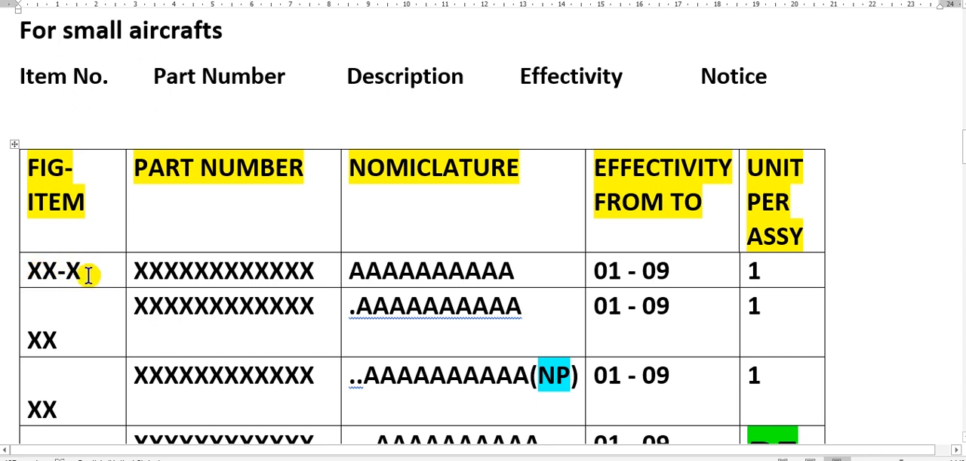
pyautogui.moveTo(90, 269)
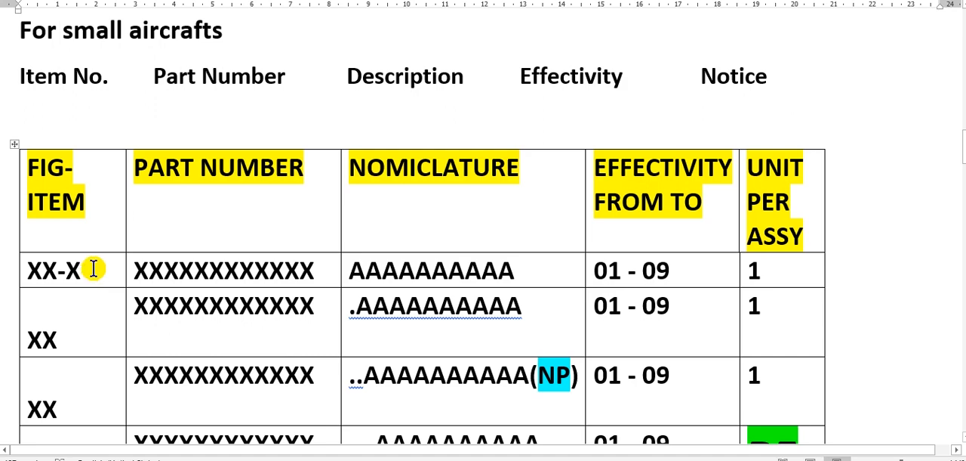
pyautogui.scroll(-3)
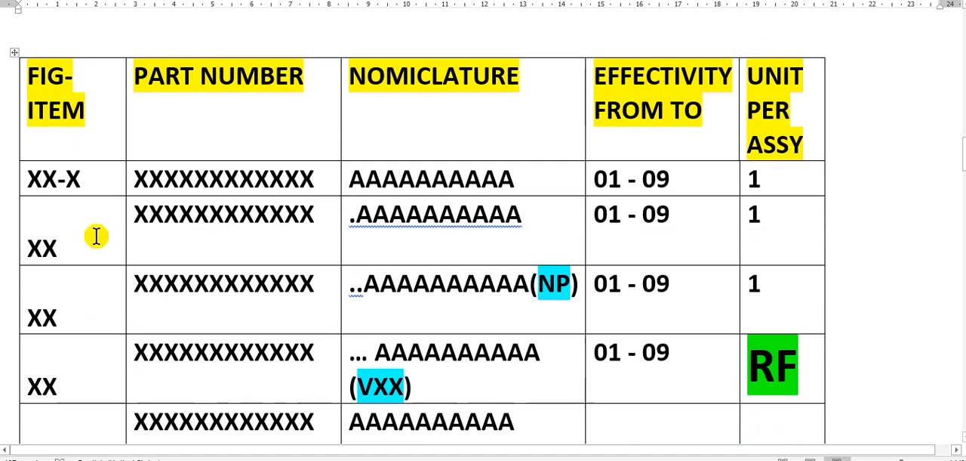
pyautogui.scroll(-3)
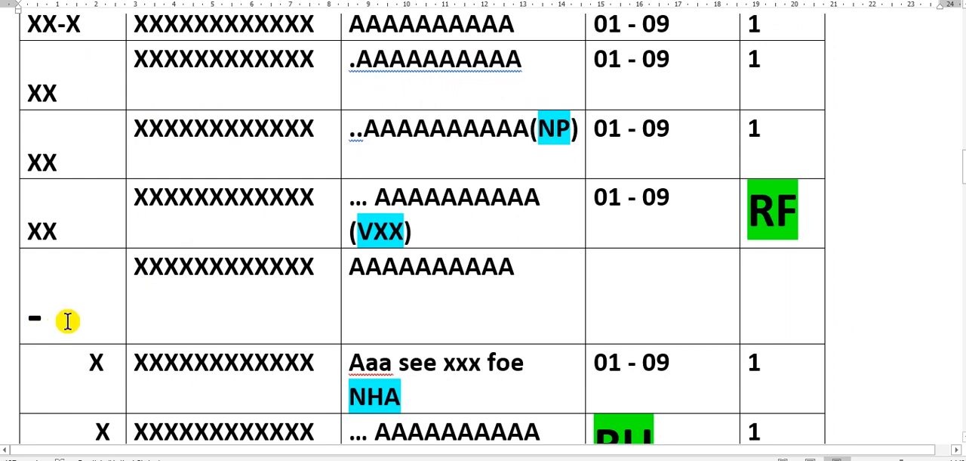
pyautogui.moveTo(195, 290)
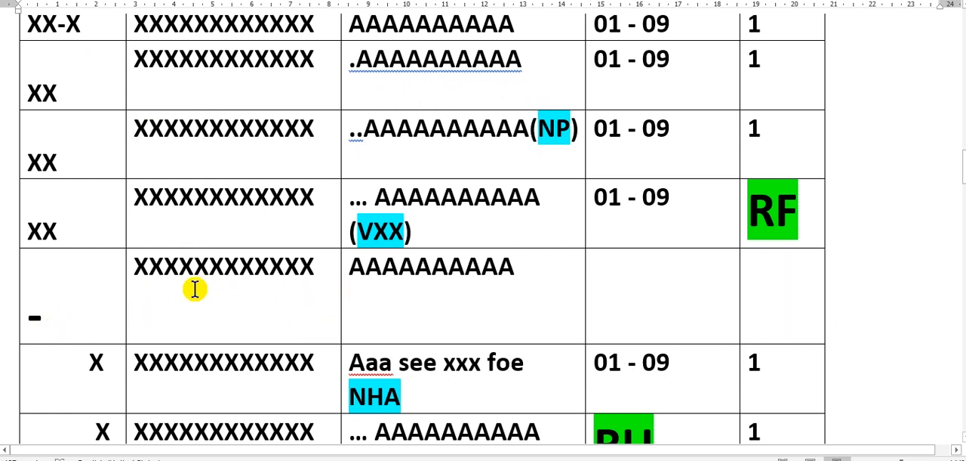
pyautogui.moveTo(436, 293)
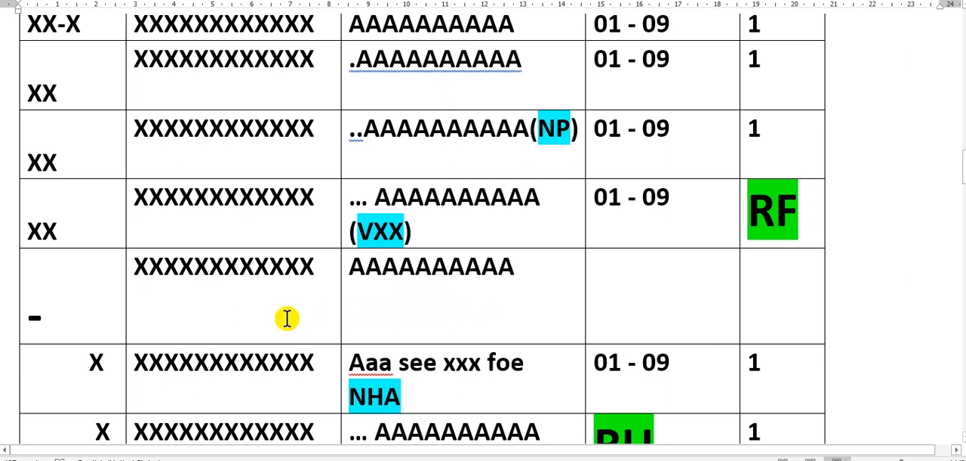
pyautogui.moveTo(293, 315)
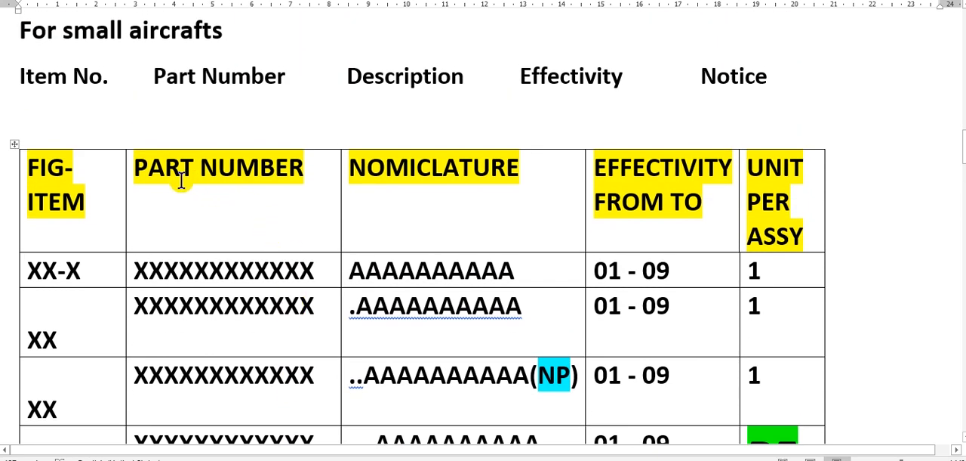
pyautogui.moveTo(250, 189)
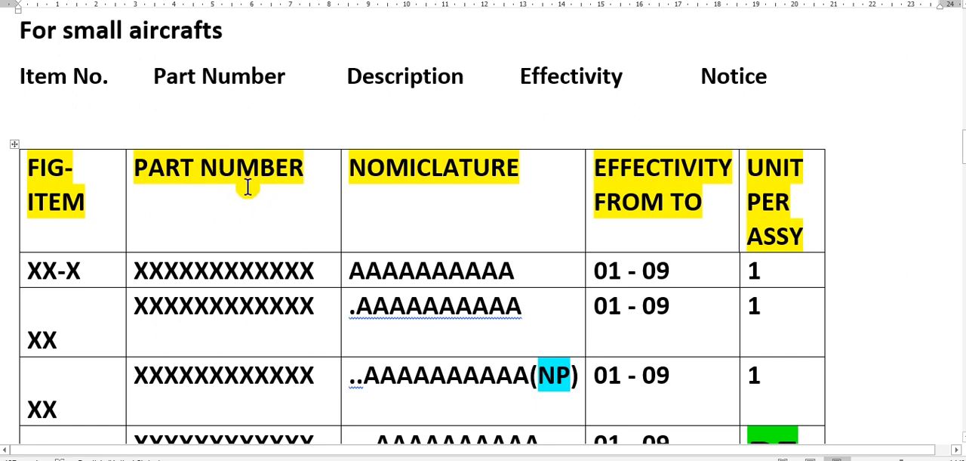
pyautogui.moveTo(185, 278)
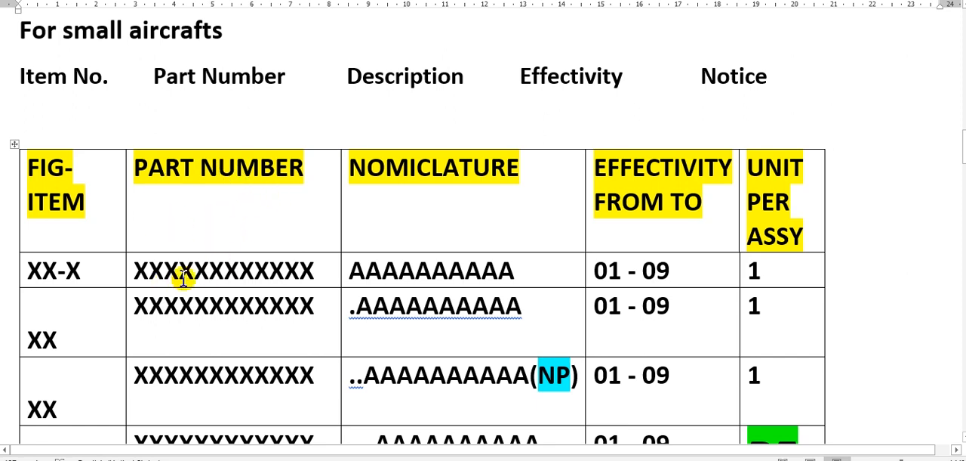
pyautogui.moveTo(217, 270)
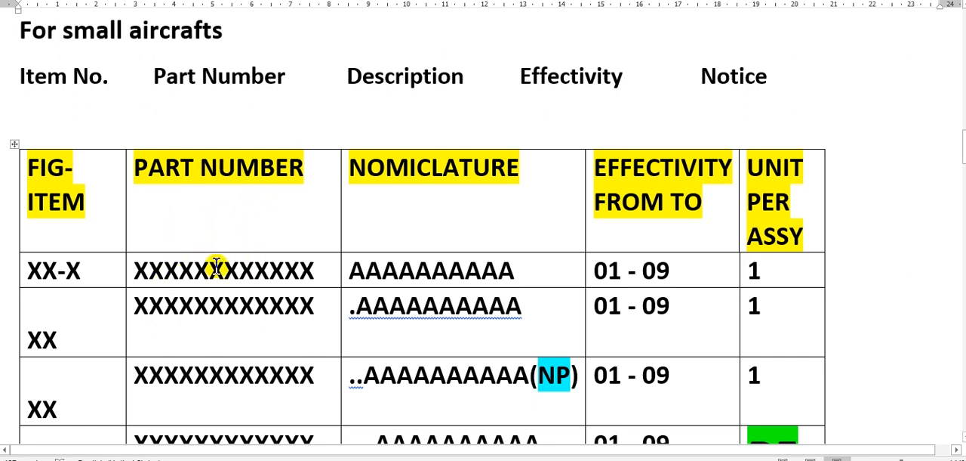
pyautogui.moveTo(187, 272)
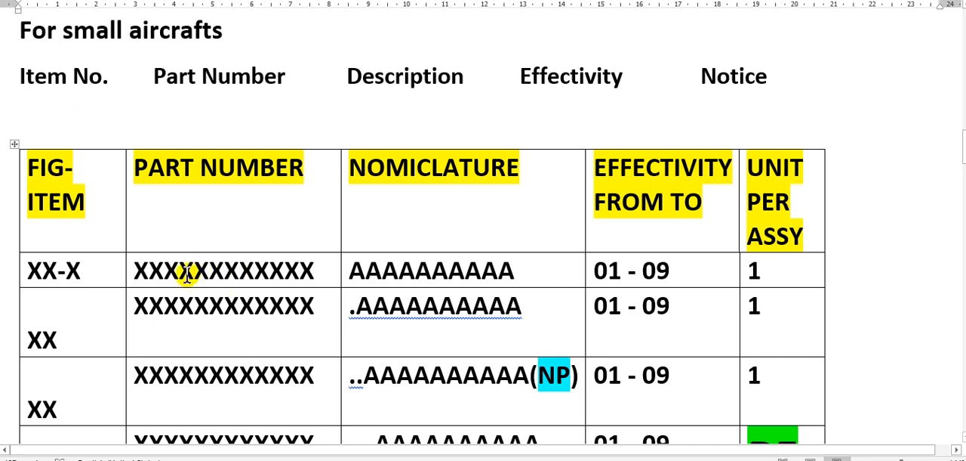
pyautogui.moveTo(219, 287)
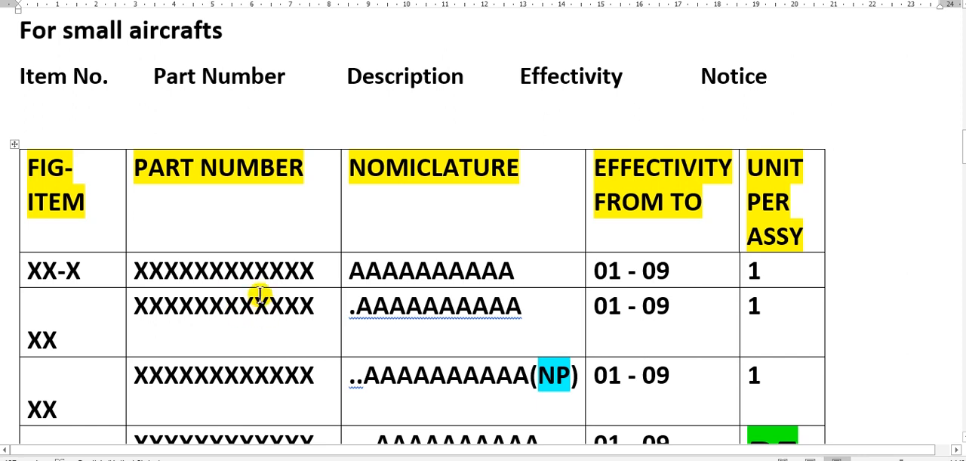
pyautogui.moveTo(393, 187)
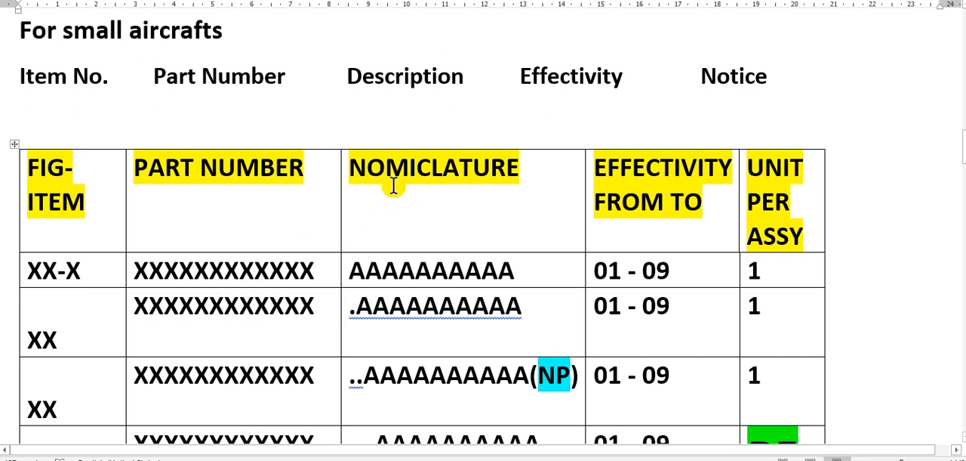
pyautogui.moveTo(453, 167)
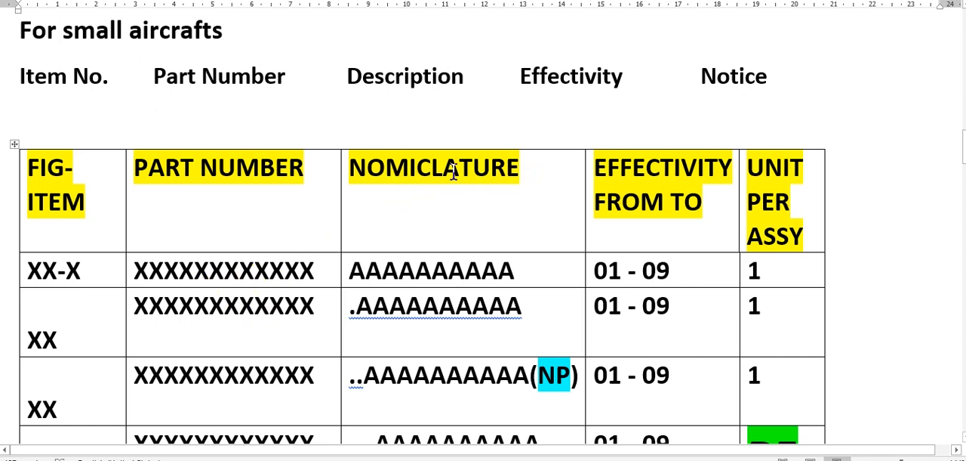
pyautogui.moveTo(468, 168)
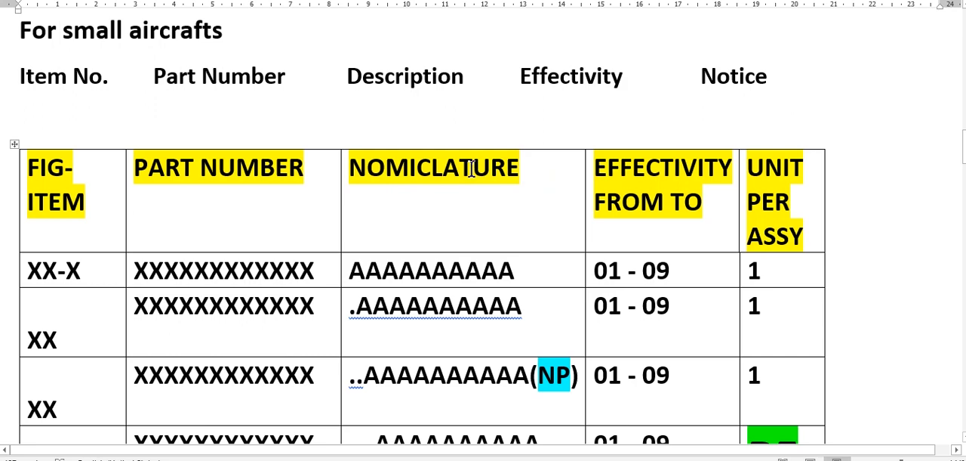
pyautogui.scroll(-3)
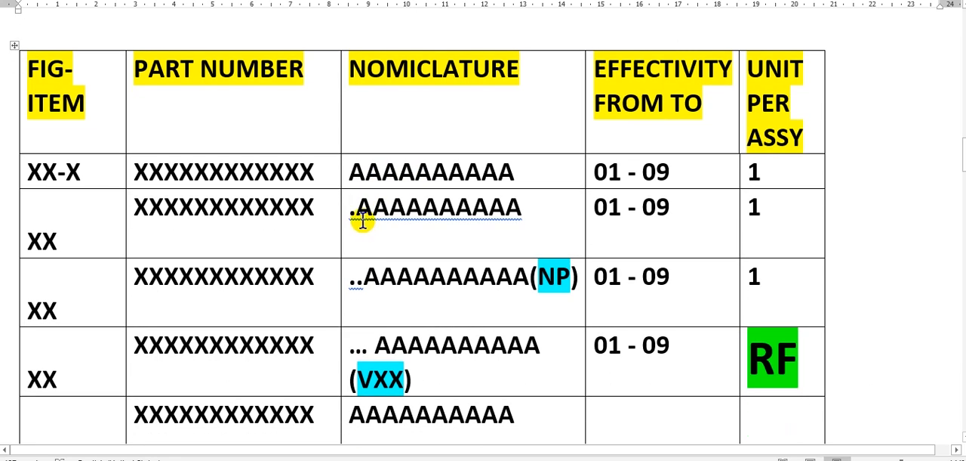
pyautogui.scroll(-3)
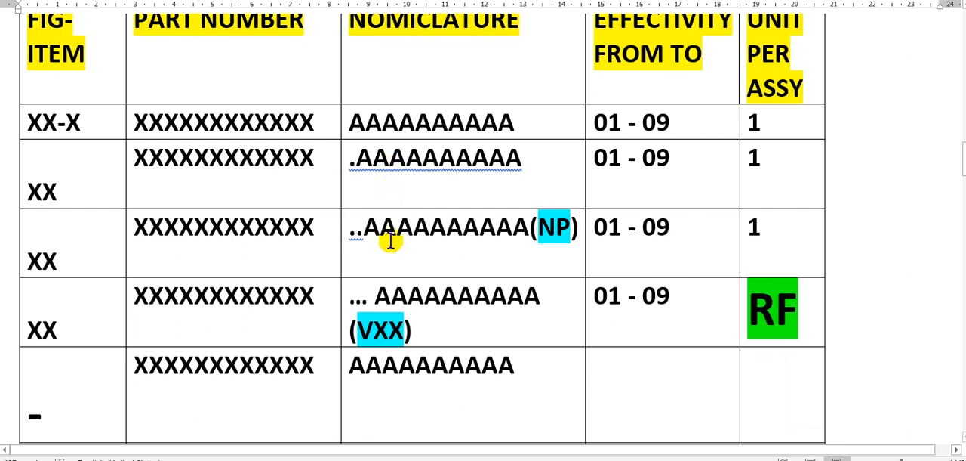
pyautogui.moveTo(381, 302)
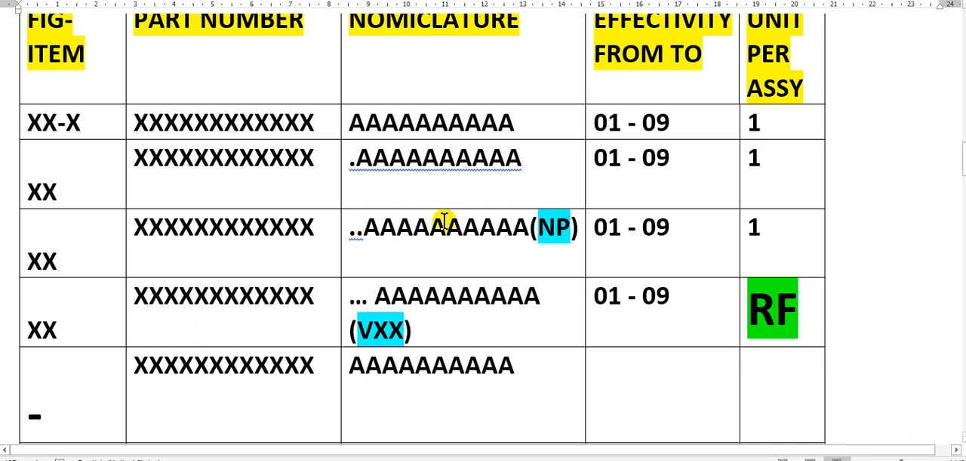
pyautogui.moveTo(496, 205)
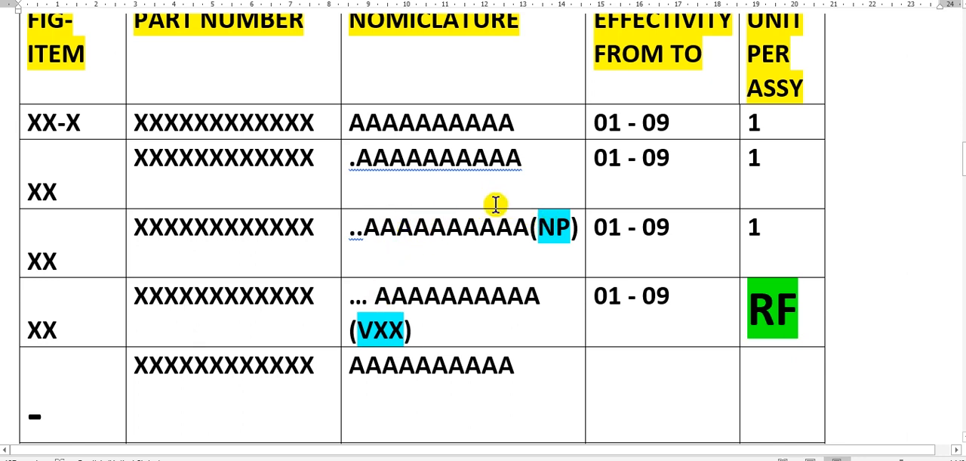
pyautogui.moveTo(479, 219)
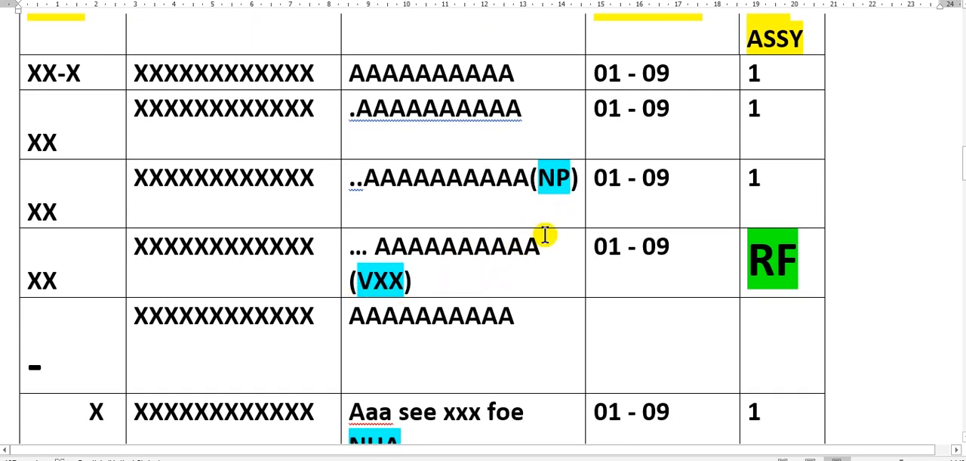
pyautogui.moveTo(377, 290)
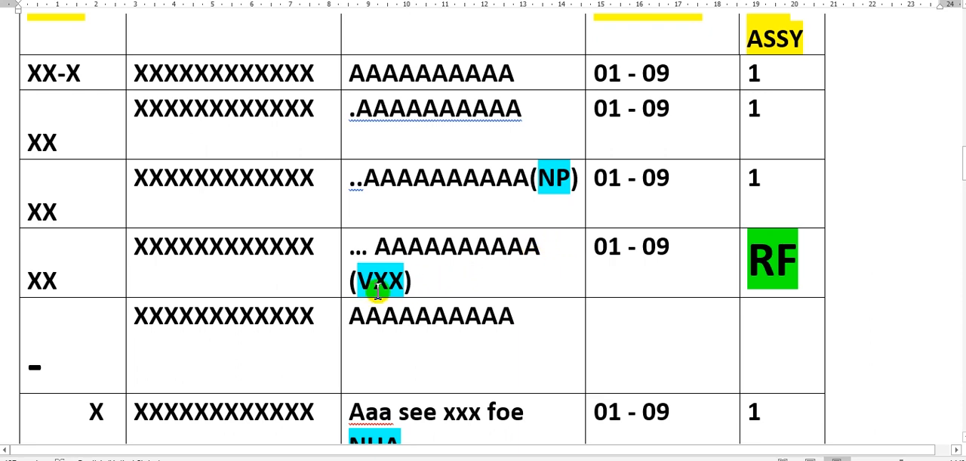
pyautogui.moveTo(456, 284)
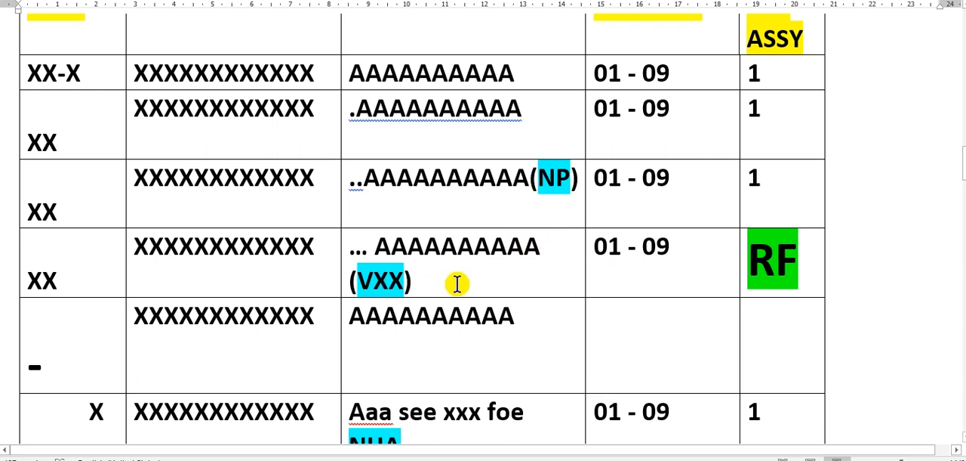
pyautogui.scroll(-3)
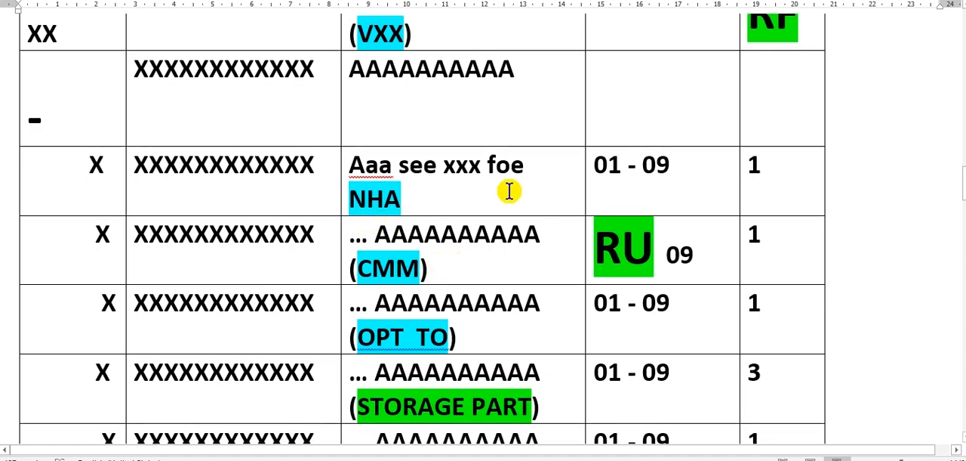
pyautogui.moveTo(480, 178)
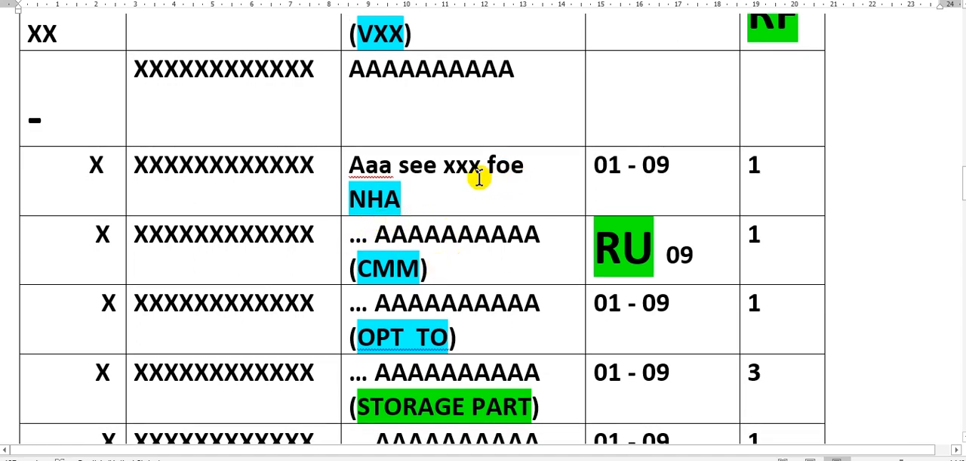
pyautogui.moveTo(405, 208)
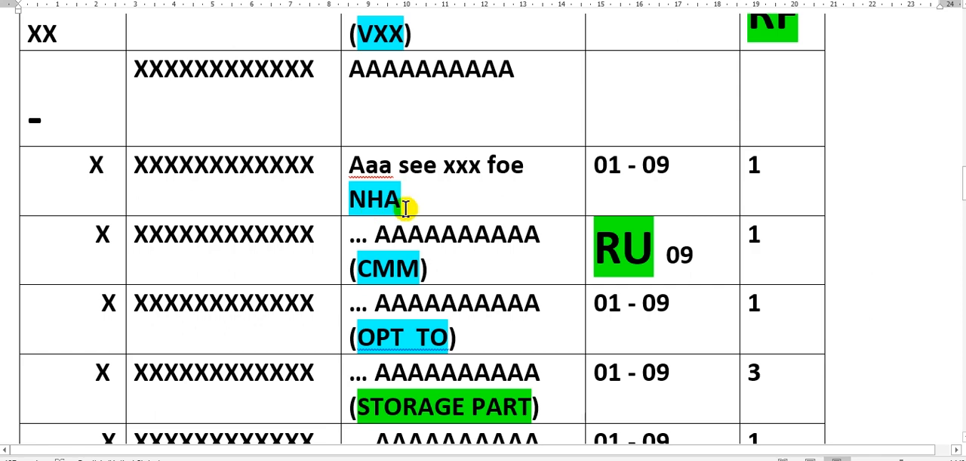
pyautogui.moveTo(436, 251)
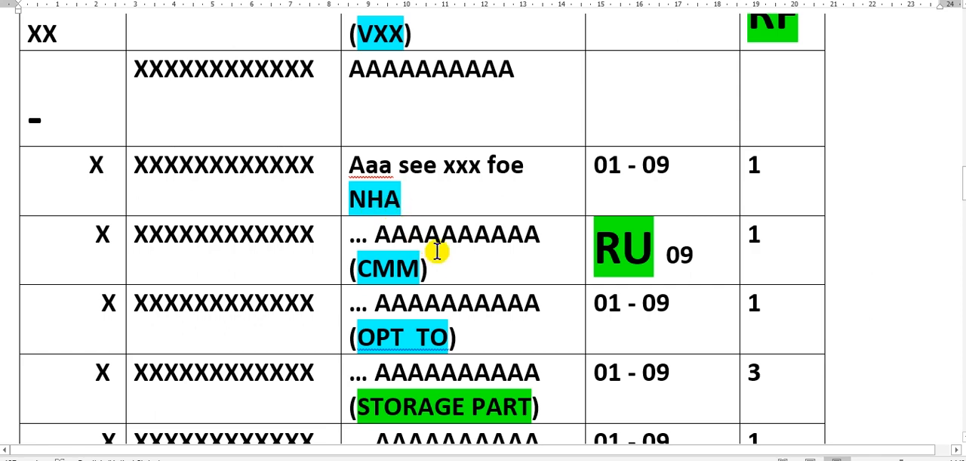
# Step: Scroll through the STORAGE PART, ALT FROM, LH RH, LM and BUY PN rows to the notes, then back to the table header
pyautogui.scroll(-3)
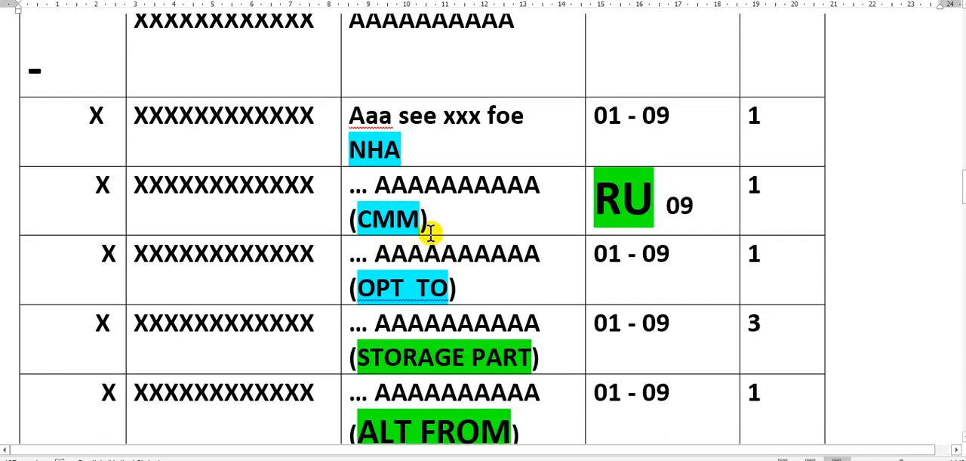
pyautogui.scroll(-3)
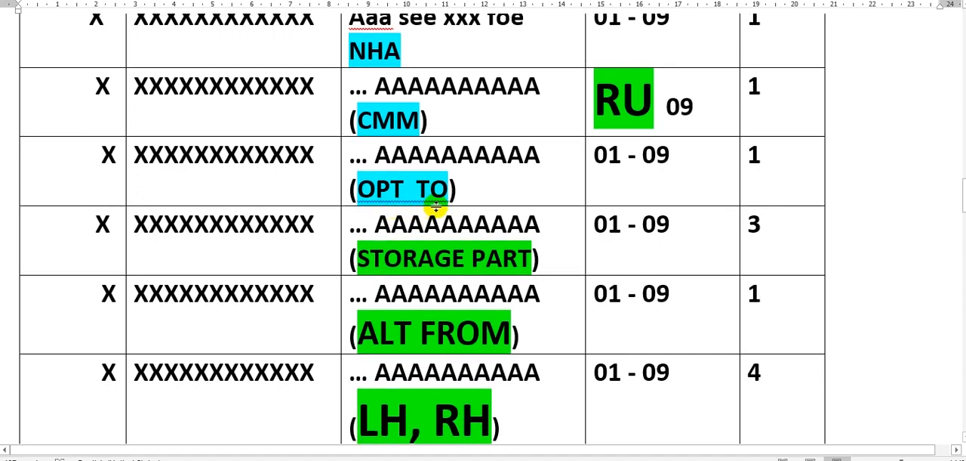
pyautogui.scroll(-3)
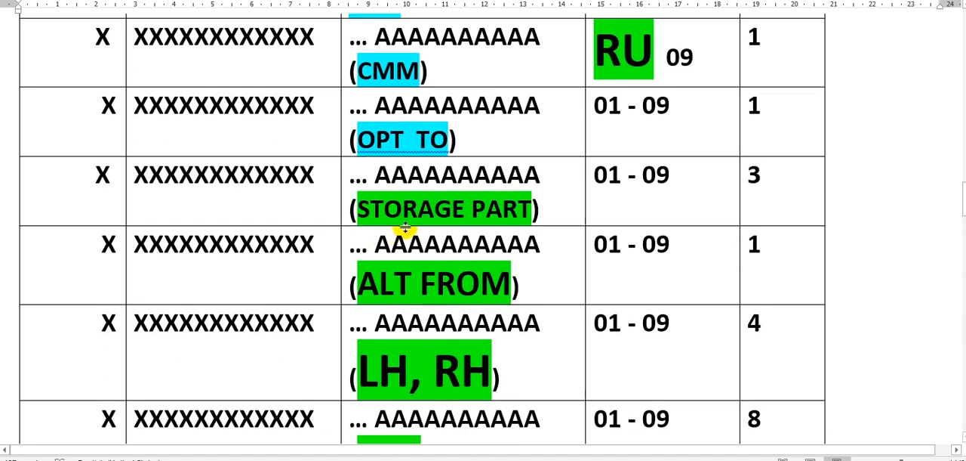
pyautogui.scroll(-3)
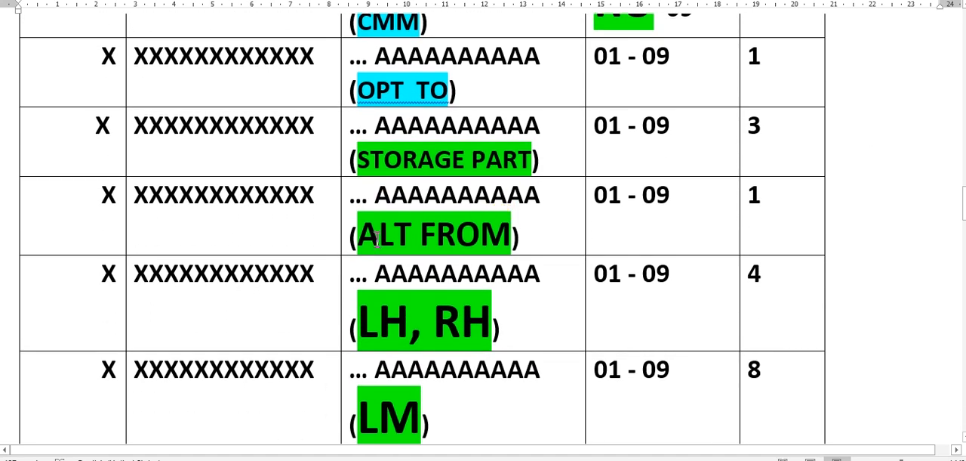
pyautogui.scroll(-3)
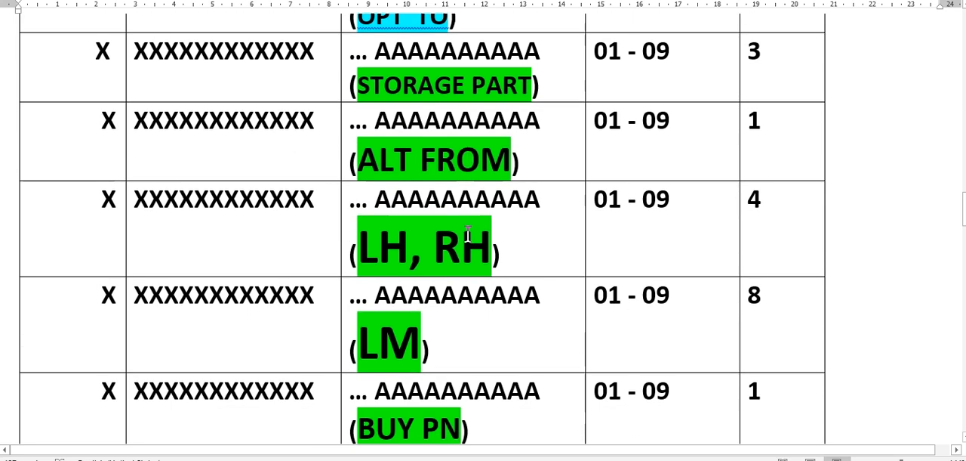
pyautogui.scroll(-3)
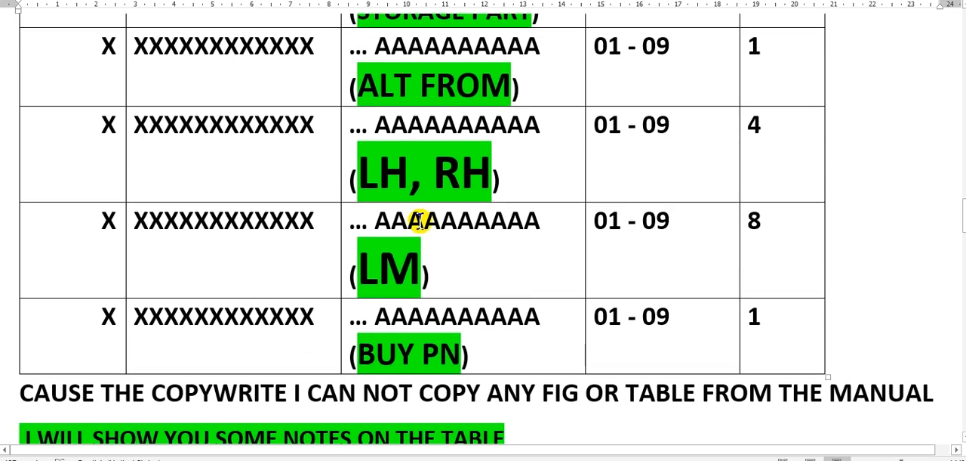
pyautogui.scroll(-3)
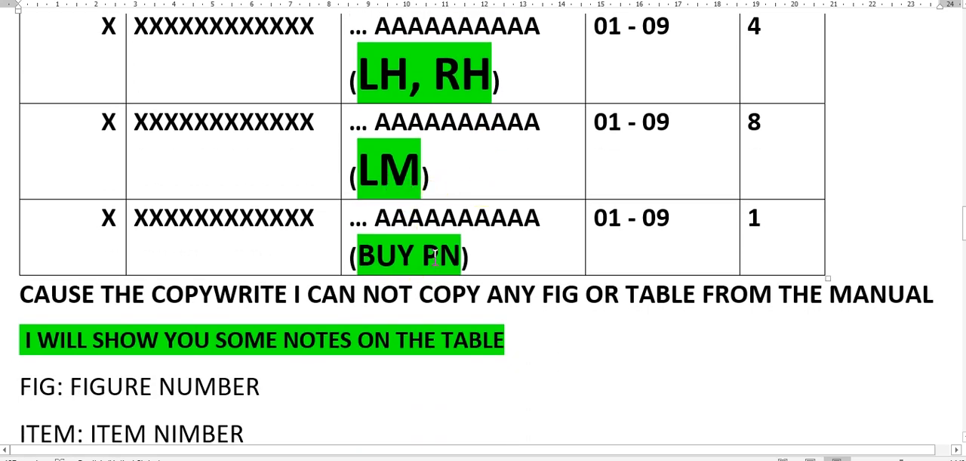
pyautogui.scroll(-3)
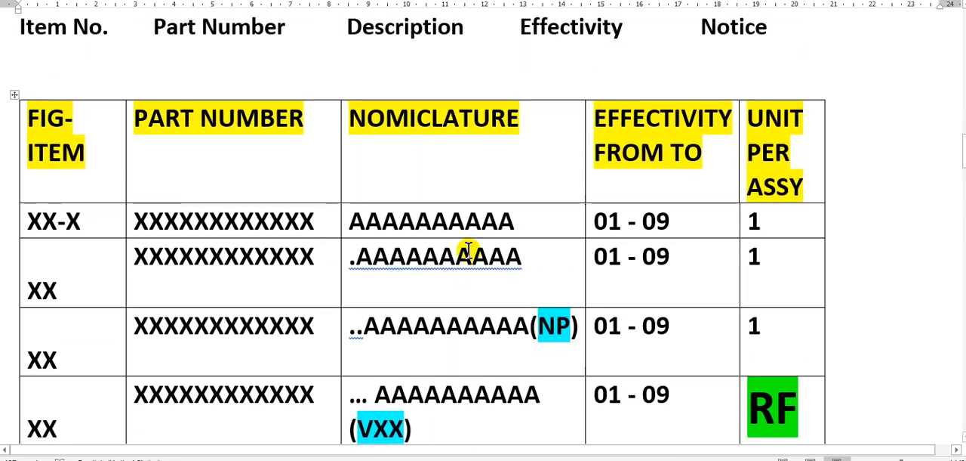
# Step: Scroll from the RF row down to the last table rows and the copyright note paragraph
pyautogui.scroll(-3)
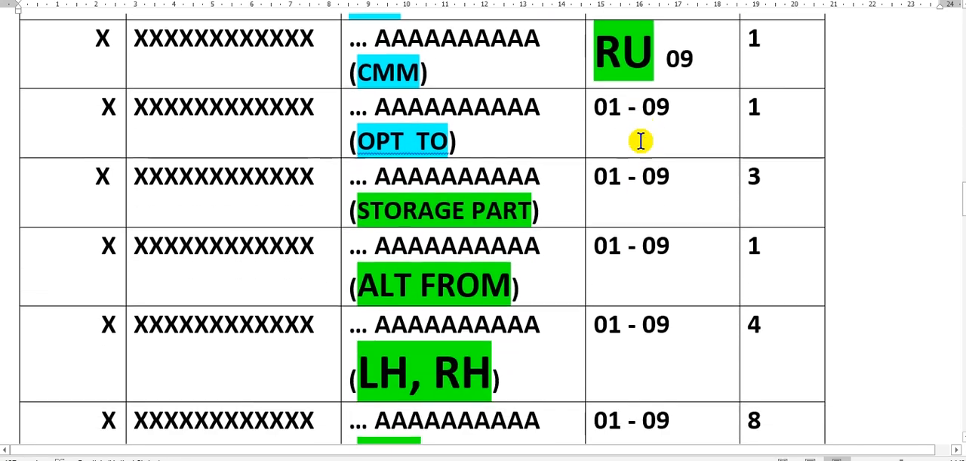
pyautogui.scroll(-3)
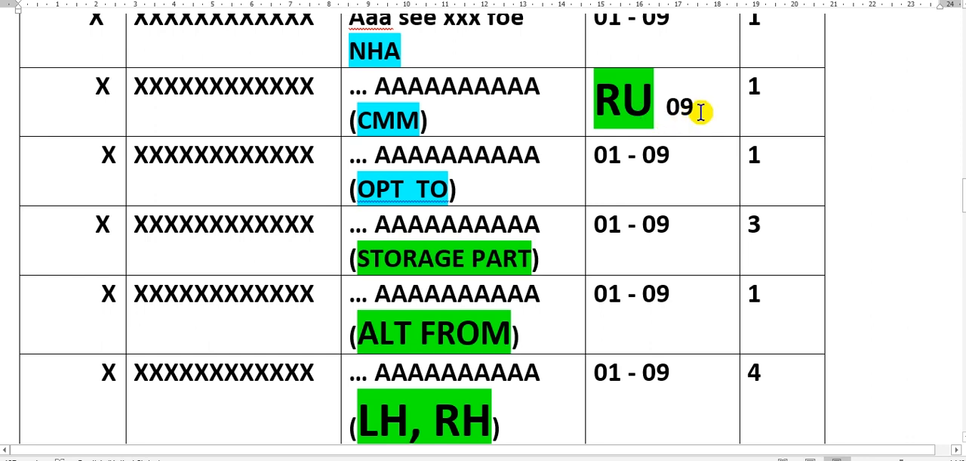
pyautogui.moveTo(670, 103)
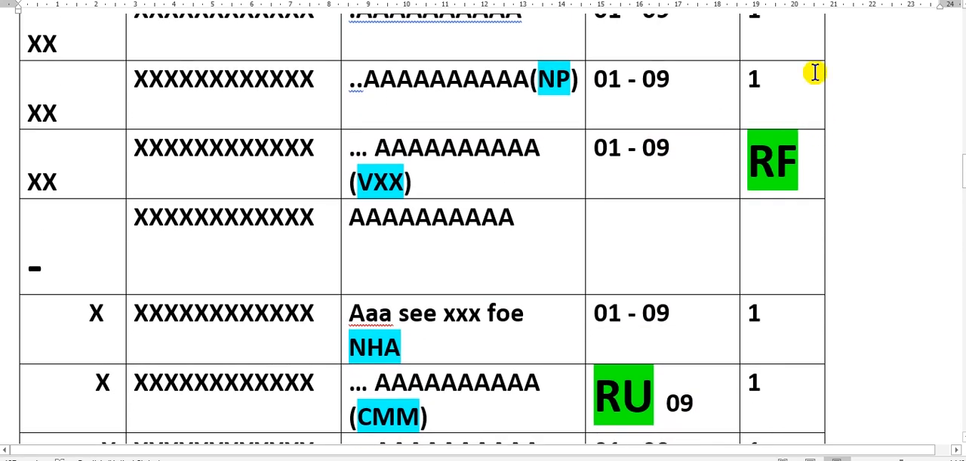
pyautogui.scroll(-3)
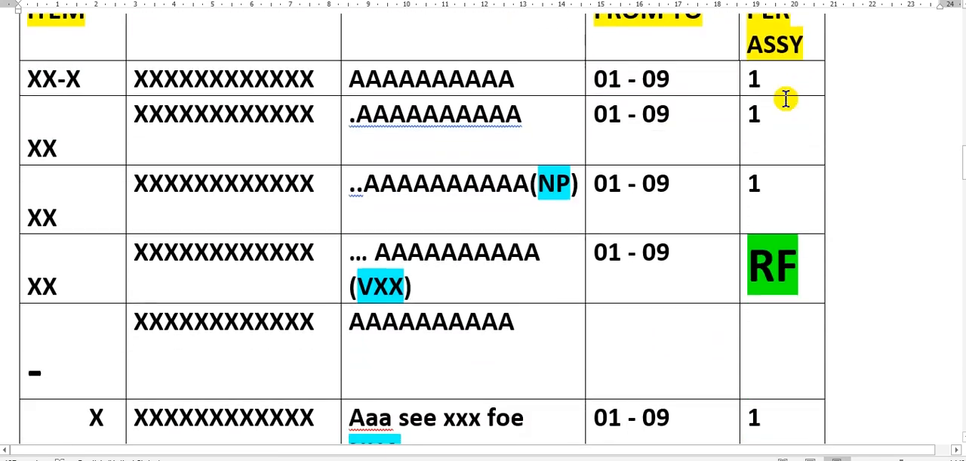
pyautogui.scroll(-3)
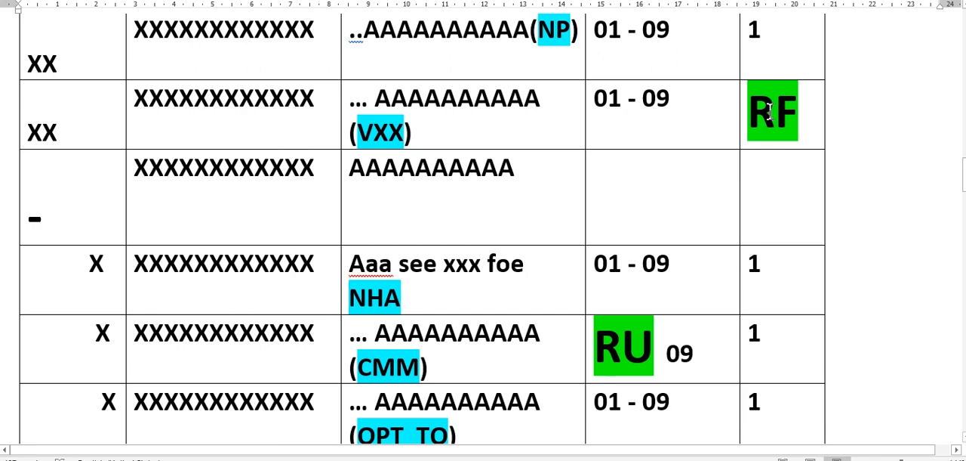
pyautogui.scroll(-3)
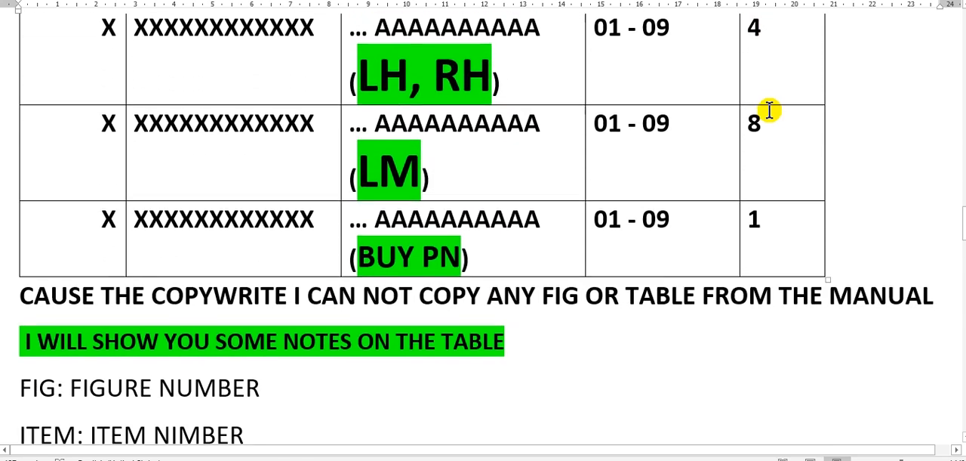
# Step: Scroll down to the FIG and ITEM notes with the circled 3 and boxed A examples
pyautogui.scroll(-3)
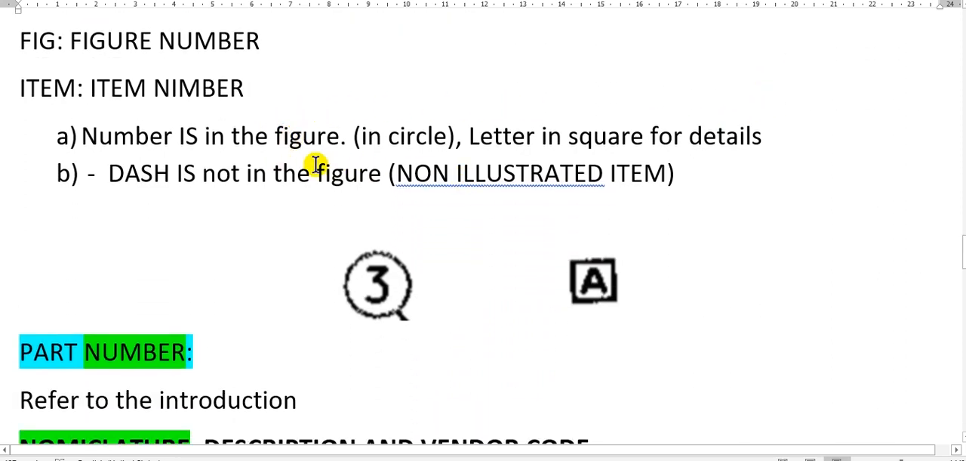
pyautogui.moveTo(405, 284)
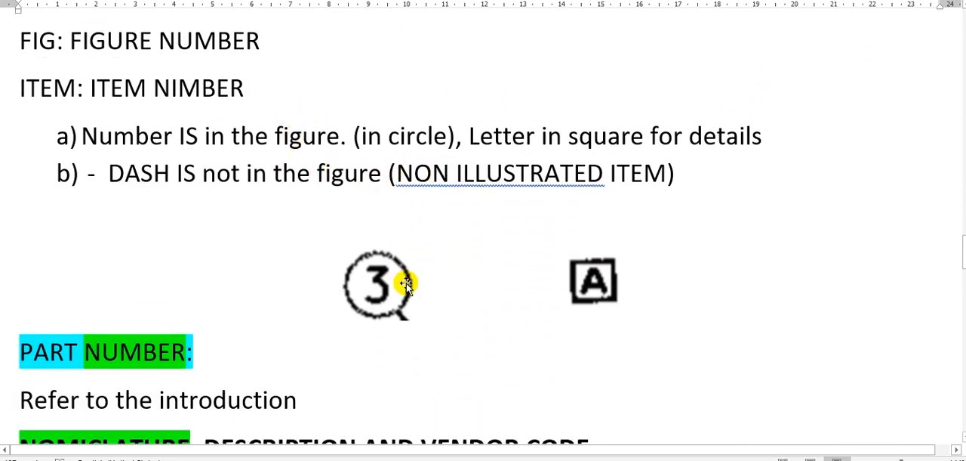
pyautogui.moveTo(399, 284)
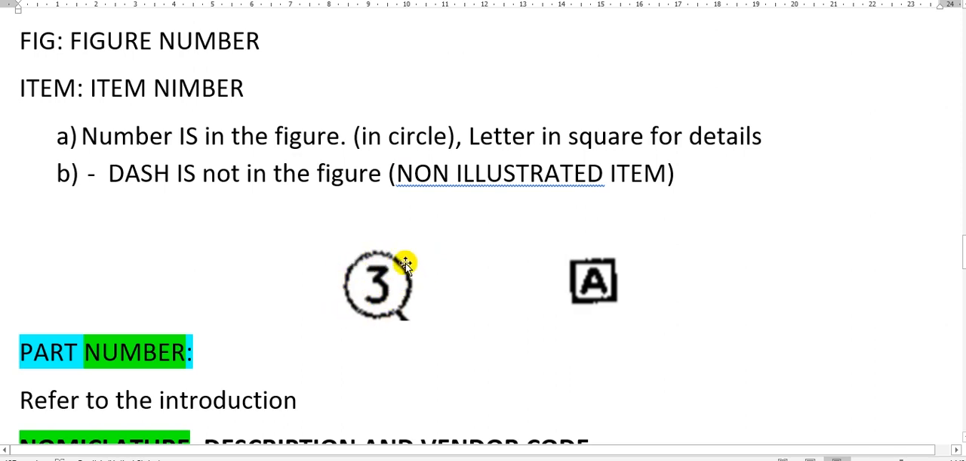
pyautogui.moveTo(417, 296)
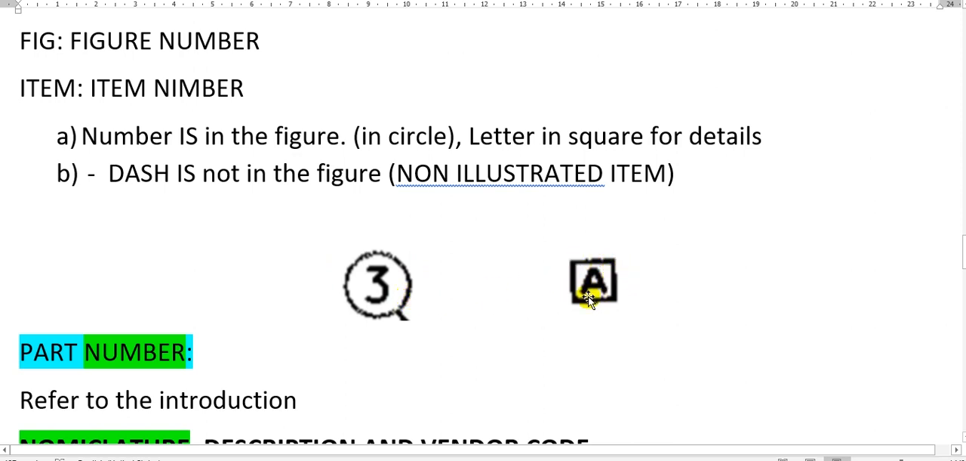
pyautogui.moveTo(612, 287)
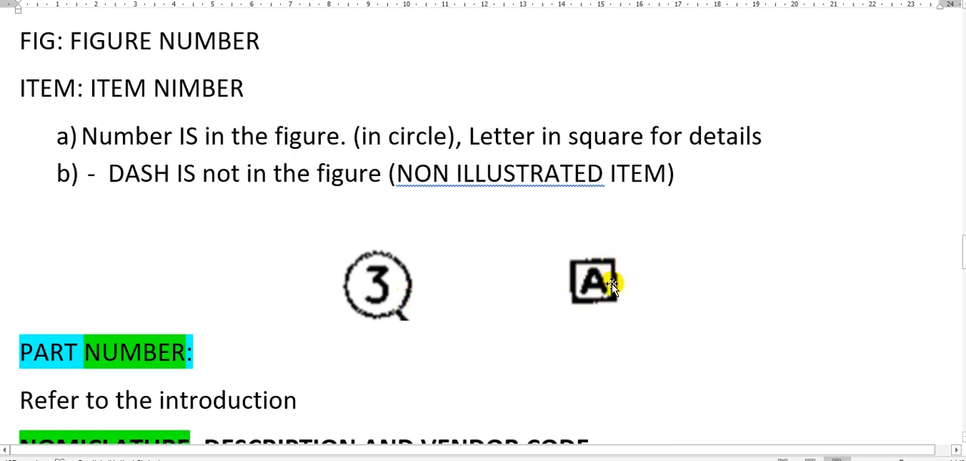
pyautogui.moveTo(683, 265)
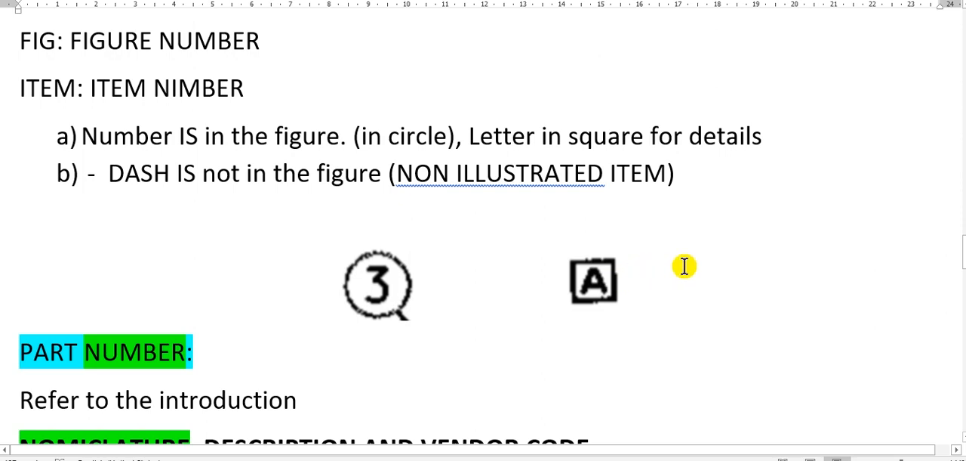
# Step: Scroll down to the NOMENCLATURE heading, indenture-level dots explanation and ONE DOT list
pyautogui.scroll(-3)
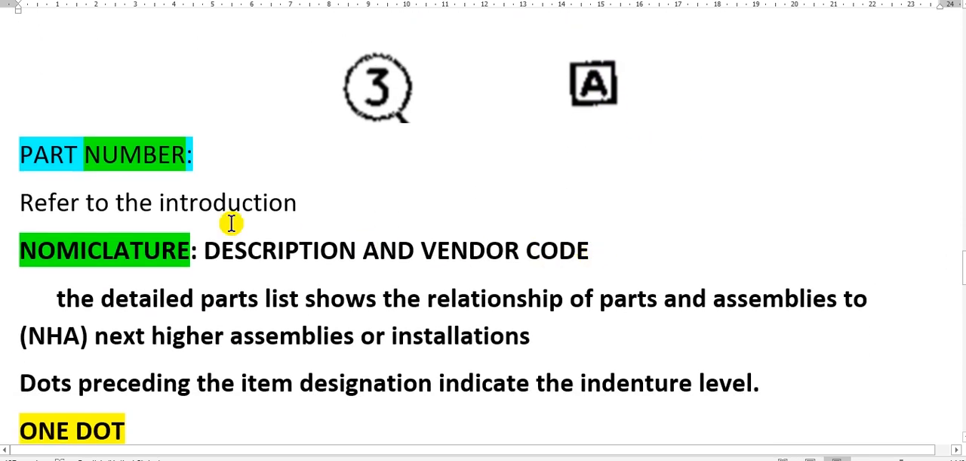
pyautogui.scroll(-3)
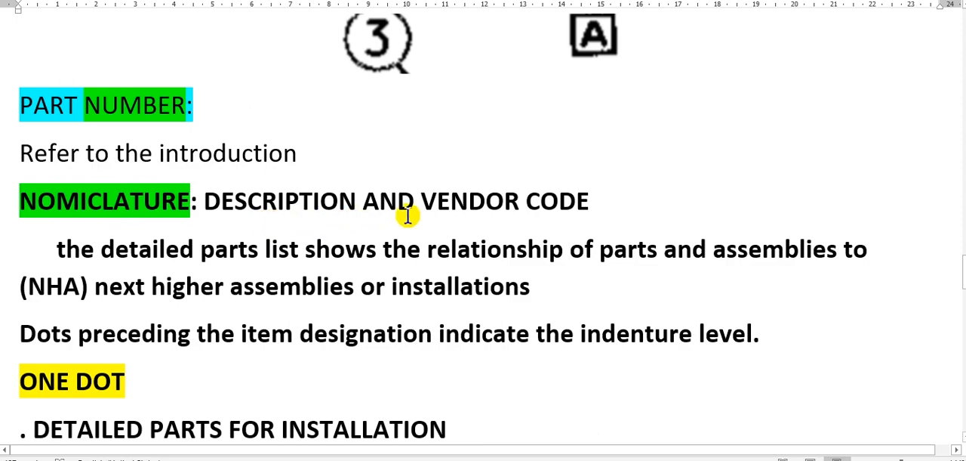
pyautogui.scroll(-3)
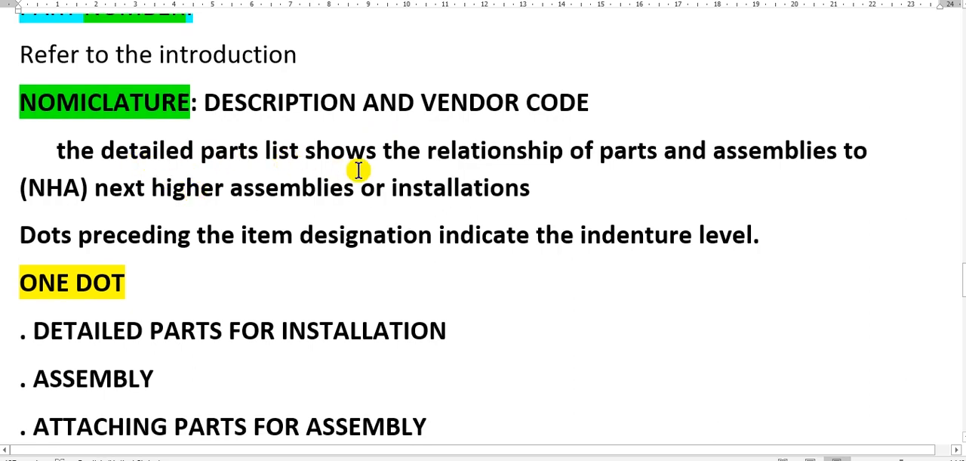
pyautogui.moveTo(474, 157)
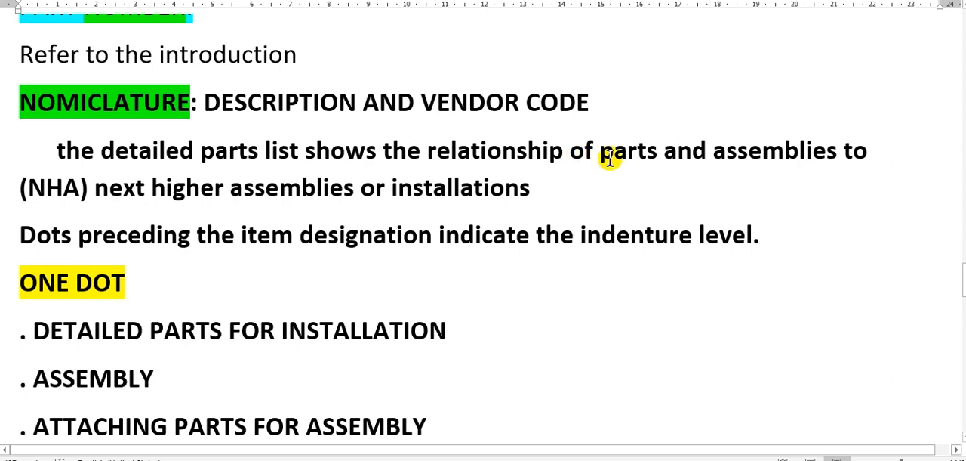
pyautogui.moveTo(776, 161)
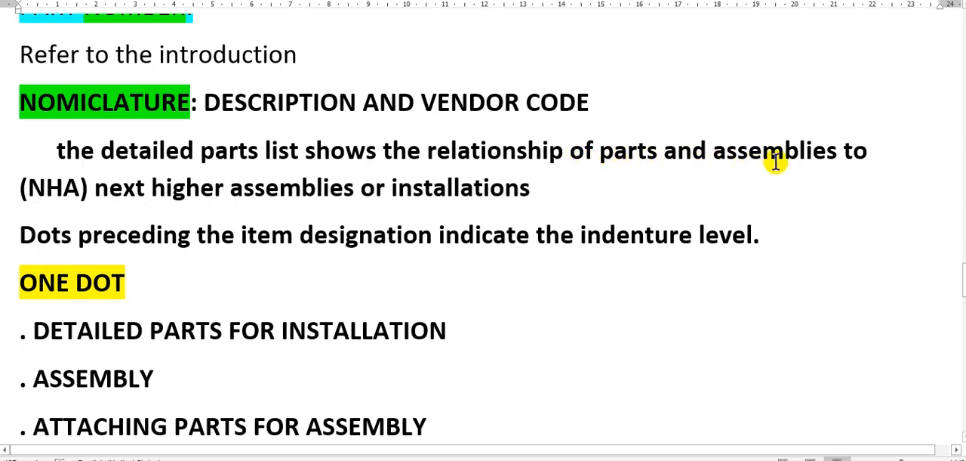
pyautogui.moveTo(70, 205)
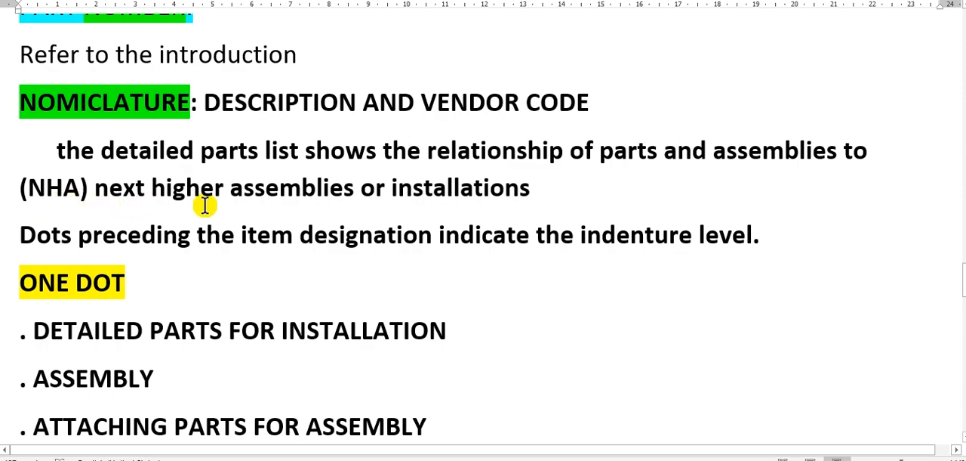
pyautogui.moveTo(441, 181)
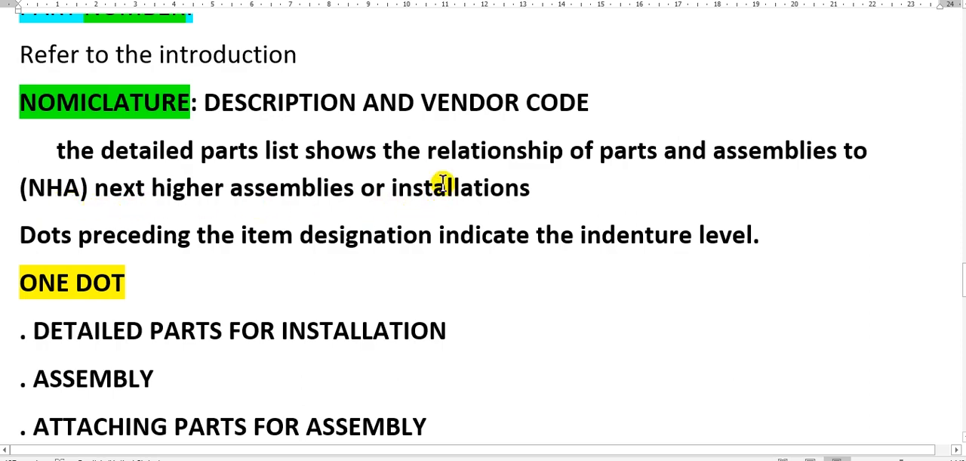
pyautogui.scroll(-3)
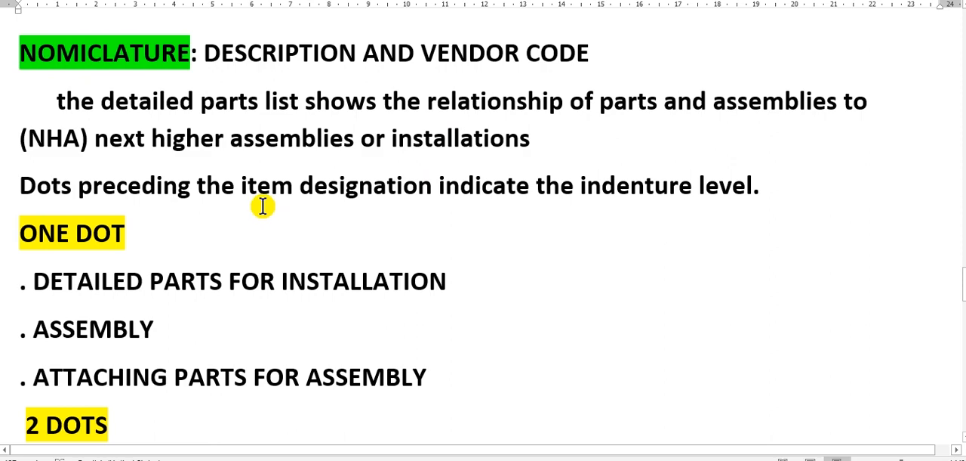
pyautogui.moveTo(168, 202)
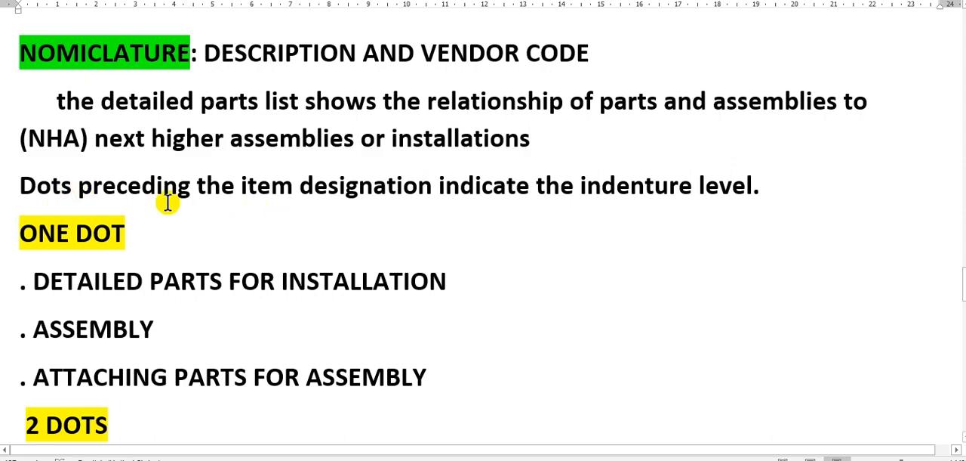
# Step: Scroll through the 2 DOTS and 3 DOTS lists to the numbered abbreviations NP, NHA, VXXXXX and CMM
pyautogui.scroll(-3)
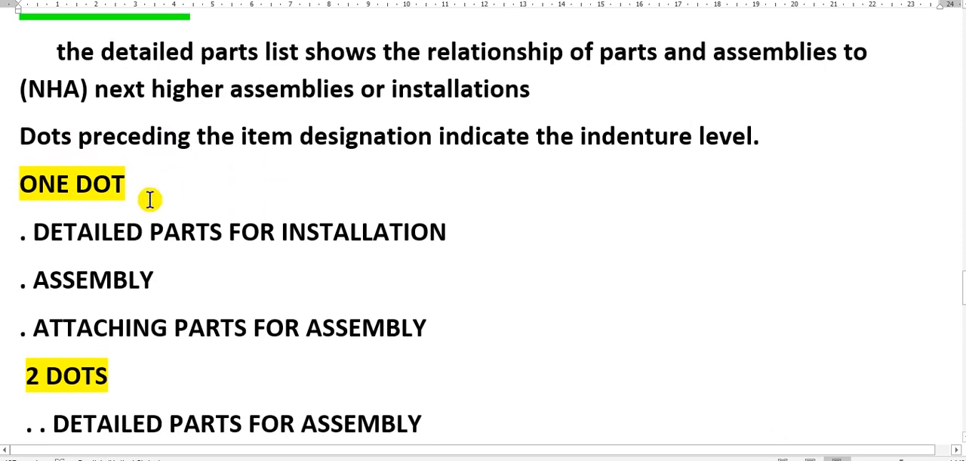
pyautogui.moveTo(297, 184)
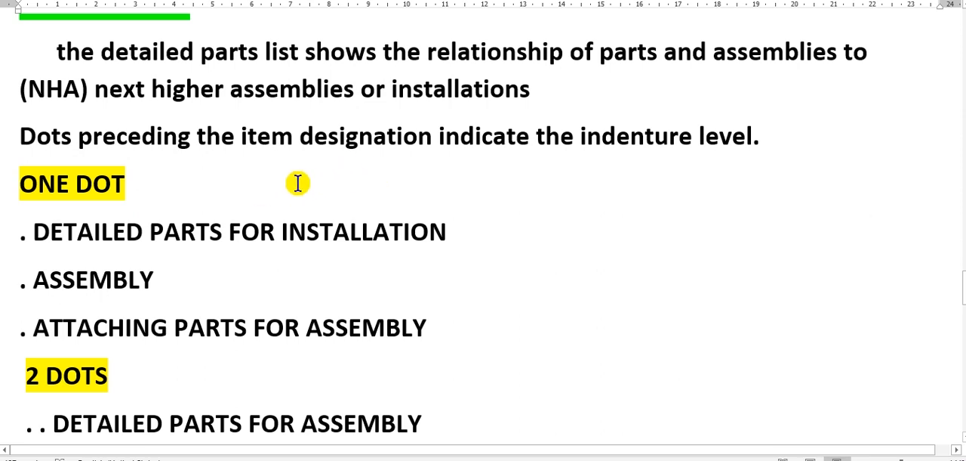
pyautogui.scroll(-3)
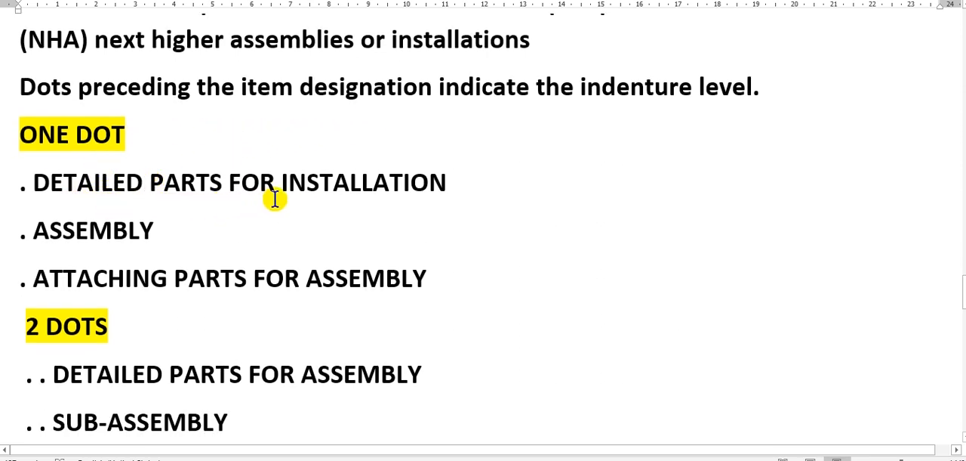
pyautogui.moveTo(355, 199)
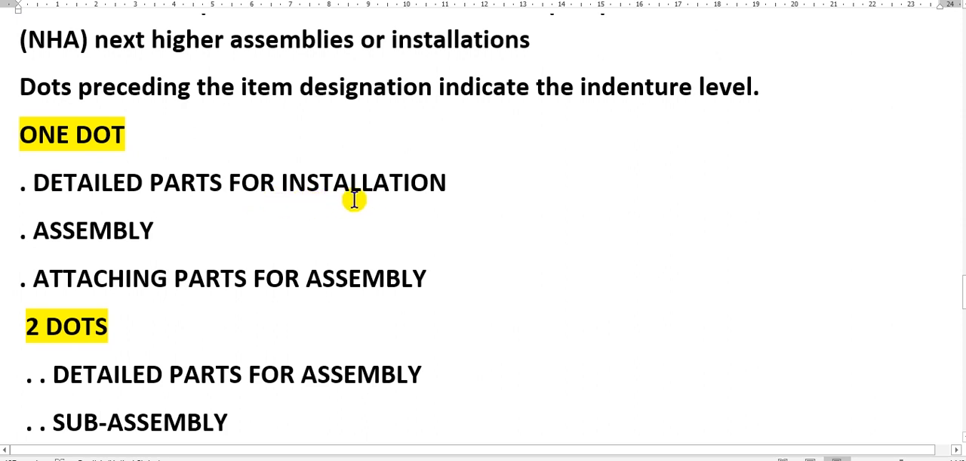
pyautogui.scroll(-3)
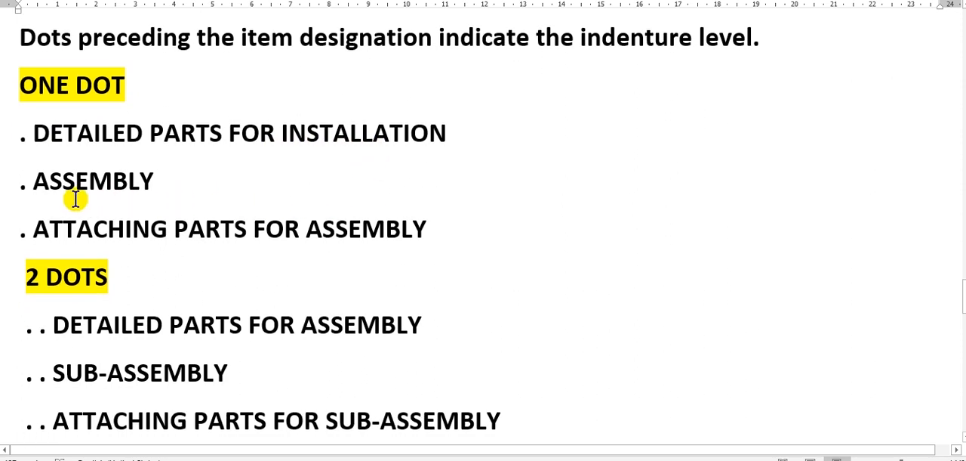
pyautogui.moveTo(85, 245)
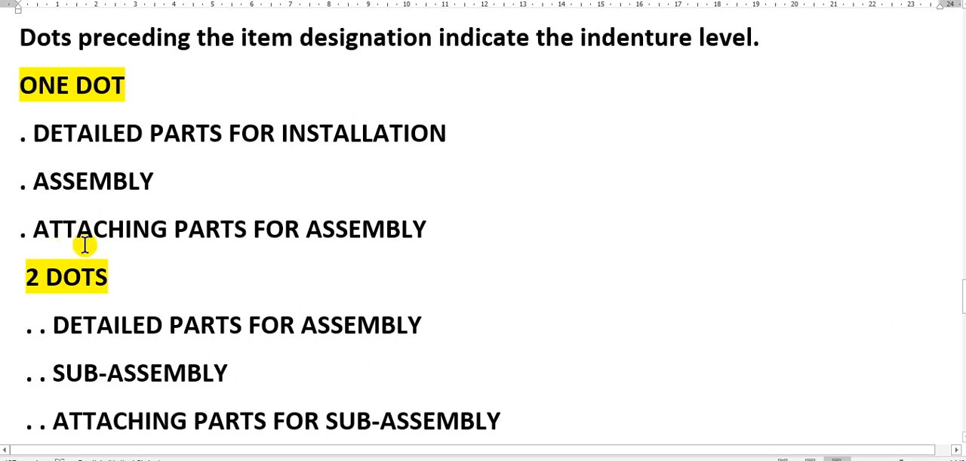
pyautogui.moveTo(36, 199)
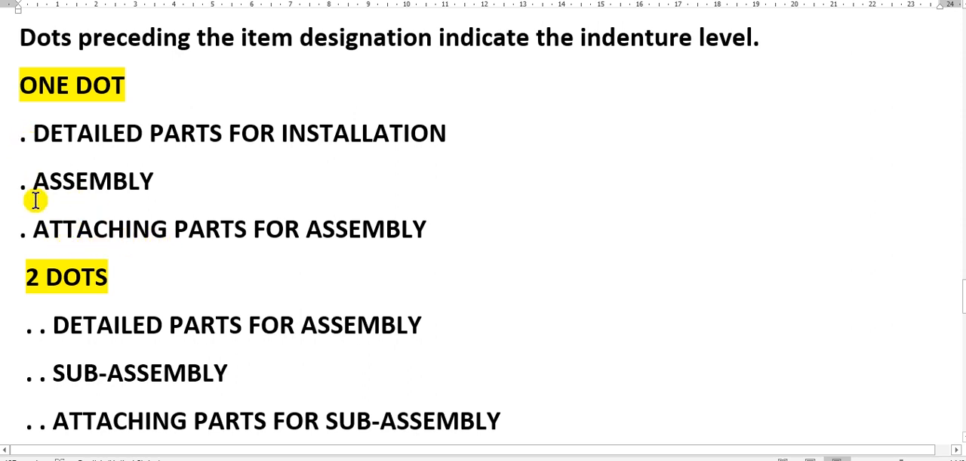
pyautogui.scroll(-3)
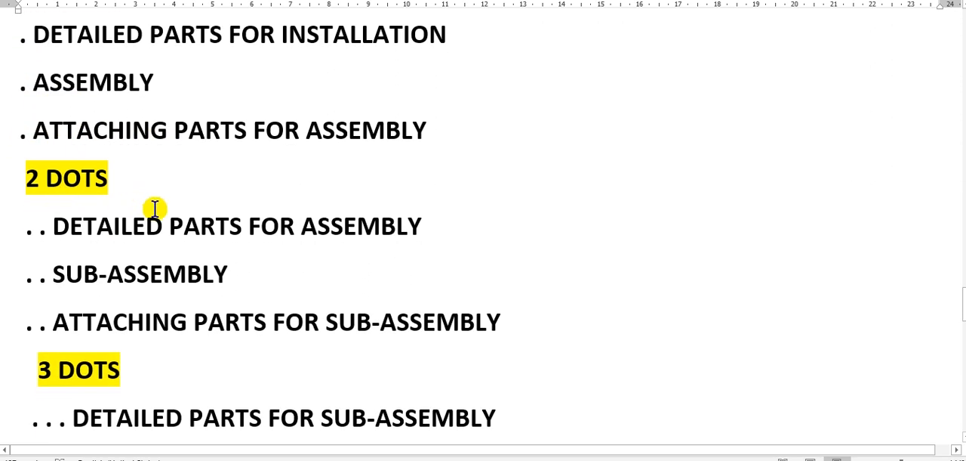
pyautogui.moveTo(335, 235)
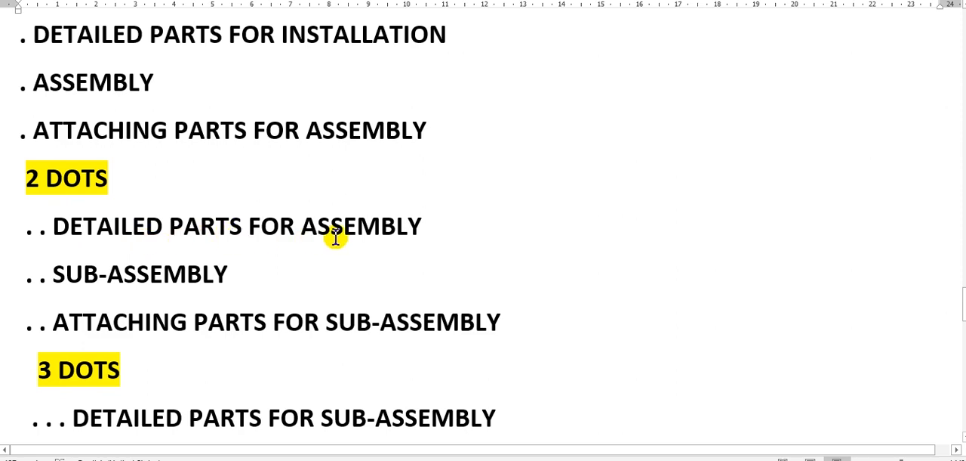
pyautogui.moveTo(353, 225)
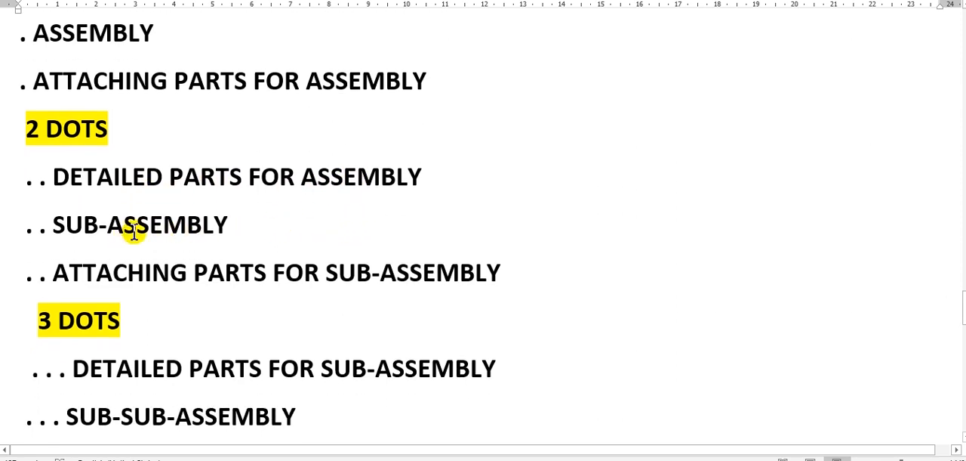
pyautogui.scroll(-3)
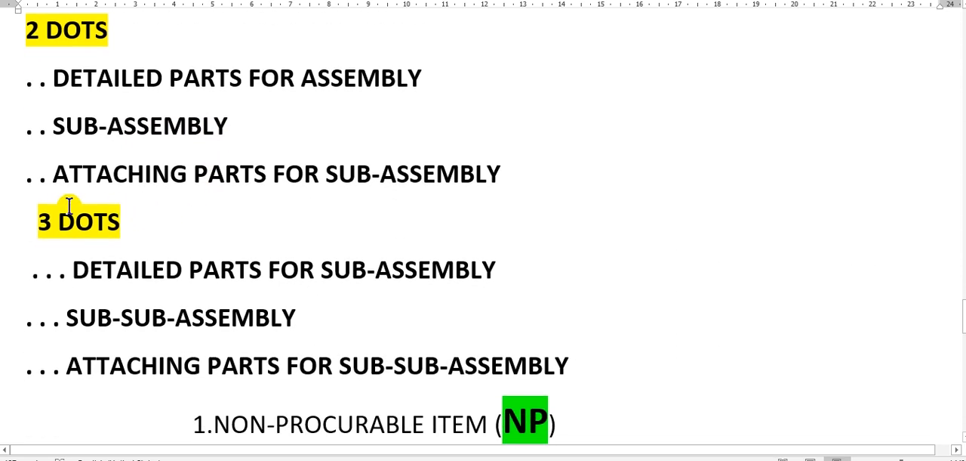
pyautogui.moveTo(430, 187)
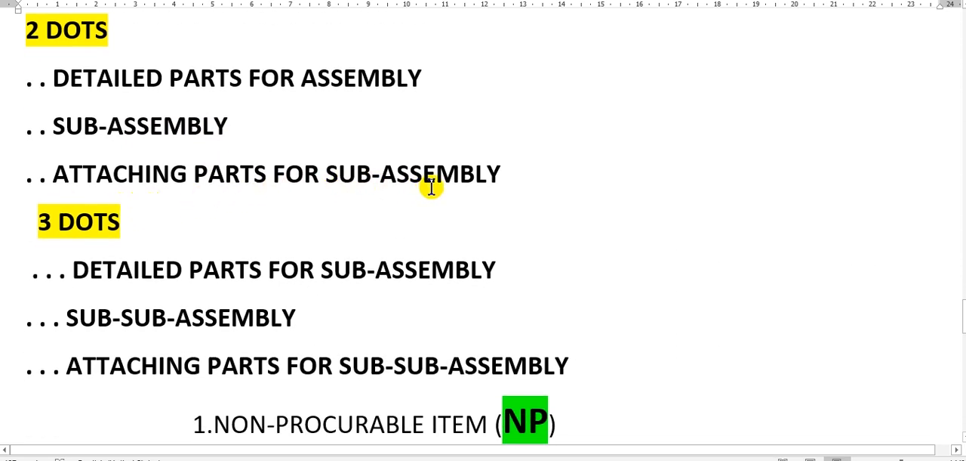
pyautogui.scroll(-3)
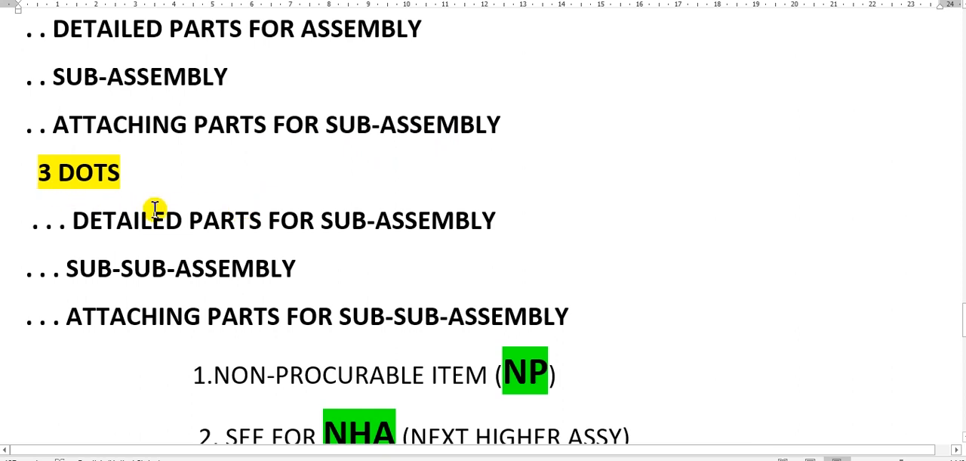
pyautogui.moveTo(335, 224)
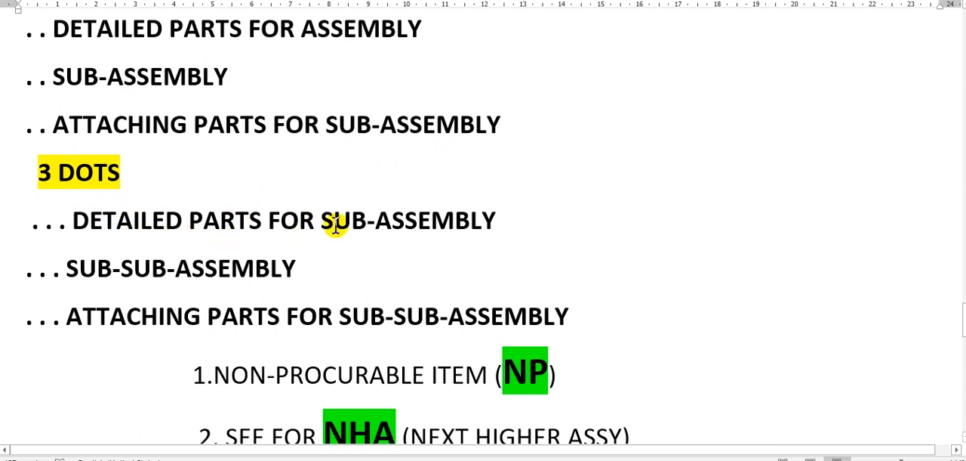
pyautogui.moveTo(360, 214)
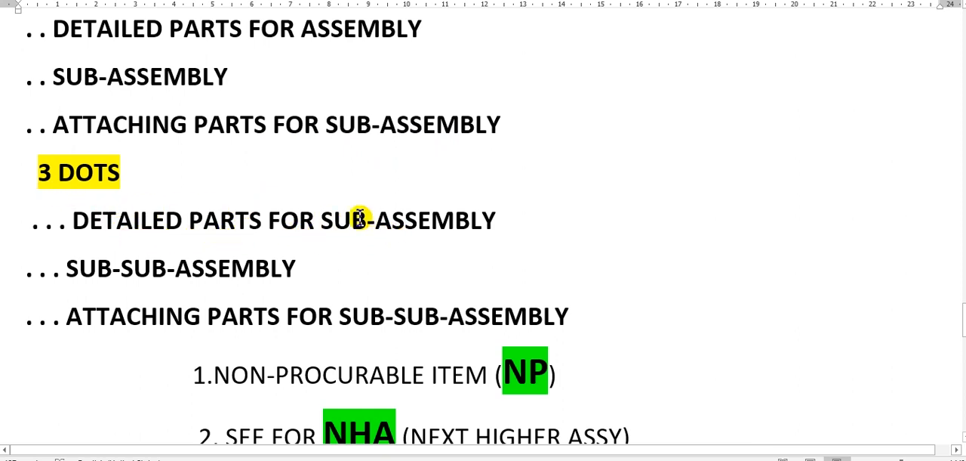
pyautogui.scroll(-3)
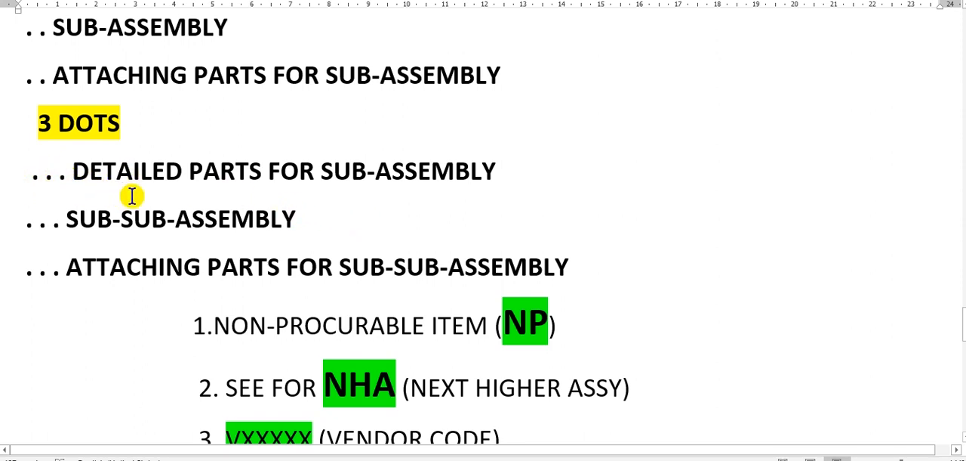
pyautogui.moveTo(232, 204)
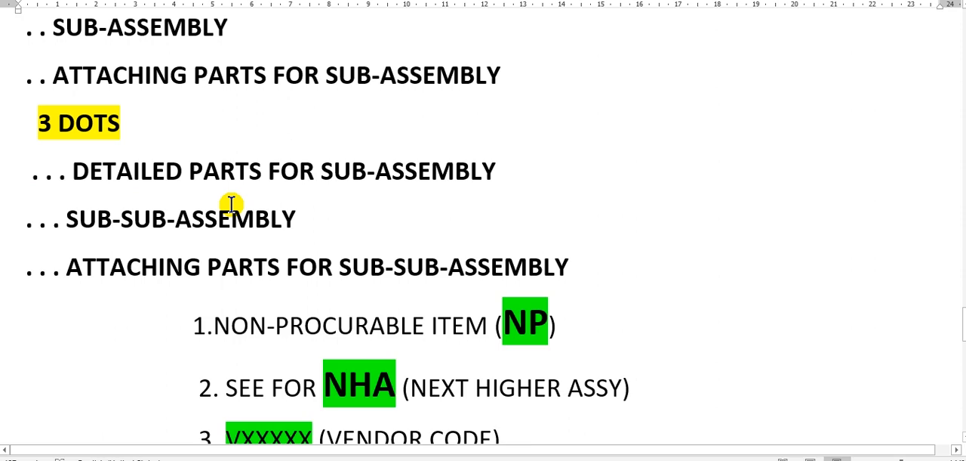
pyautogui.scroll(-3)
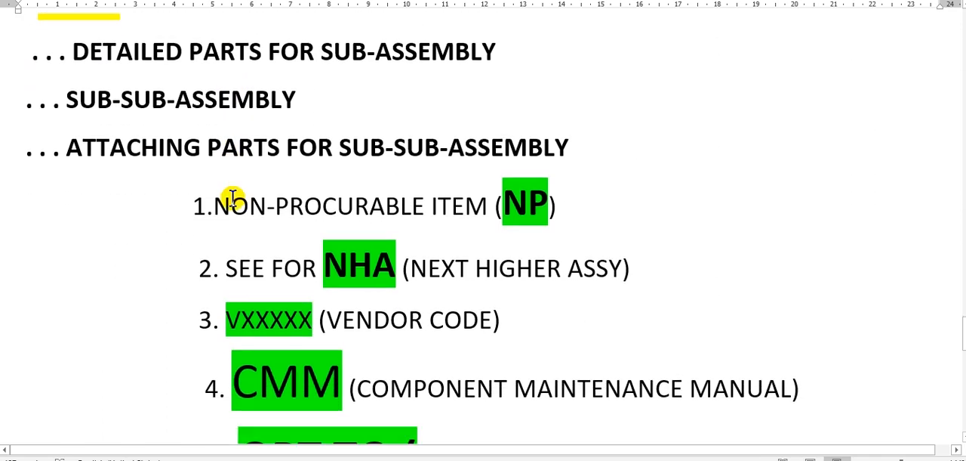
pyautogui.scroll(-3)
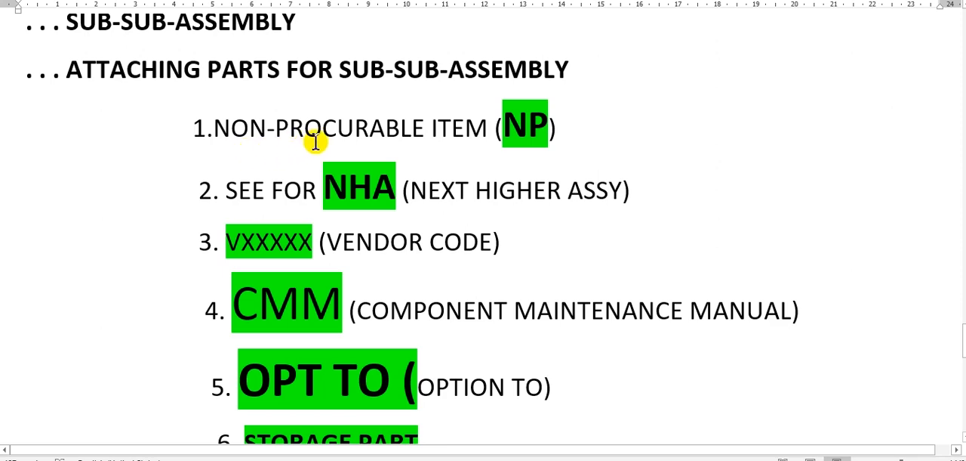
pyautogui.moveTo(475, 128)
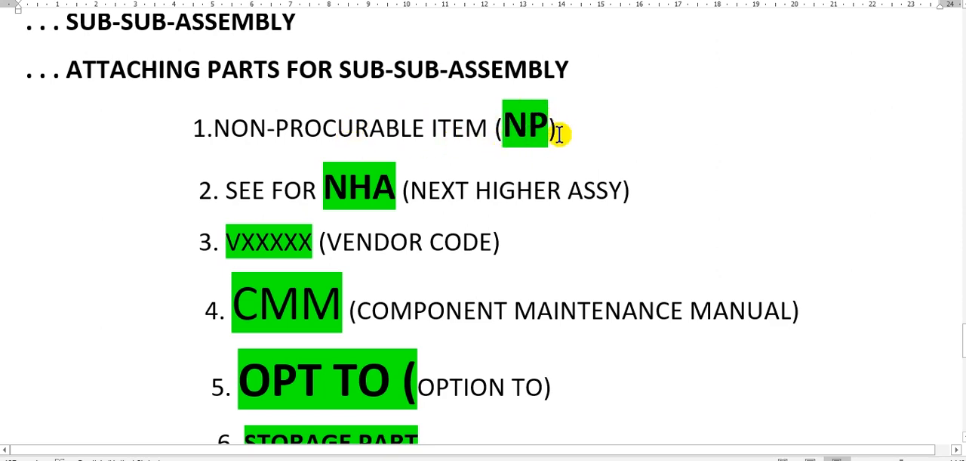
pyautogui.moveTo(532, 103)
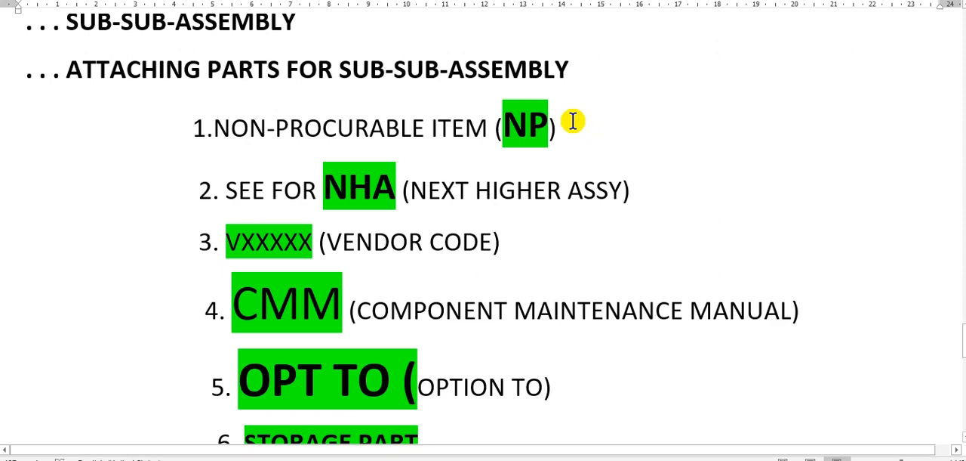
pyautogui.moveTo(257, 136)
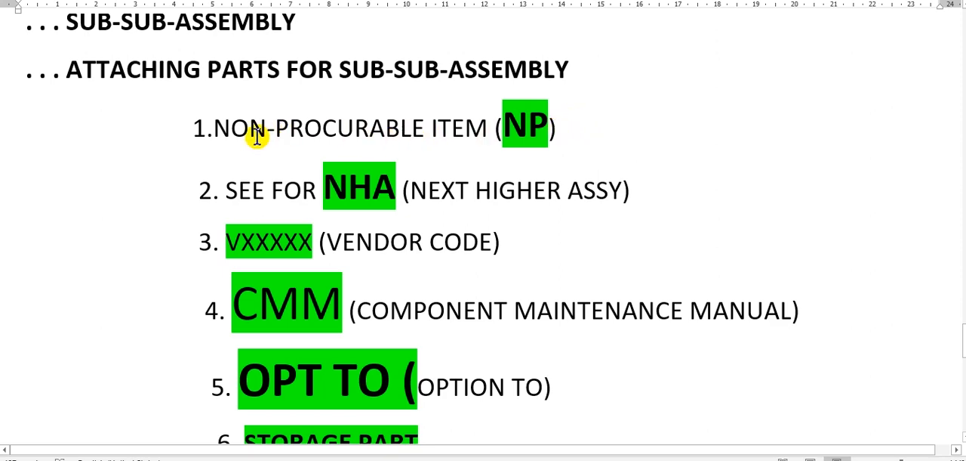
pyautogui.moveTo(564, 122)
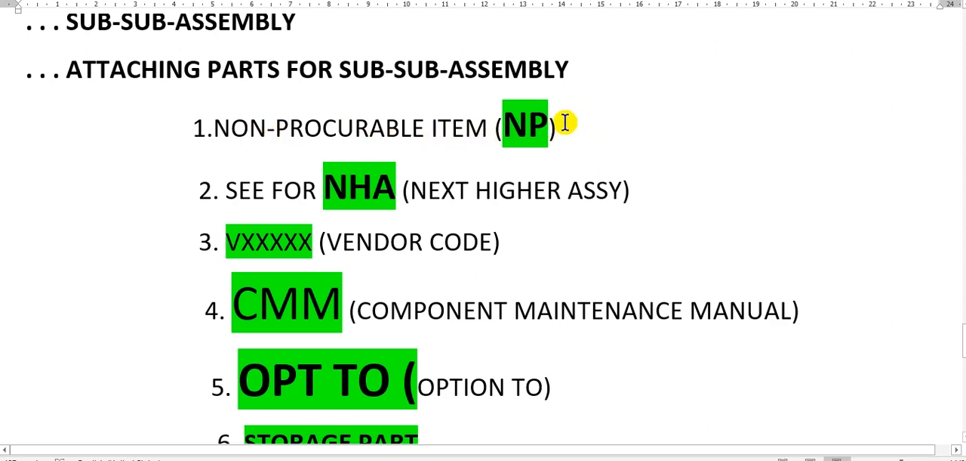
pyautogui.moveTo(563, 118)
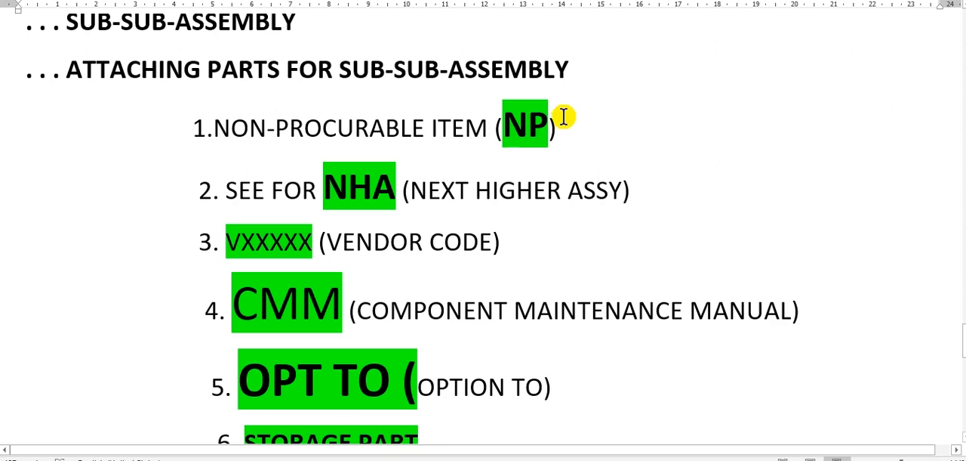
pyautogui.scroll(-3)
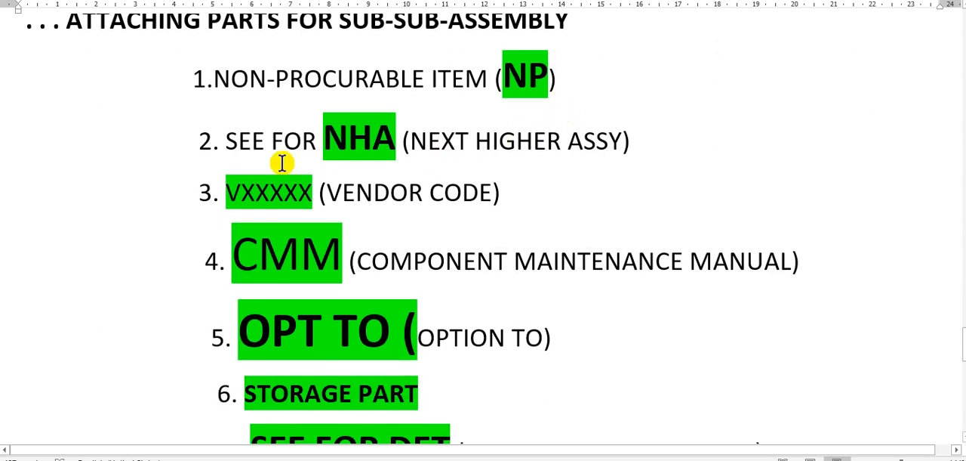
pyautogui.moveTo(296, 163)
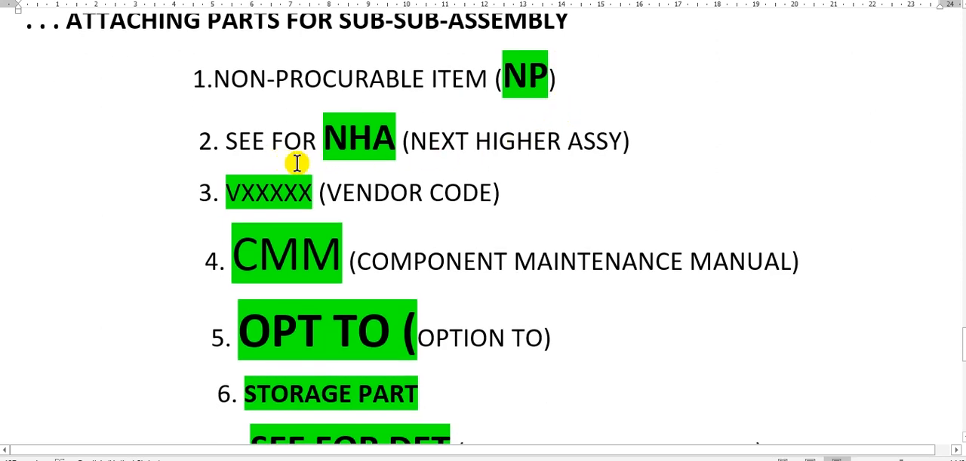
pyautogui.moveTo(358, 151)
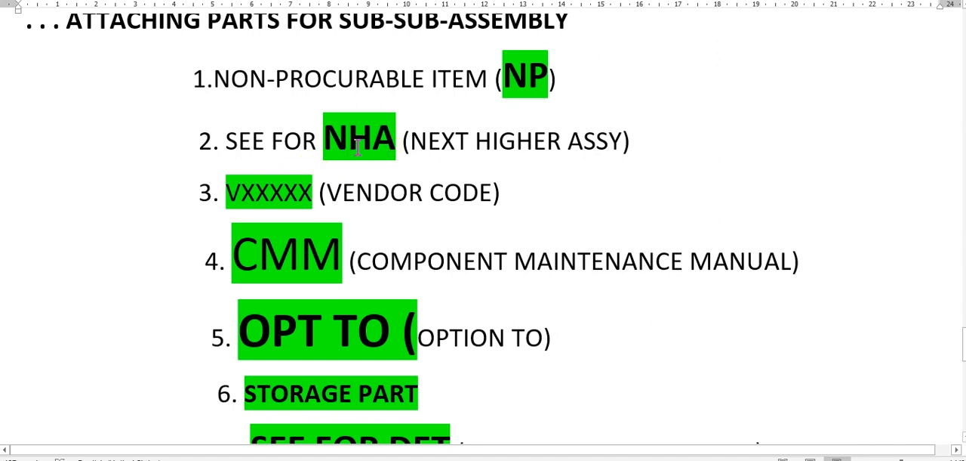
pyautogui.moveTo(562, 154)
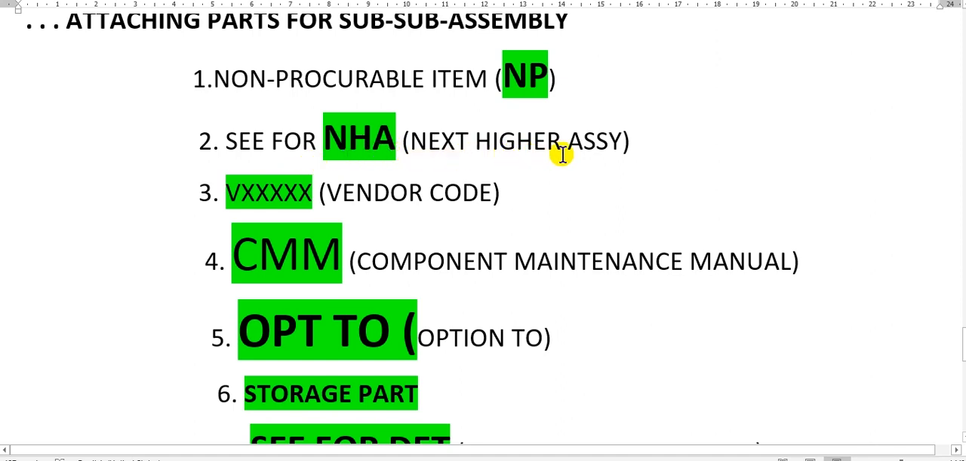
# Step: Scroll down past abbreviation items 6–8 until items 9–11 (through BUY PN) and the EFFECTIVITY FROM TO paragraph show
pyautogui.scroll(-3)
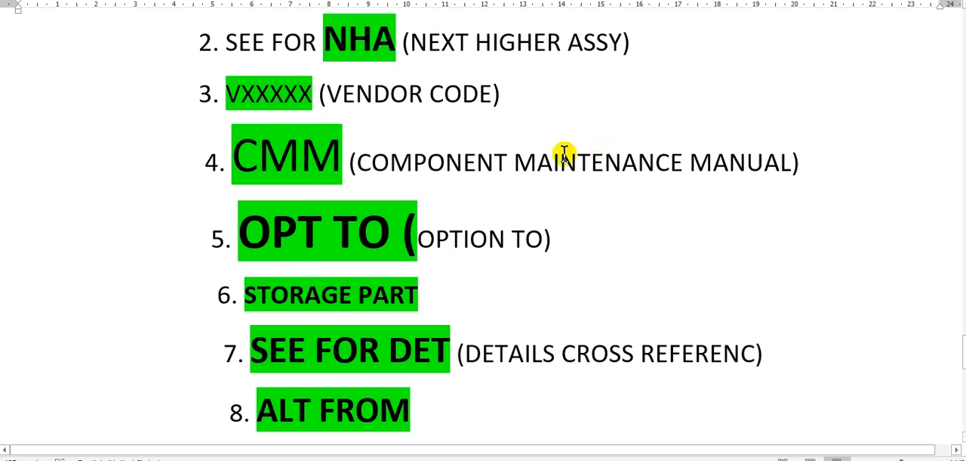
pyautogui.moveTo(294, 91)
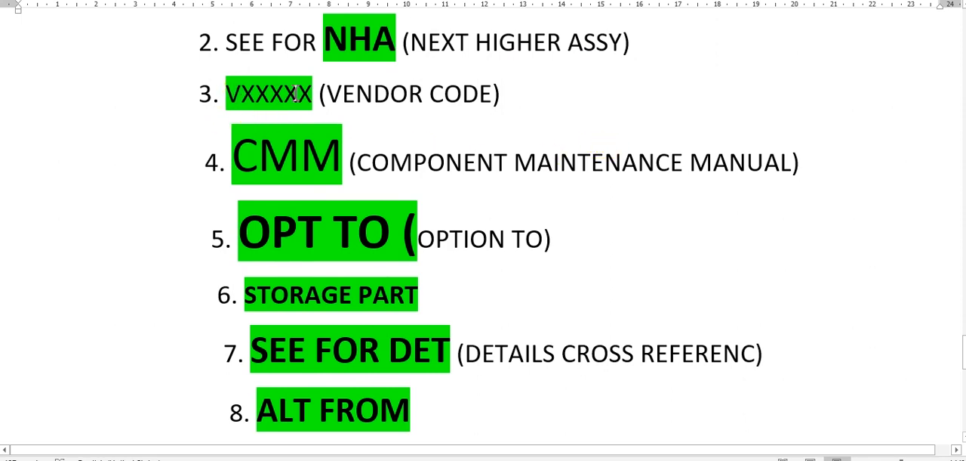
pyautogui.moveTo(363, 104)
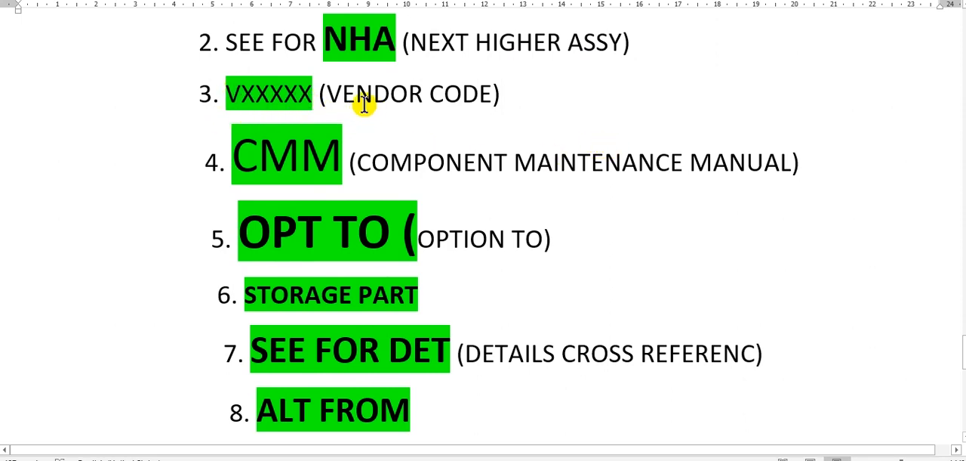
pyautogui.moveTo(341, 92)
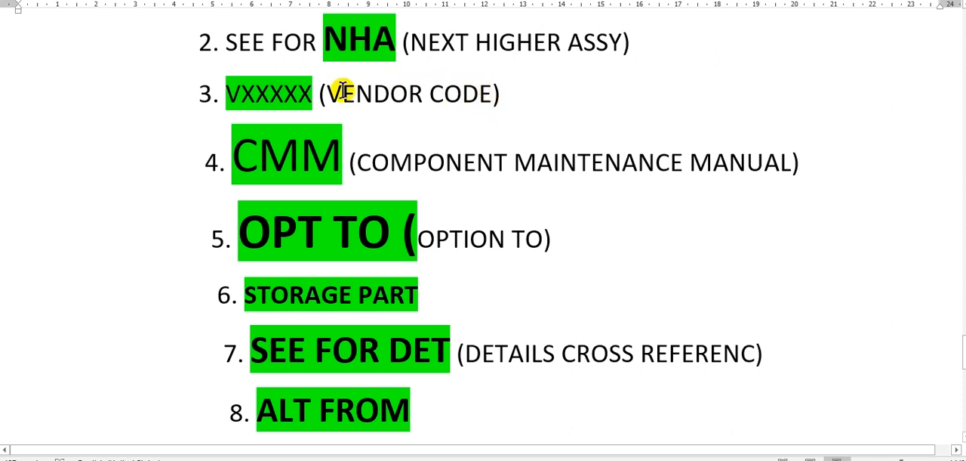
pyautogui.moveTo(507, 106)
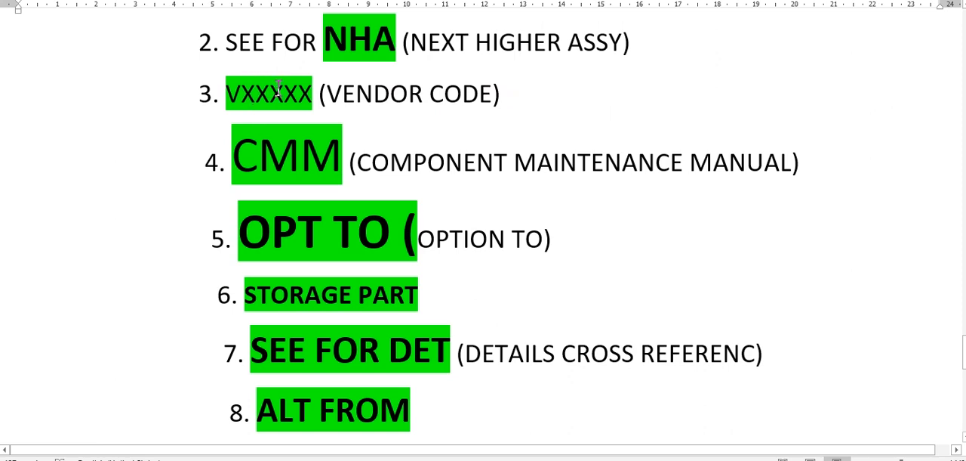
pyautogui.scroll(-3)
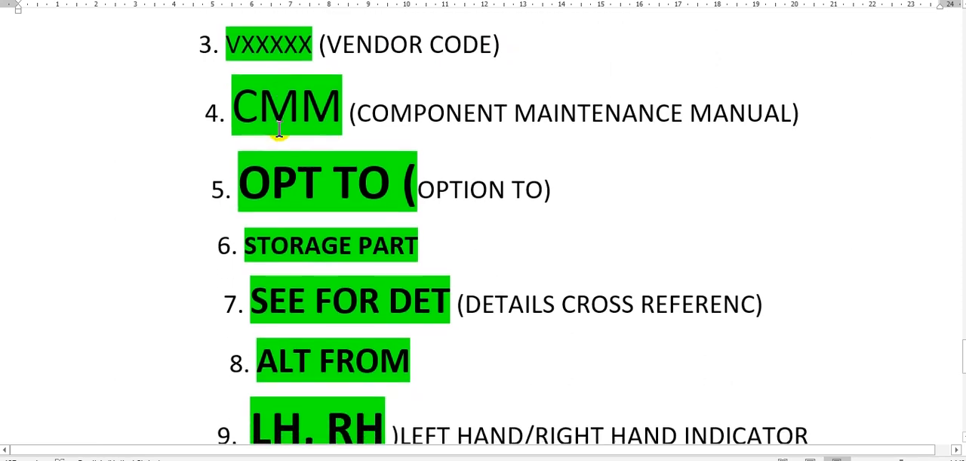
pyautogui.moveTo(695, 126)
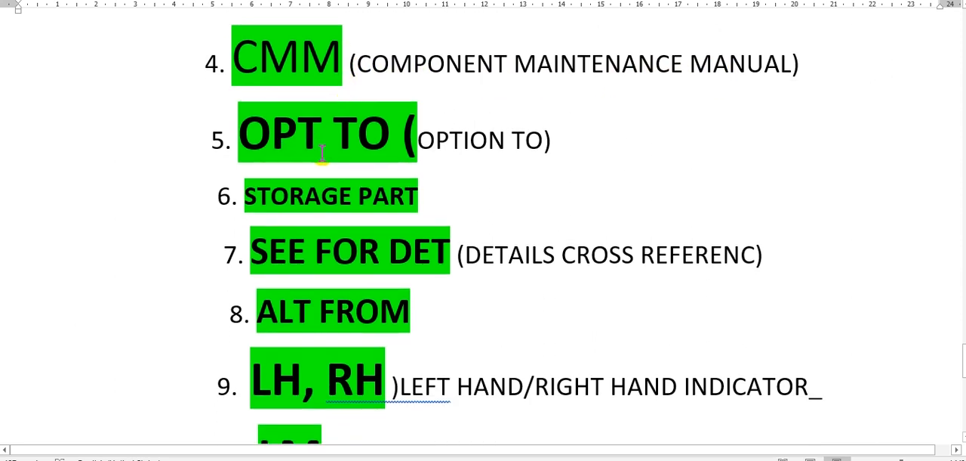
pyautogui.moveTo(441, 148)
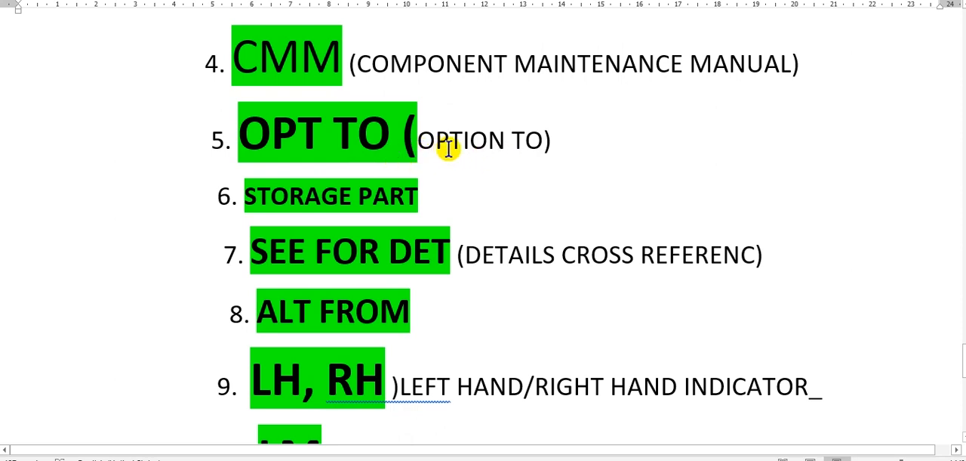
pyautogui.moveTo(505, 148)
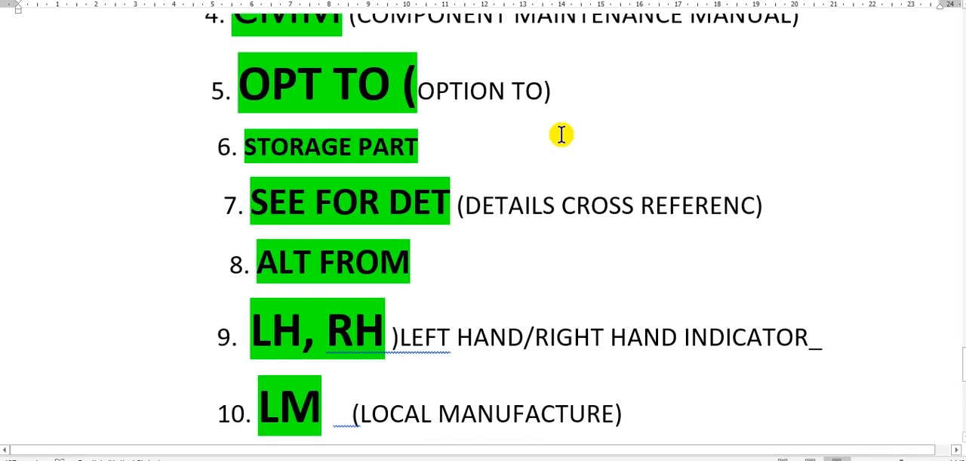
pyautogui.scroll(-3)
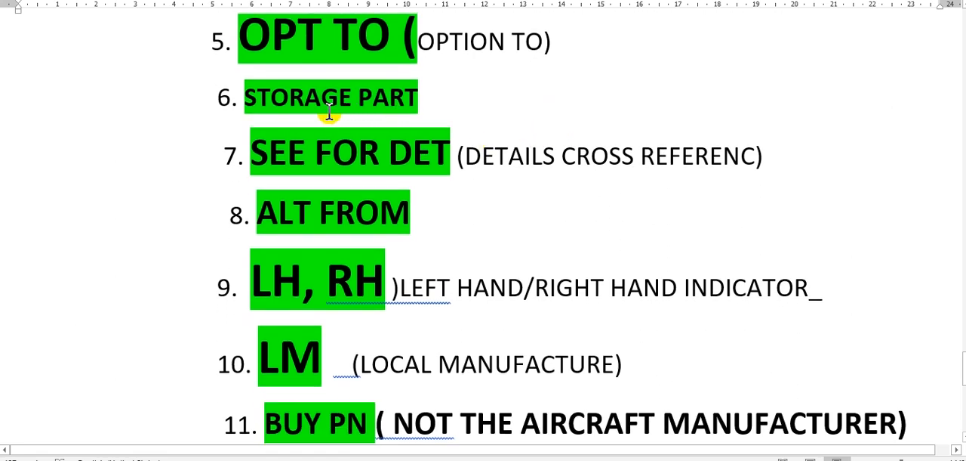
pyautogui.moveTo(363, 175)
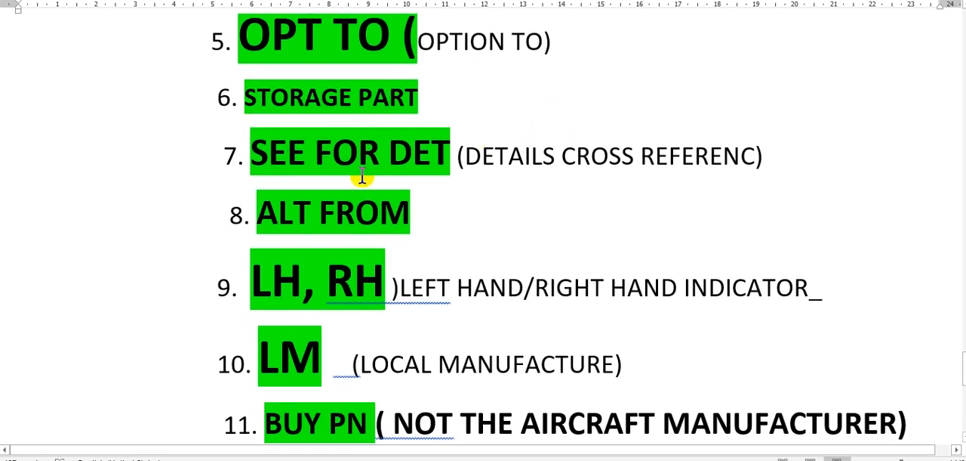
pyautogui.moveTo(404, 171)
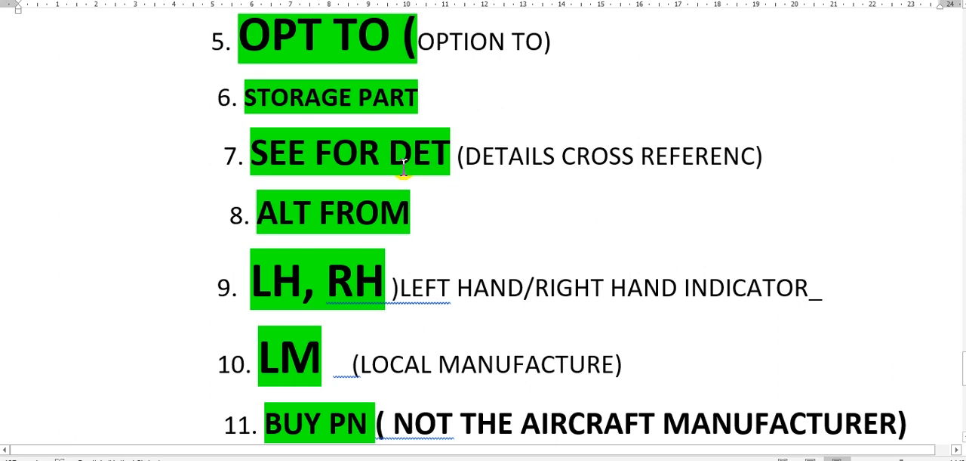
pyautogui.moveTo(661, 170)
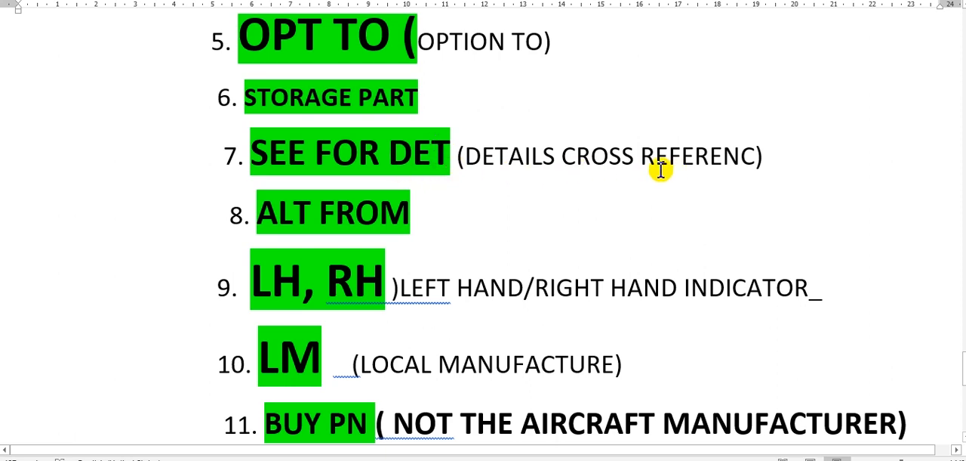
pyautogui.moveTo(559, 173)
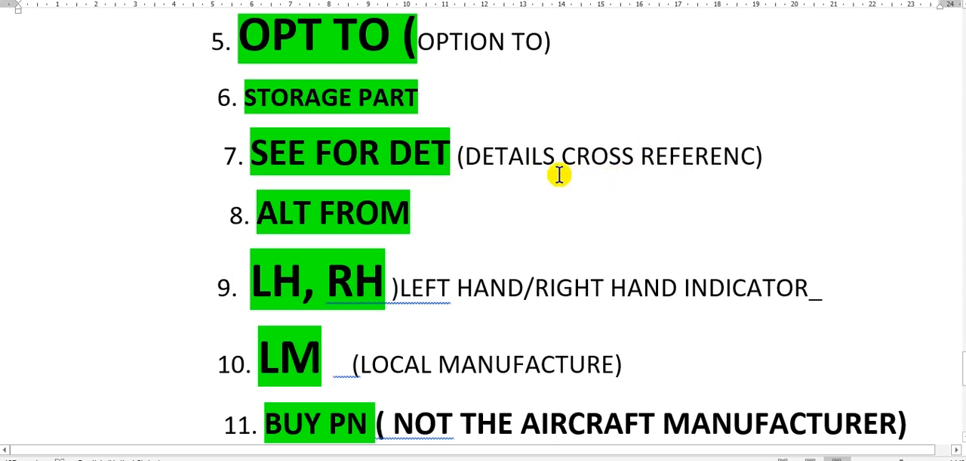
pyautogui.scroll(-3)
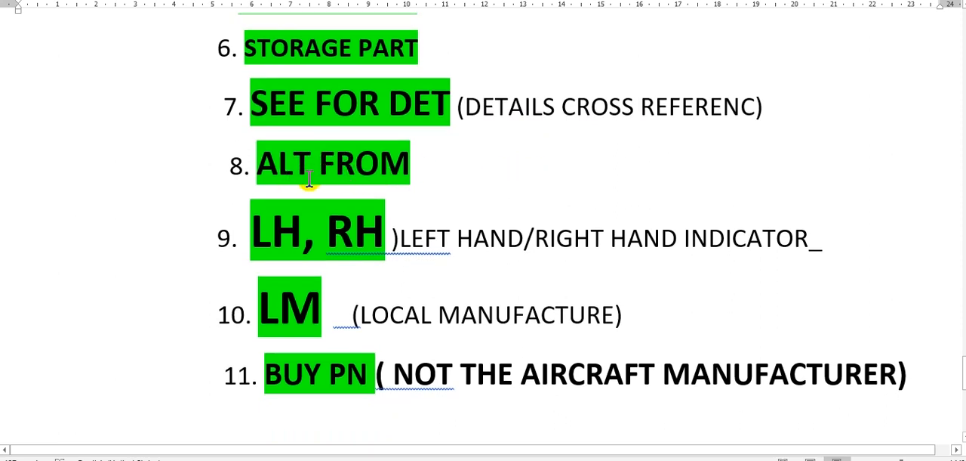
pyautogui.moveTo(311, 168)
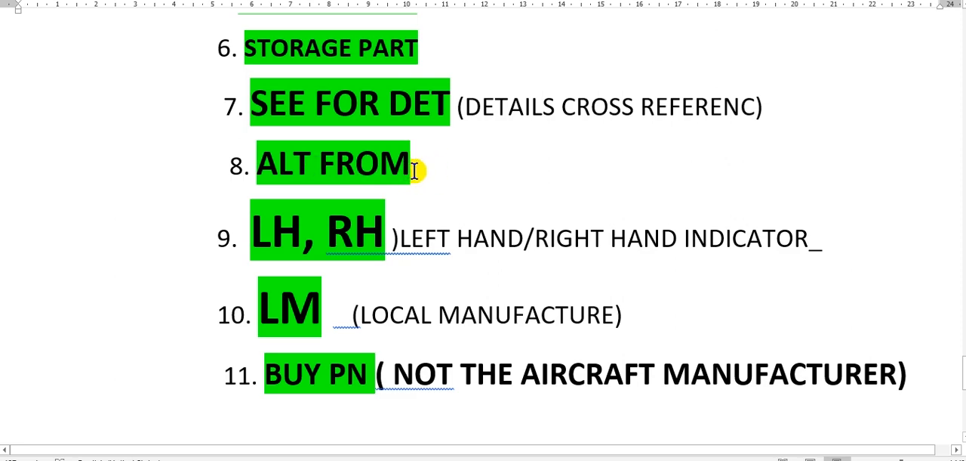
pyautogui.scroll(-3)
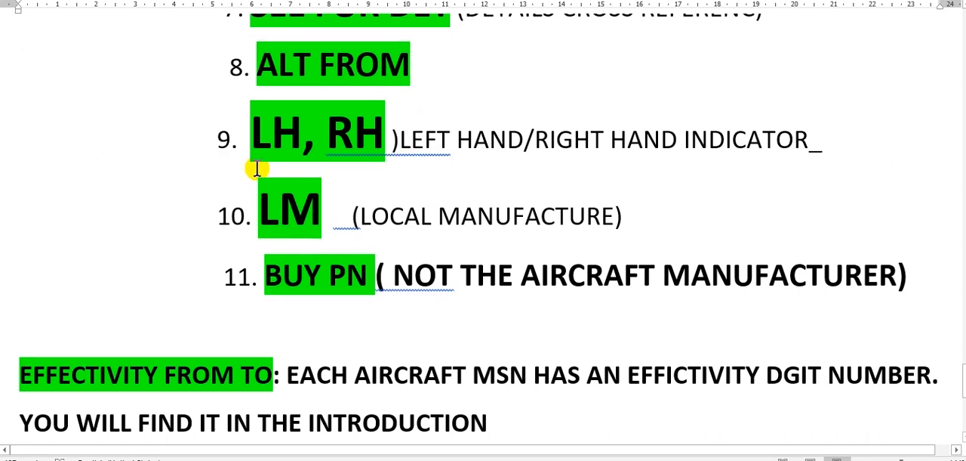
pyautogui.moveTo(411, 154)
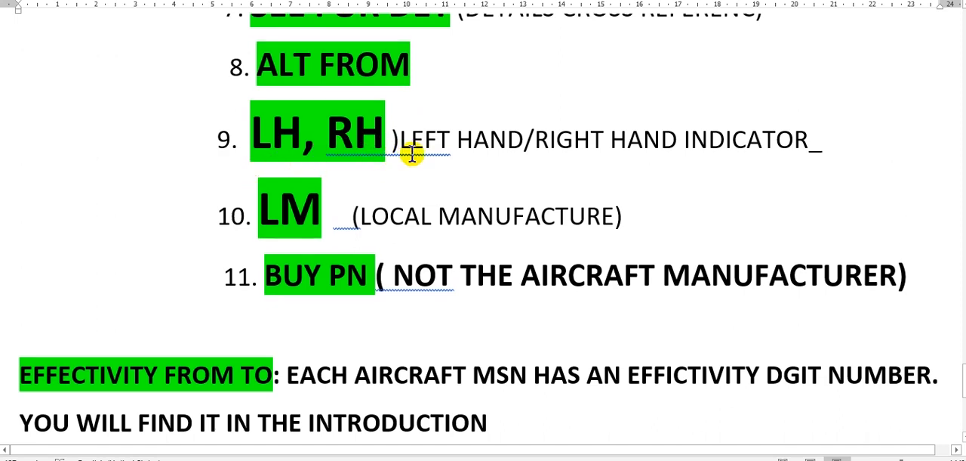
pyautogui.moveTo(672, 151)
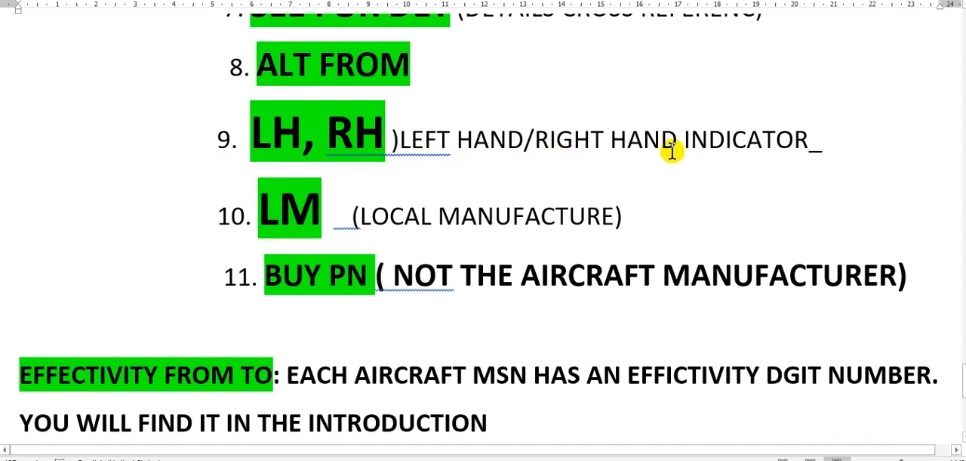
# Step: Scroll down slightly so the RU (RESTRICTED USAGE) line and the start of UNIT PER ASSY show
pyautogui.scroll(-3)
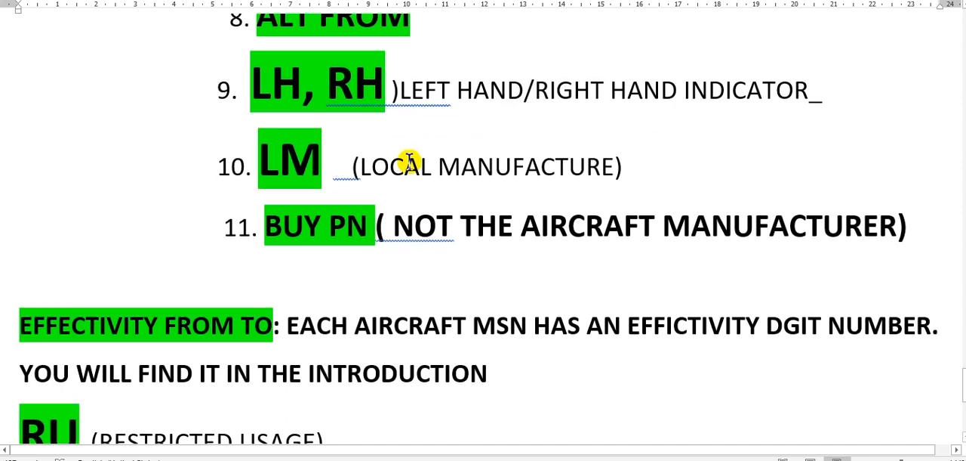
pyautogui.moveTo(385, 189)
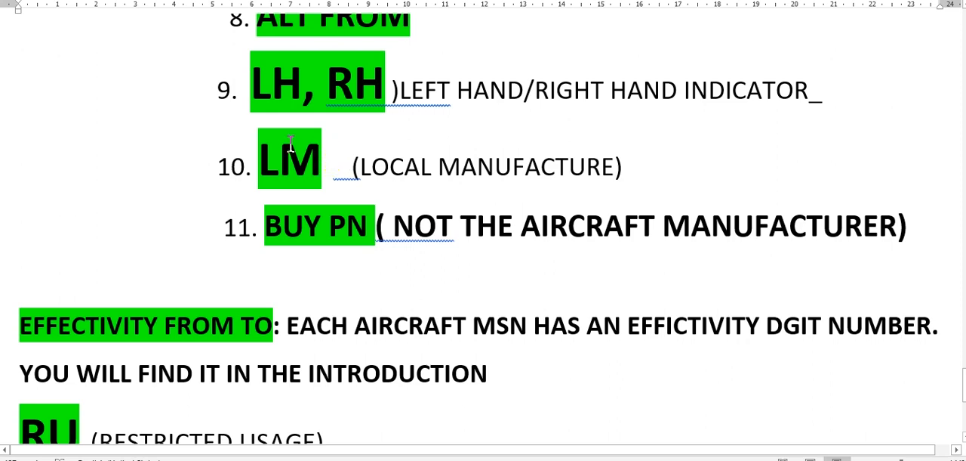
pyautogui.moveTo(274, 178)
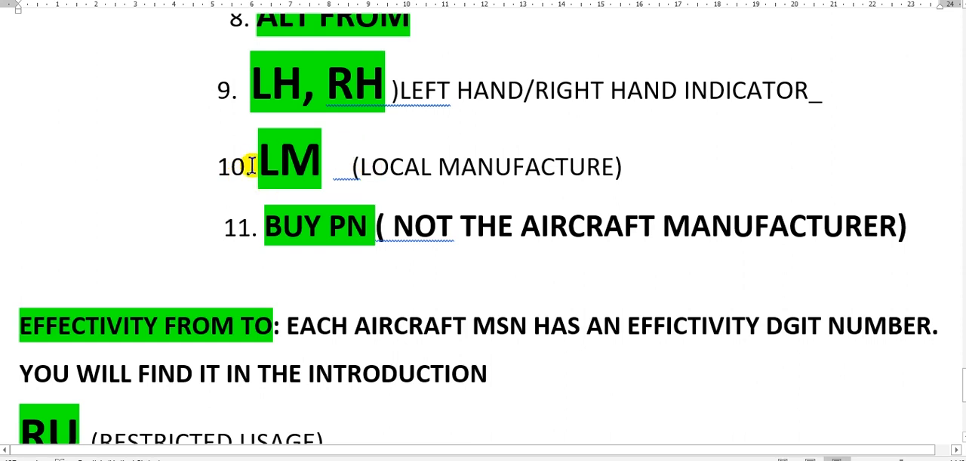
pyautogui.moveTo(483, 179)
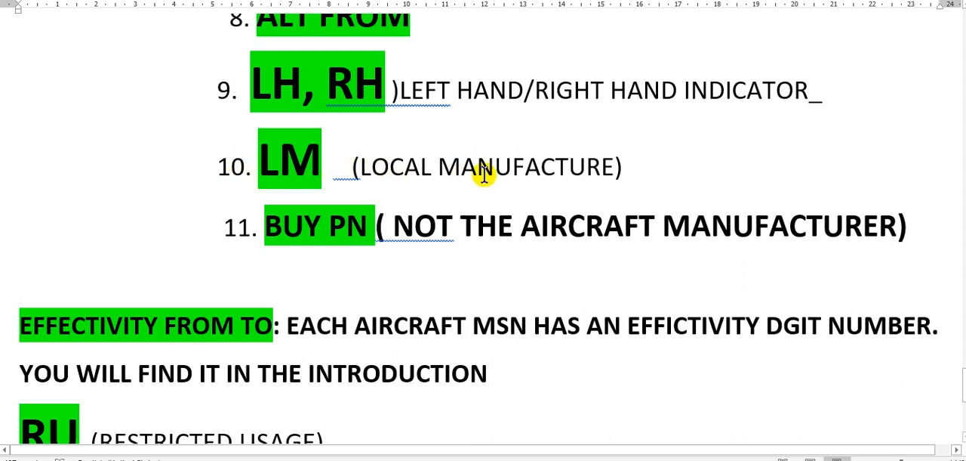
pyautogui.moveTo(325, 178)
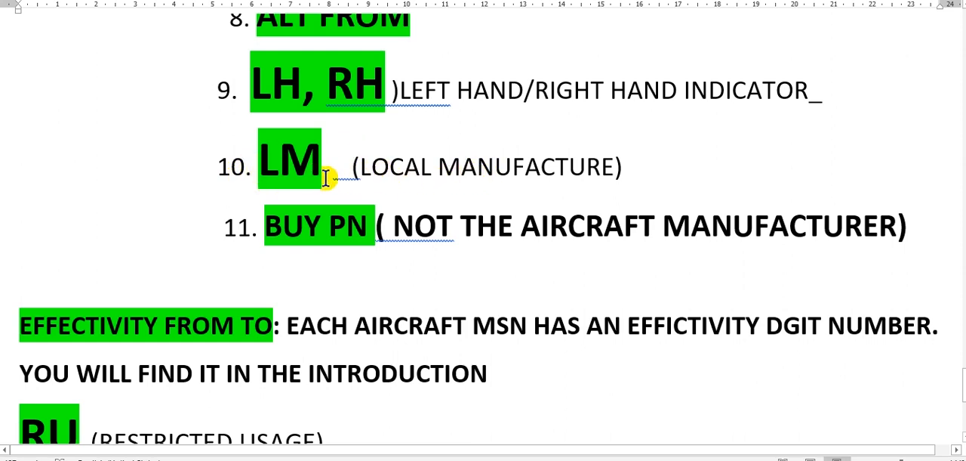
pyautogui.scroll(-3)
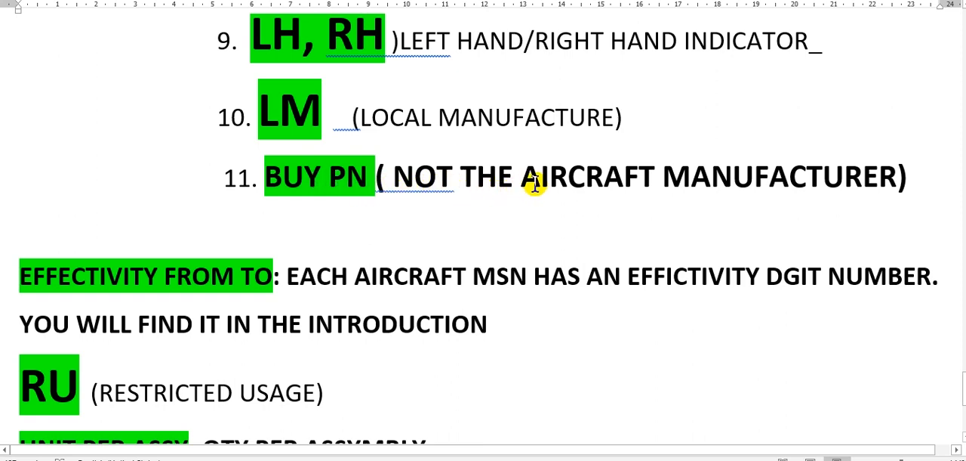
pyautogui.moveTo(799, 177)
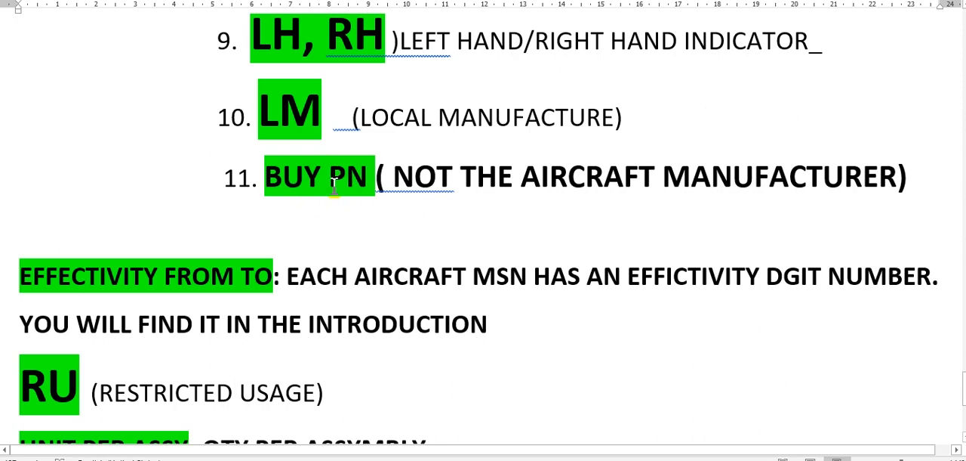
pyautogui.scroll(-3)
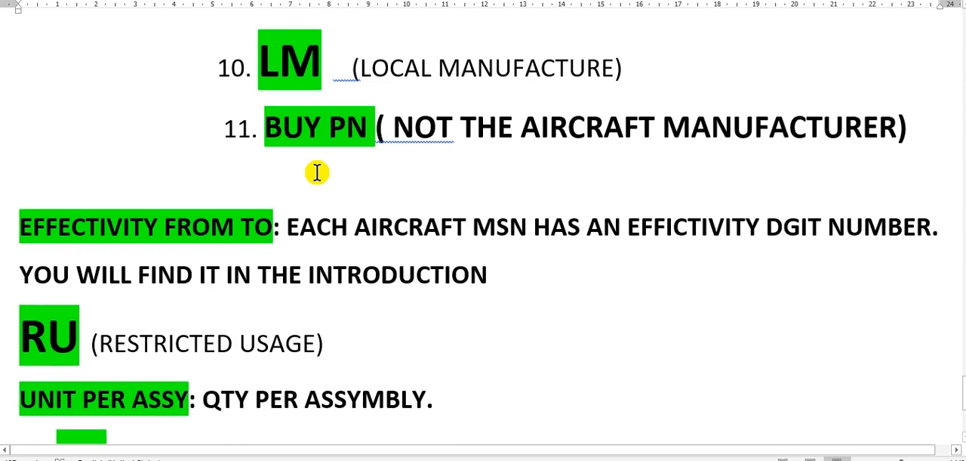
pyautogui.scroll(-3)
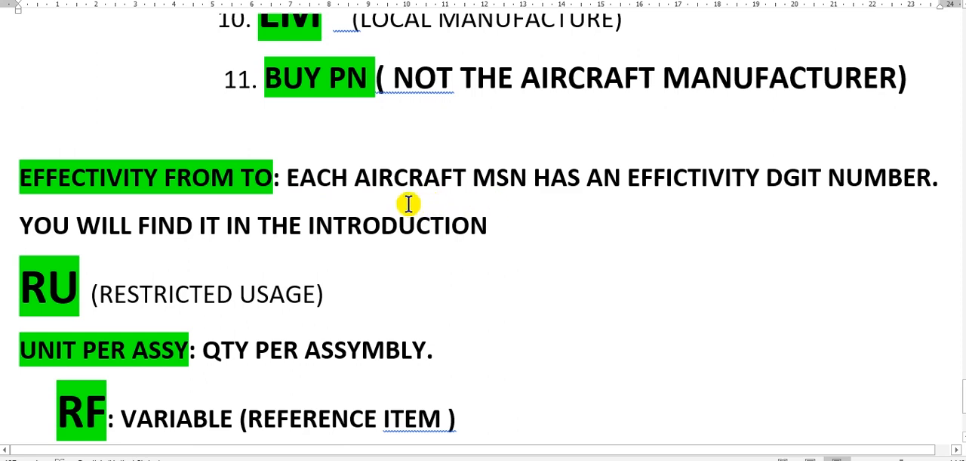
pyautogui.moveTo(438, 184)
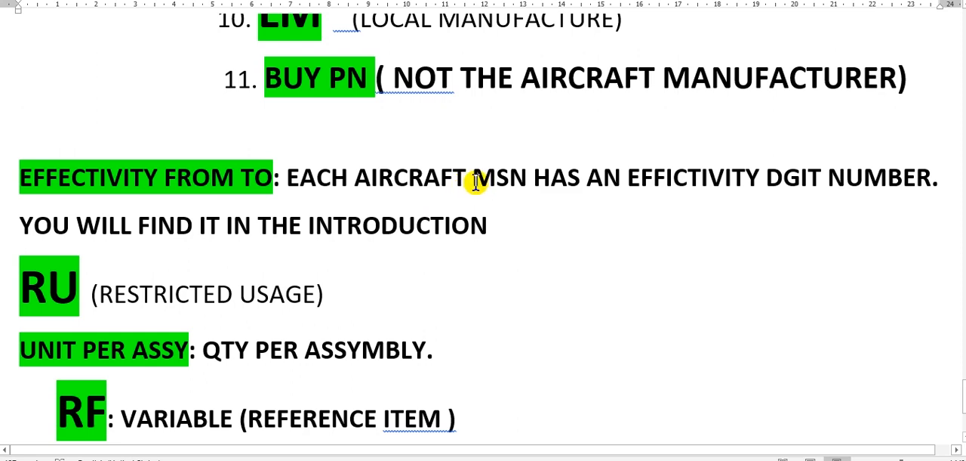
pyautogui.moveTo(471, 178)
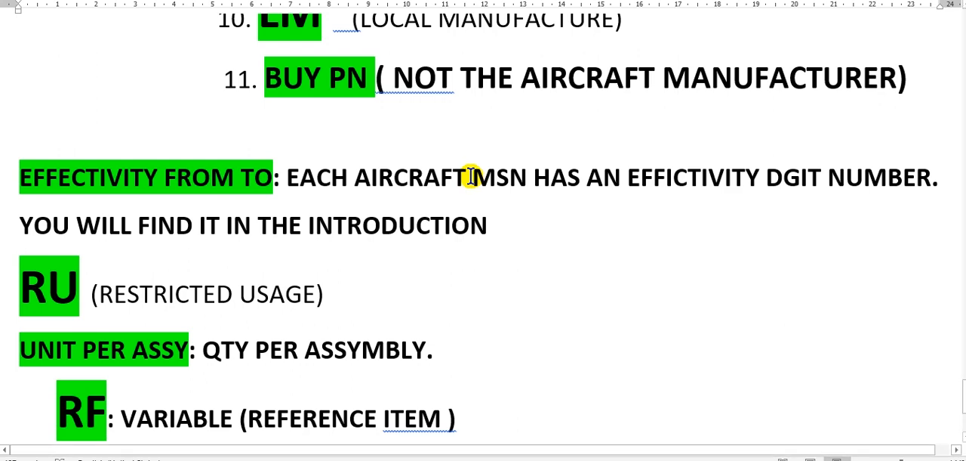
pyautogui.moveTo(469, 198)
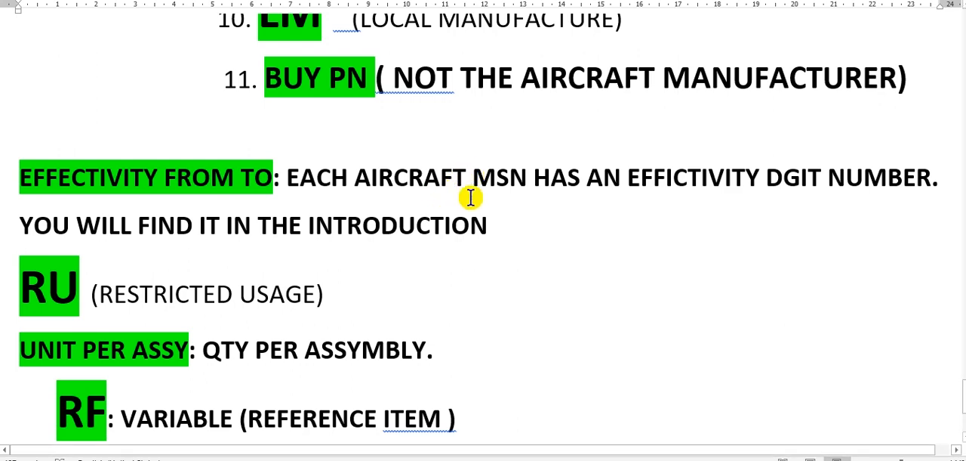
pyautogui.moveTo(598, 194)
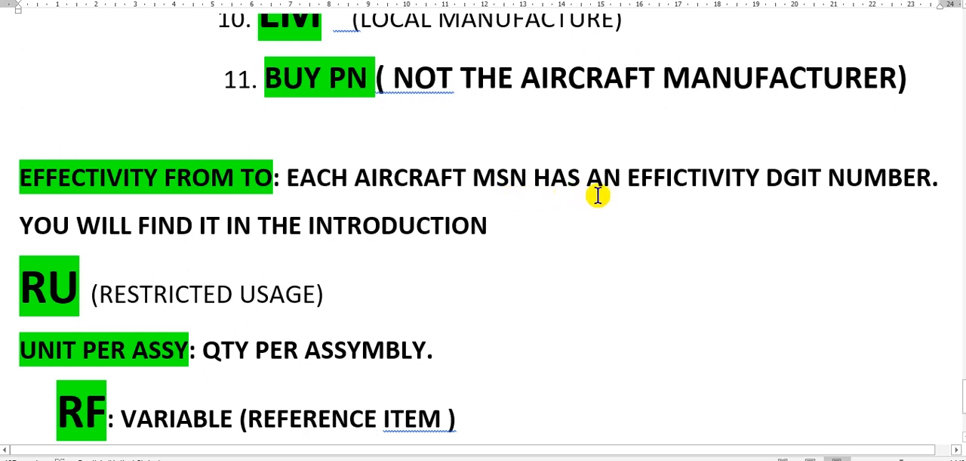
pyautogui.moveTo(290, 227)
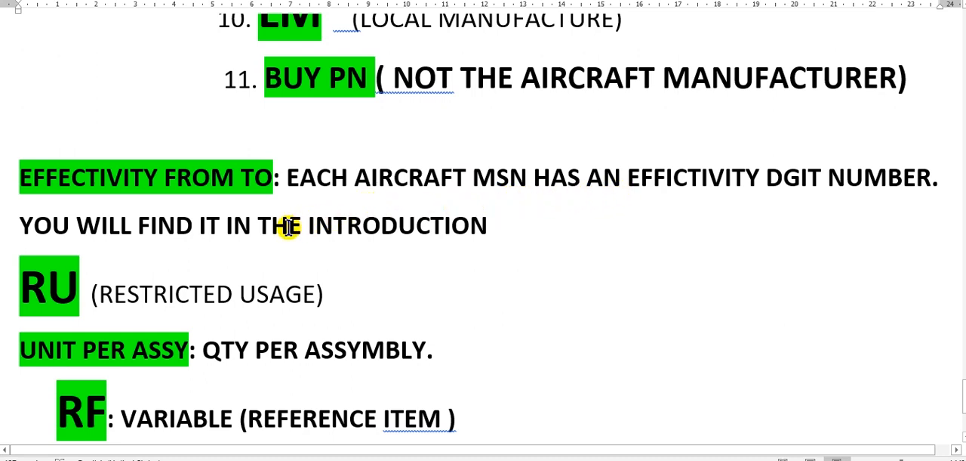
pyautogui.moveTo(463, 205)
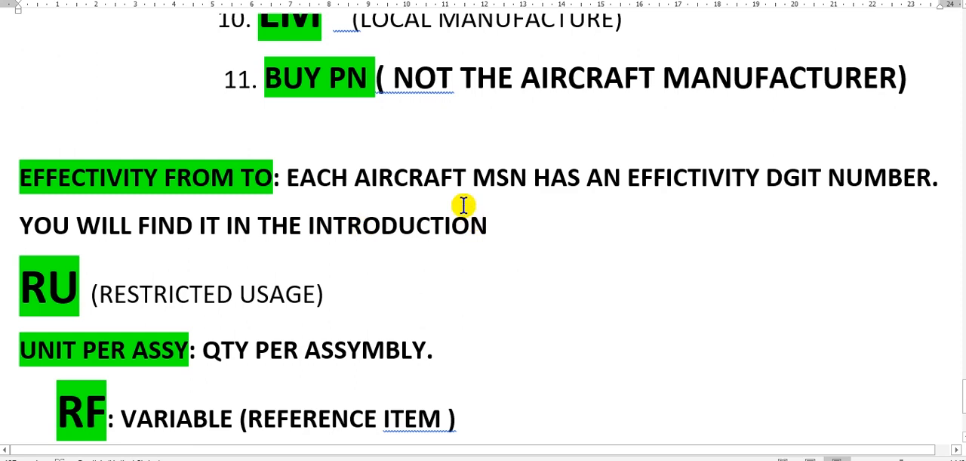
pyautogui.scroll(-3)
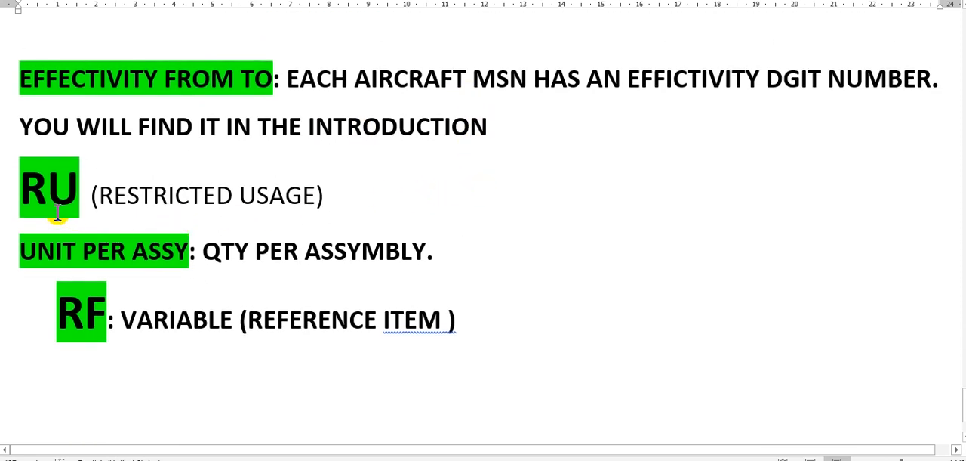
pyautogui.moveTo(97, 217)
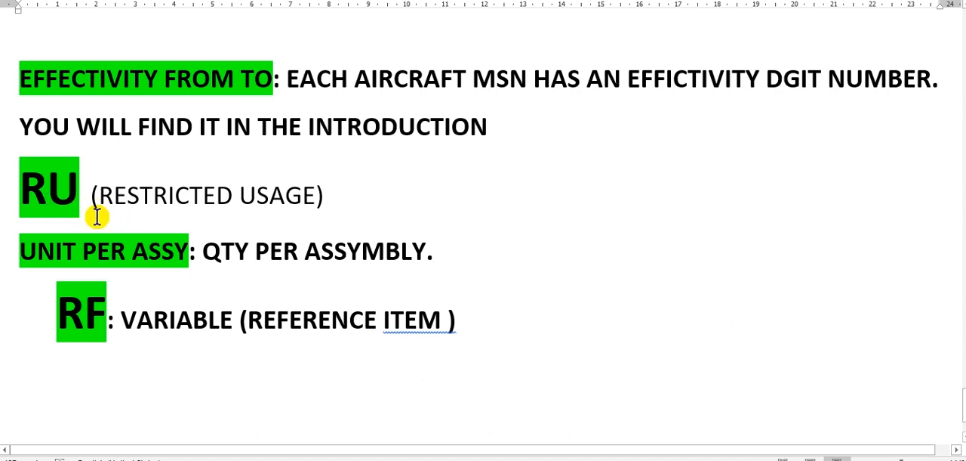
pyautogui.moveTo(66, 195)
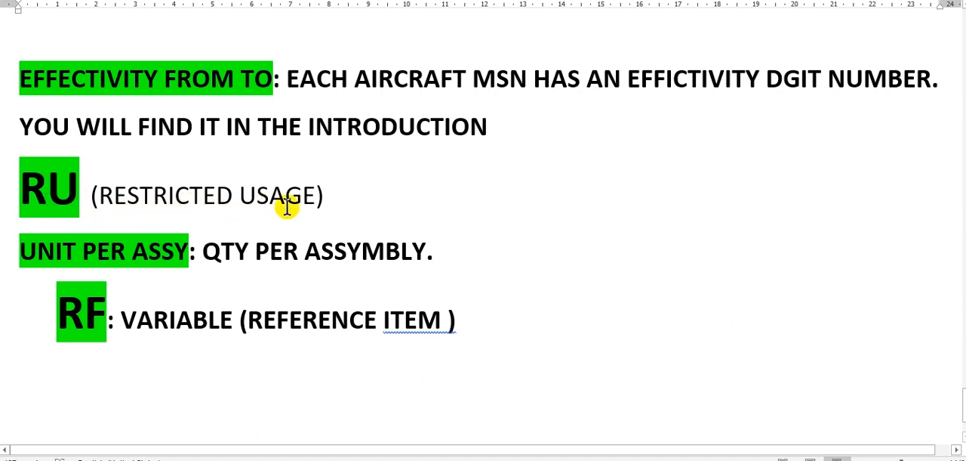
pyautogui.moveTo(85, 187)
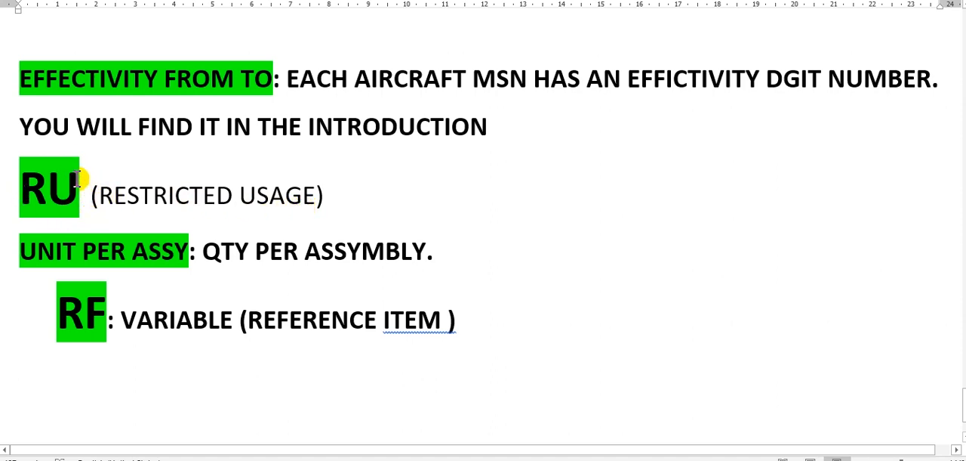
pyautogui.moveTo(297, 218)
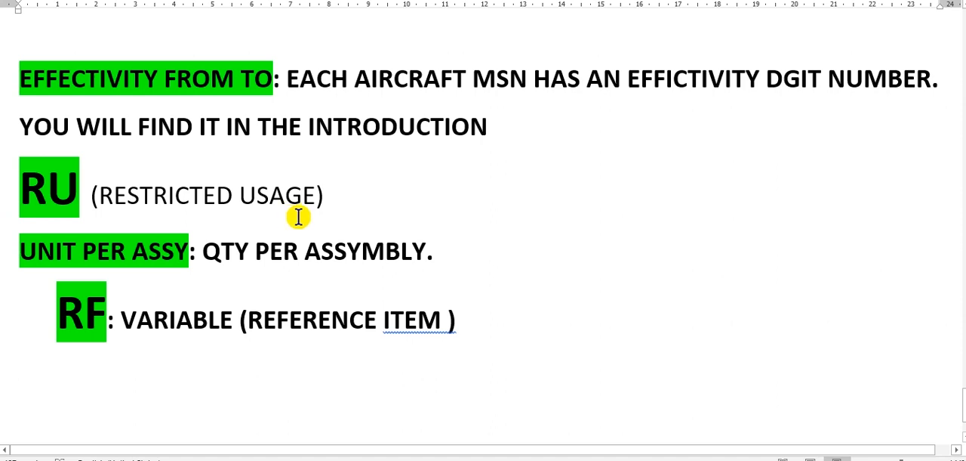
pyautogui.moveTo(290, 188)
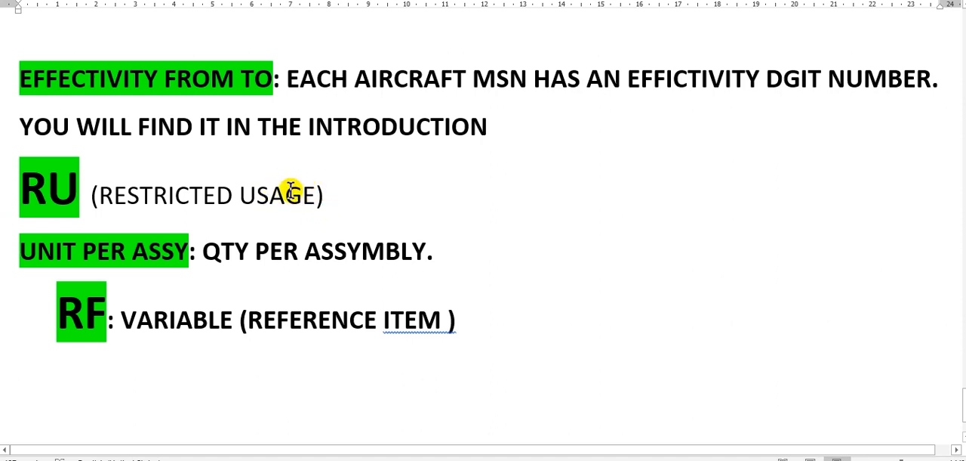
pyautogui.moveTo(244, 205)
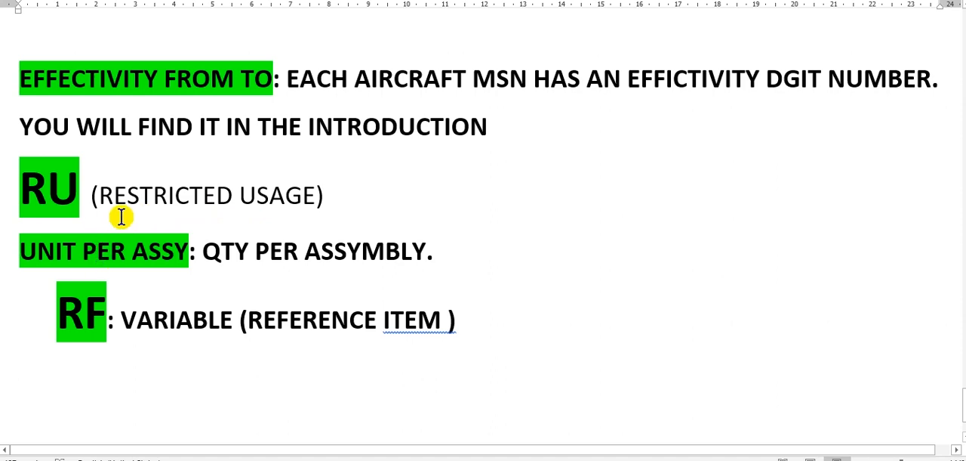
pyautogui.scroll(-3)
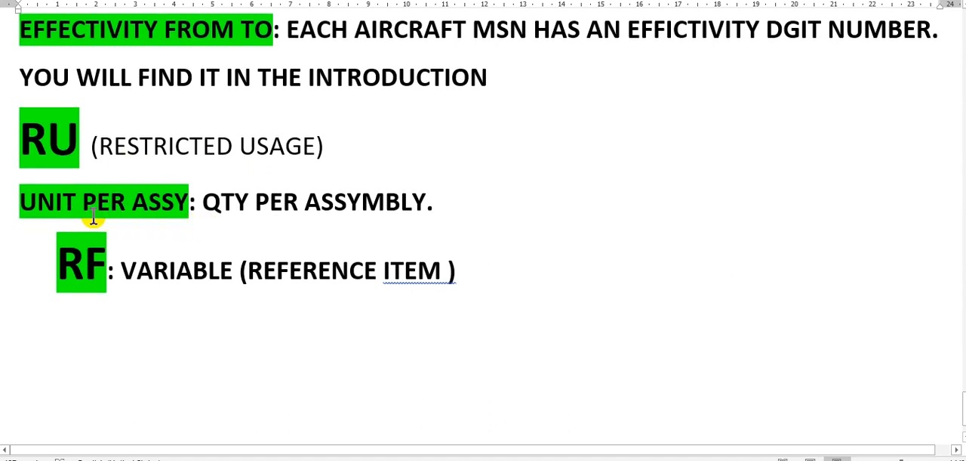
pyautogui.moveTo(229, 223)
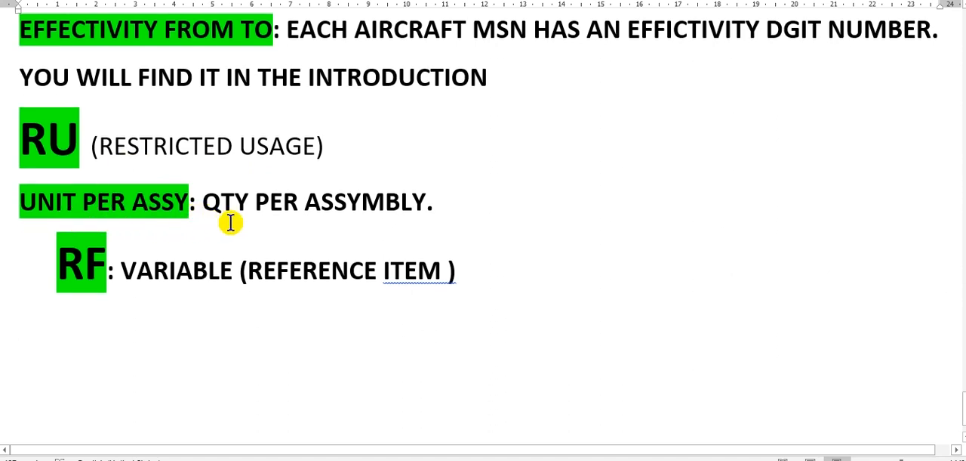
pyautogui.moveTo(297, 229)
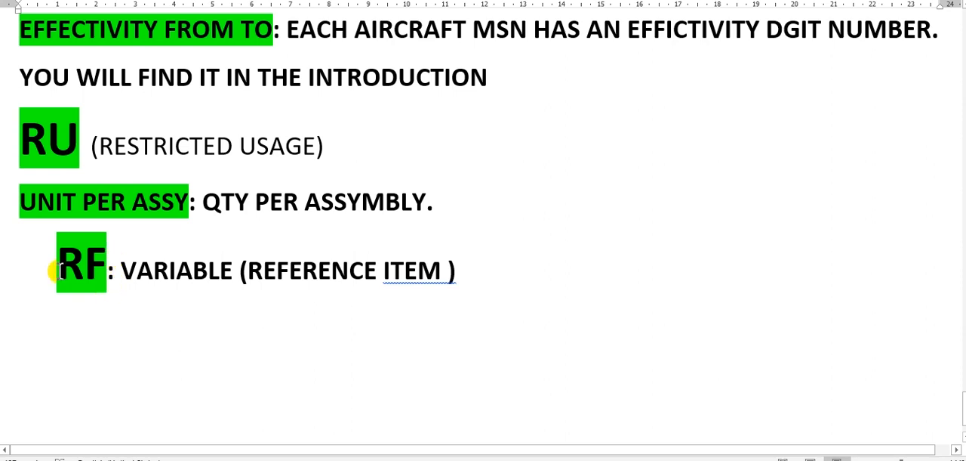
pyautogui.moveTo(264, 280)
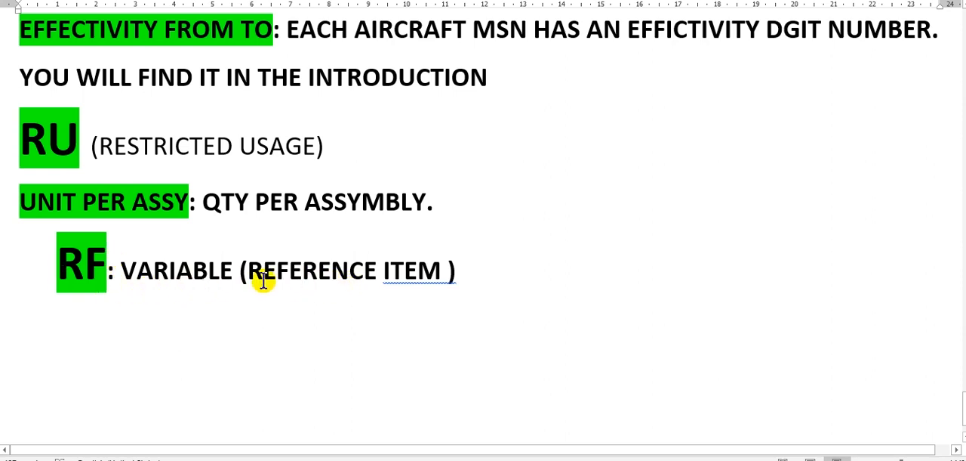
pyautogui.moveTo(325, 270)
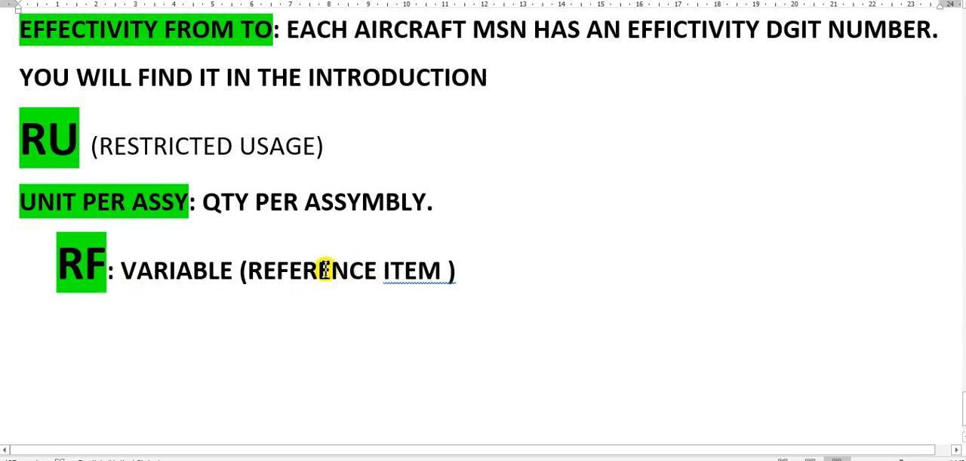
pyautogui.moveTo(293, 281)
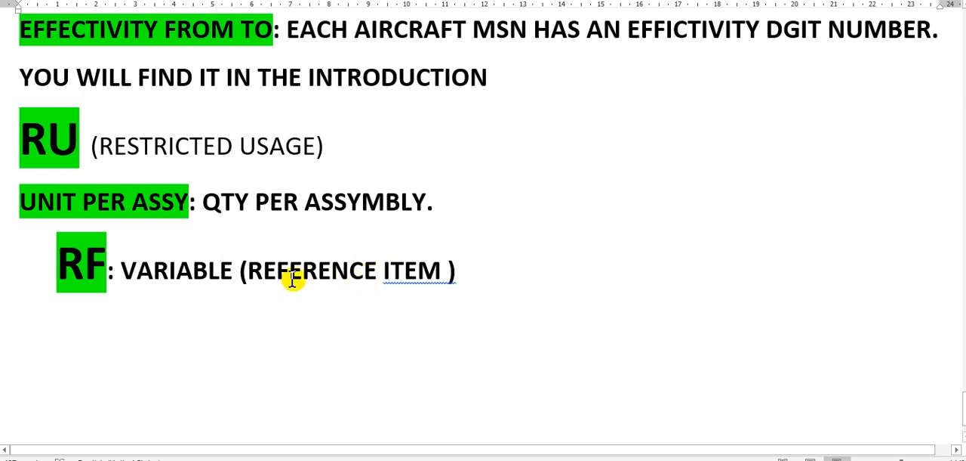
pyautogui.moveTo(354, 290)
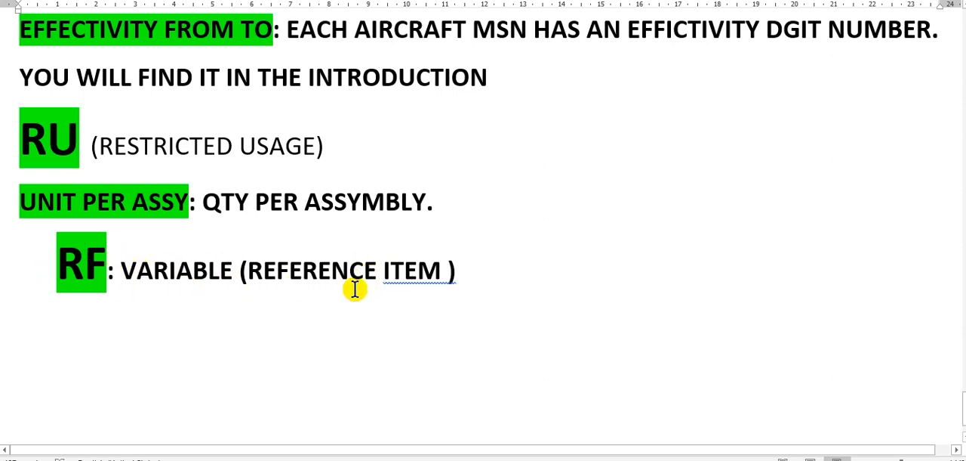
pyautogui.moveTo(370, 240)
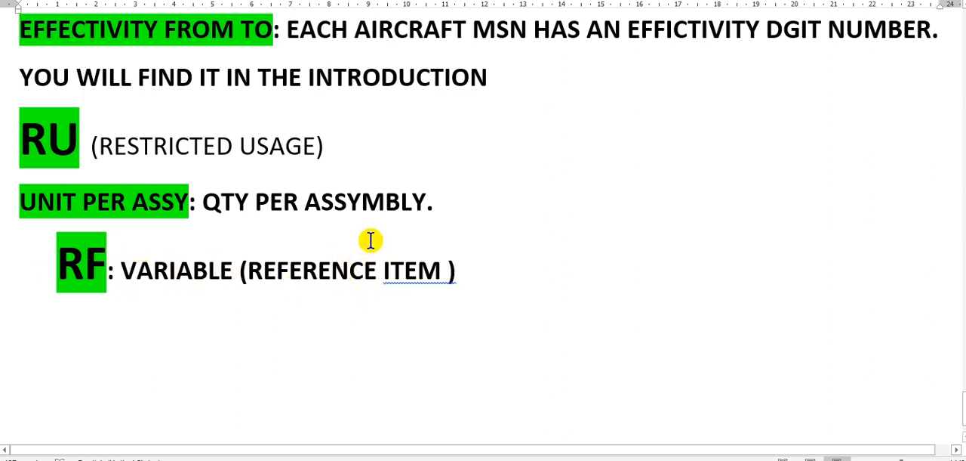
# Step: Scroll back through the parts-list table, footer and header sections to the 'How to use IPC' title
pyautogui.scroll(-3)
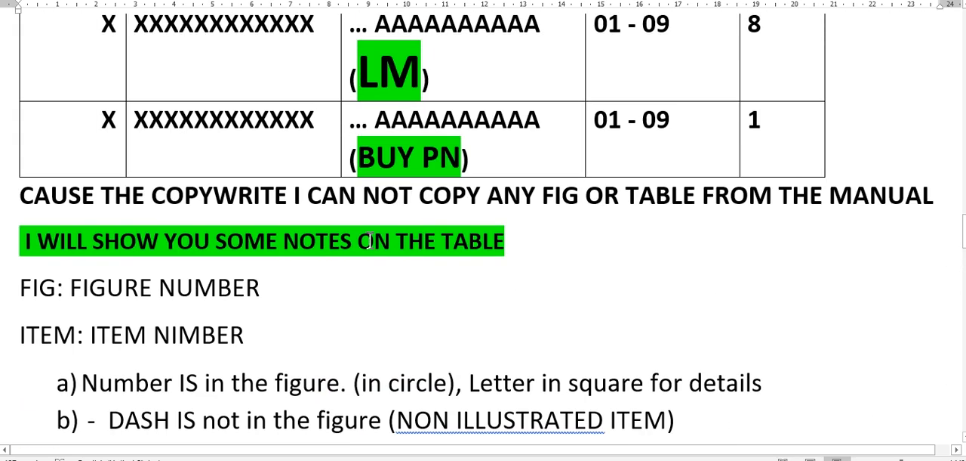
pyautogui.scroll(-3)
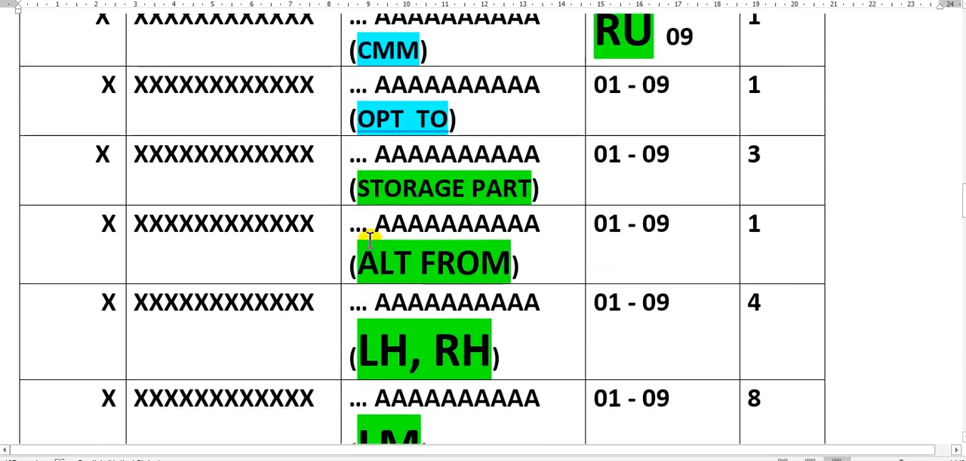
pyautogui.scroll(-3)
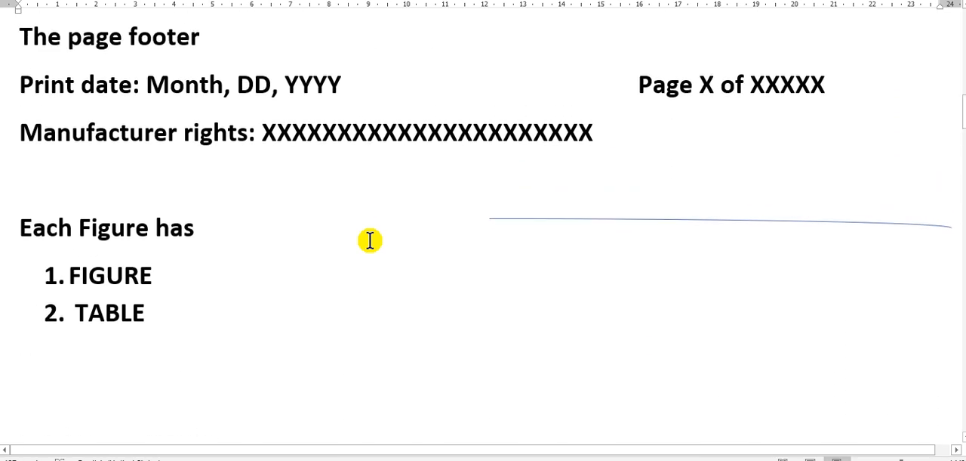
pyautogui.scroll(3)
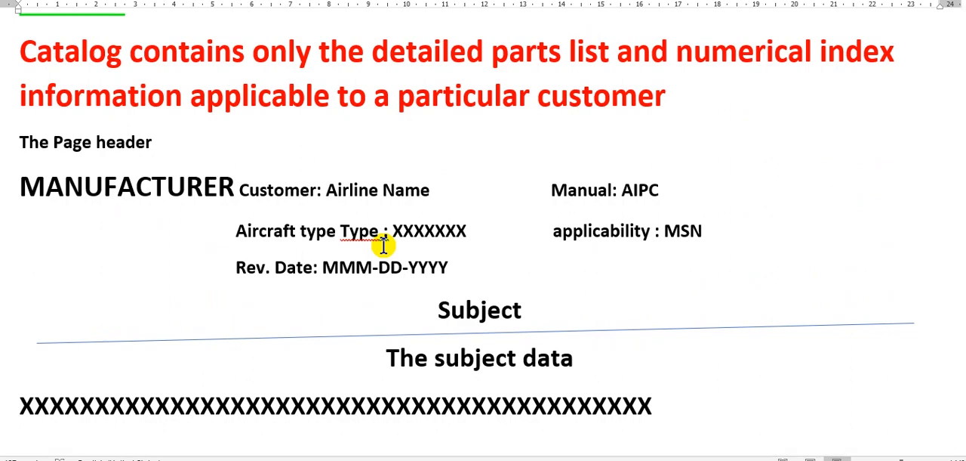
pyautogui.scroll(-3)
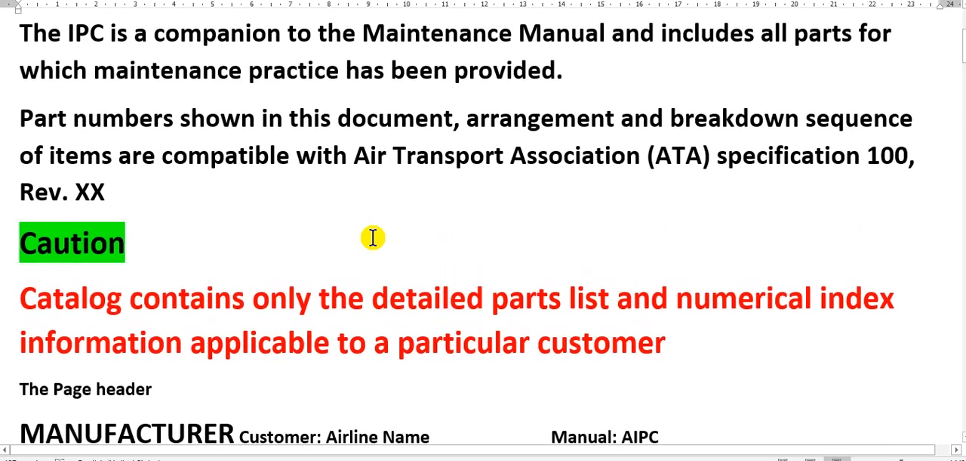
pyautogui.scroll(3)
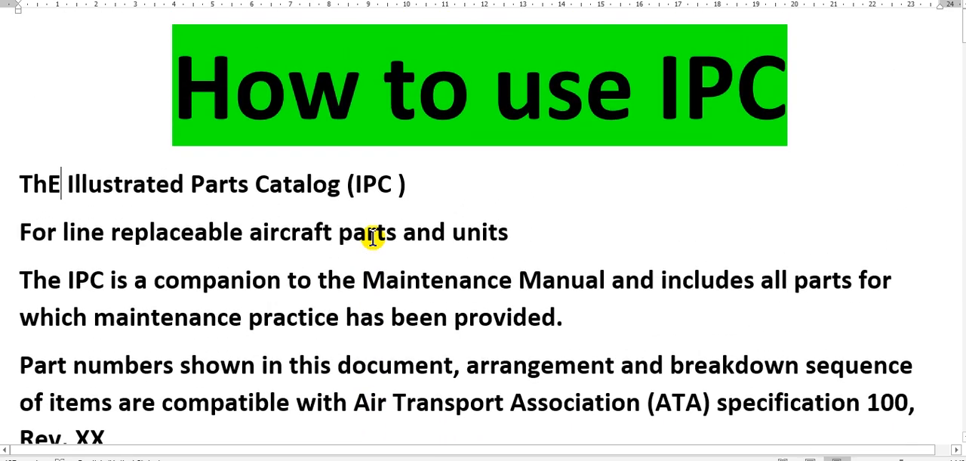